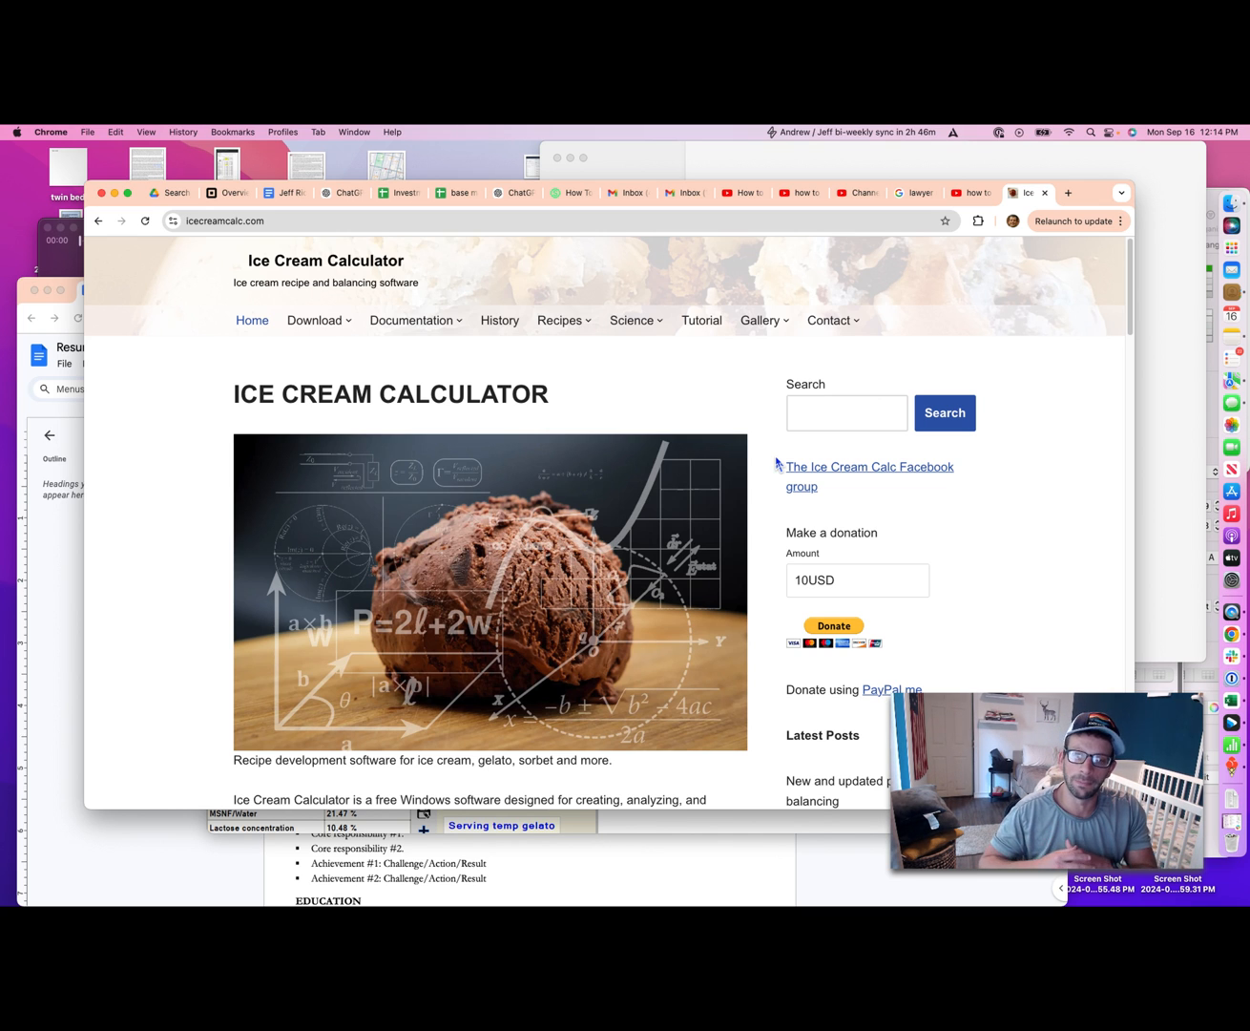
mouse_move(843, 479)
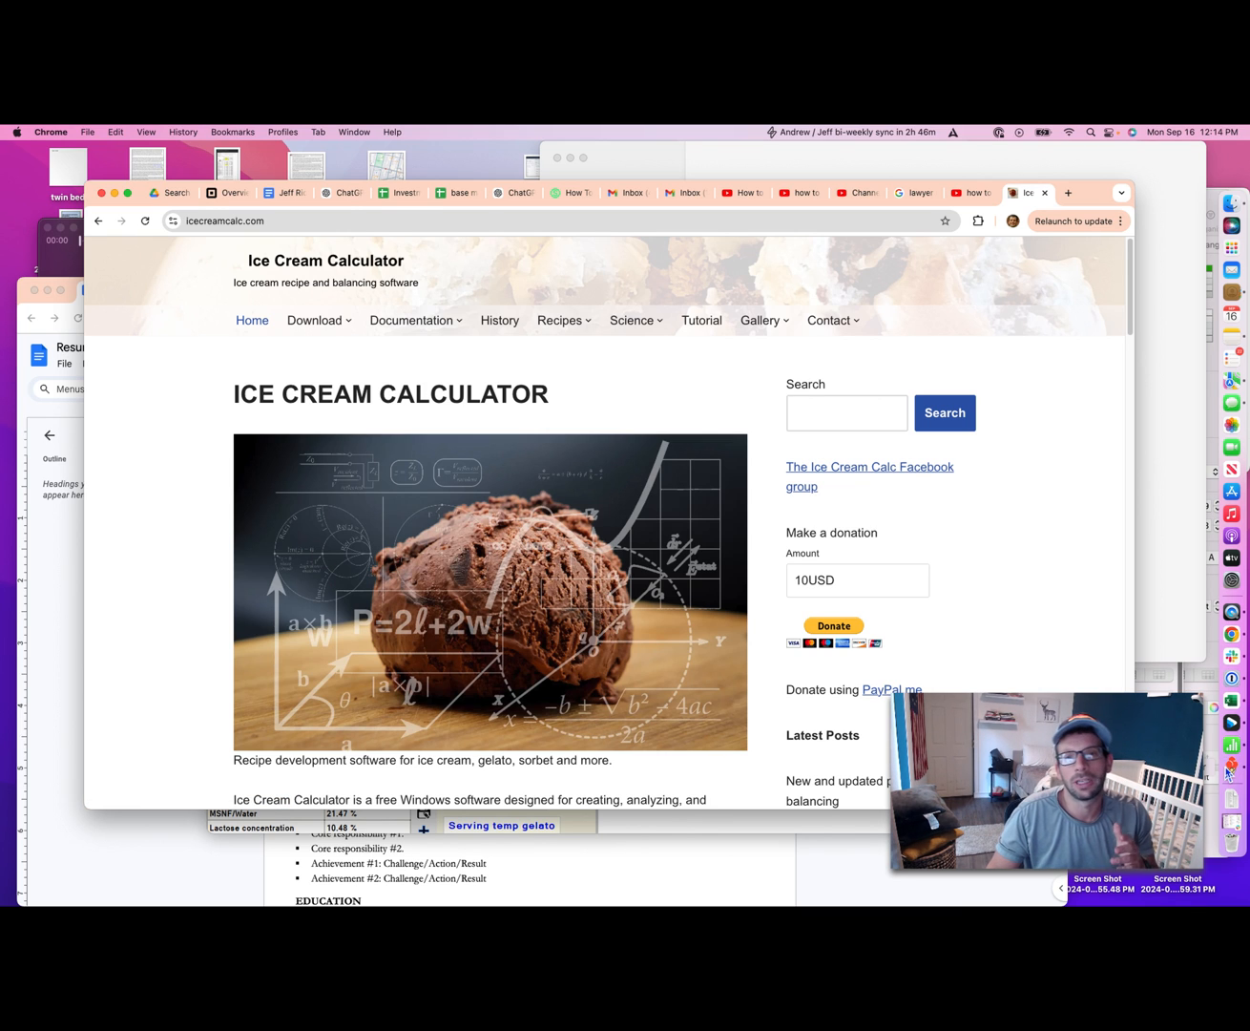
mouse_move(880, 618)
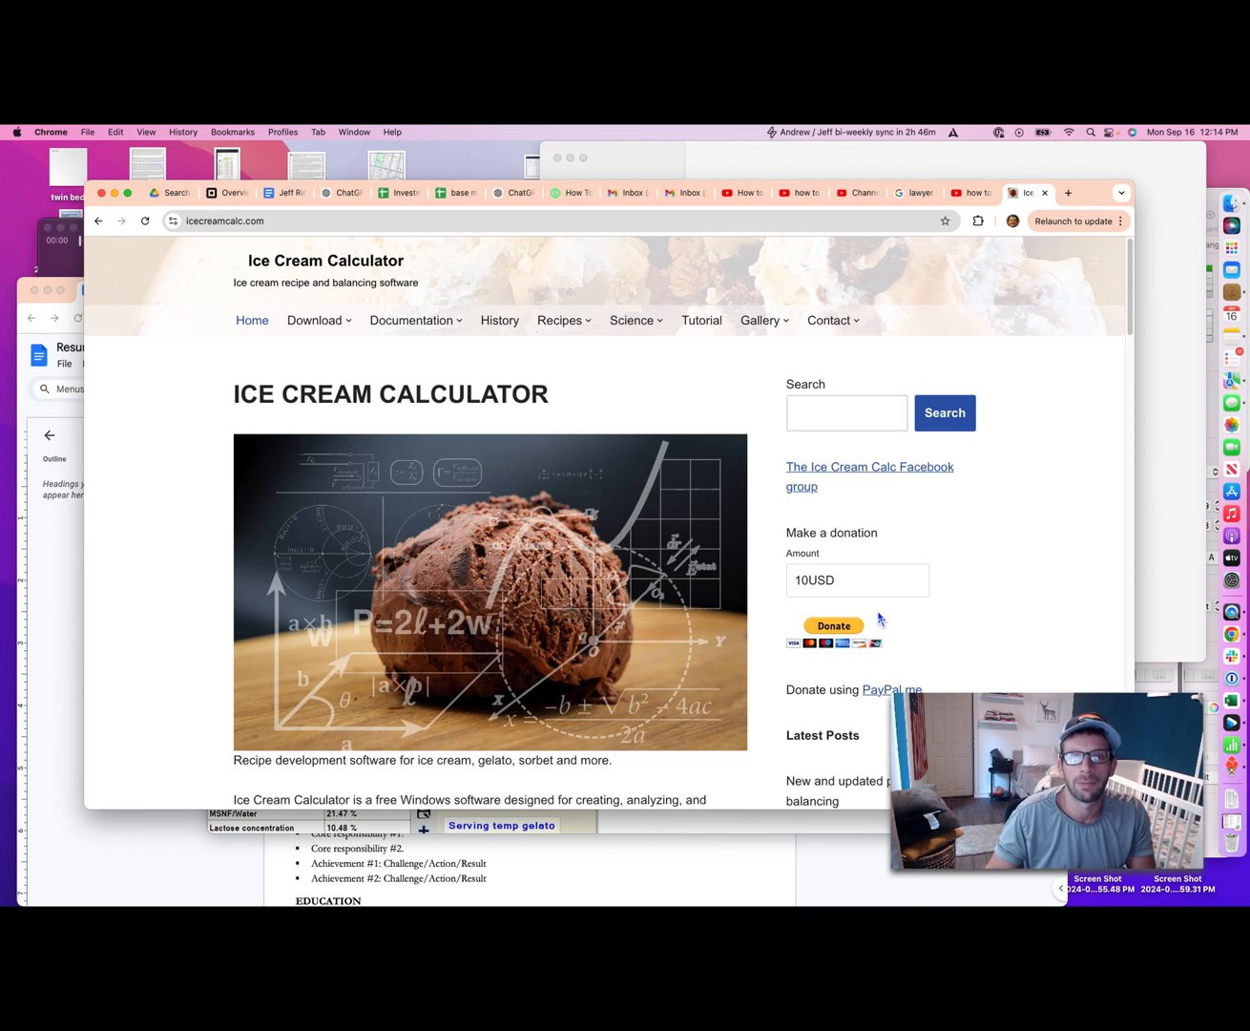
mouse_move(310, 296)
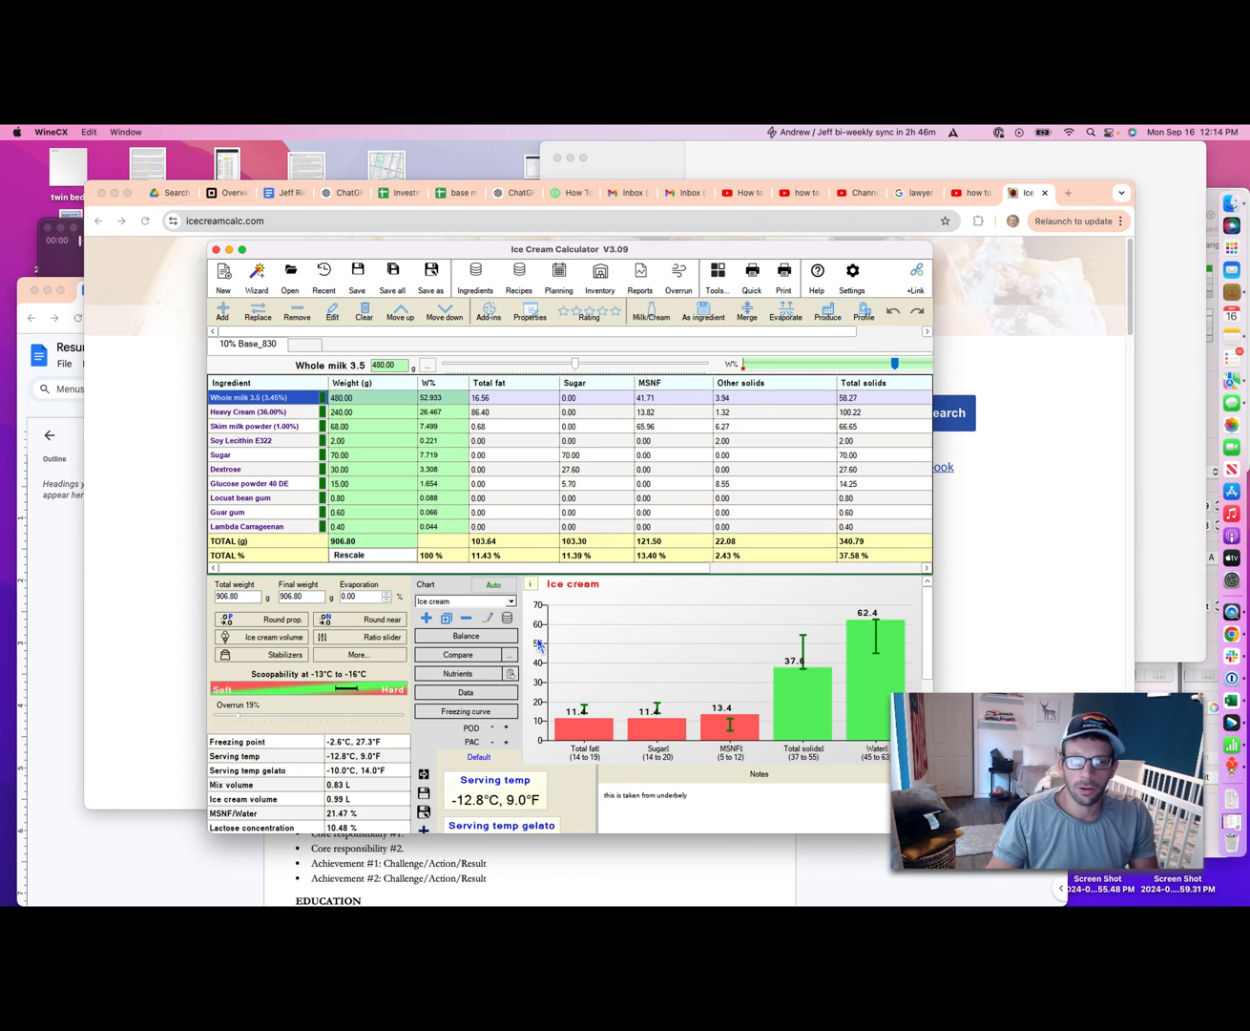
mouse_move(493, 584)
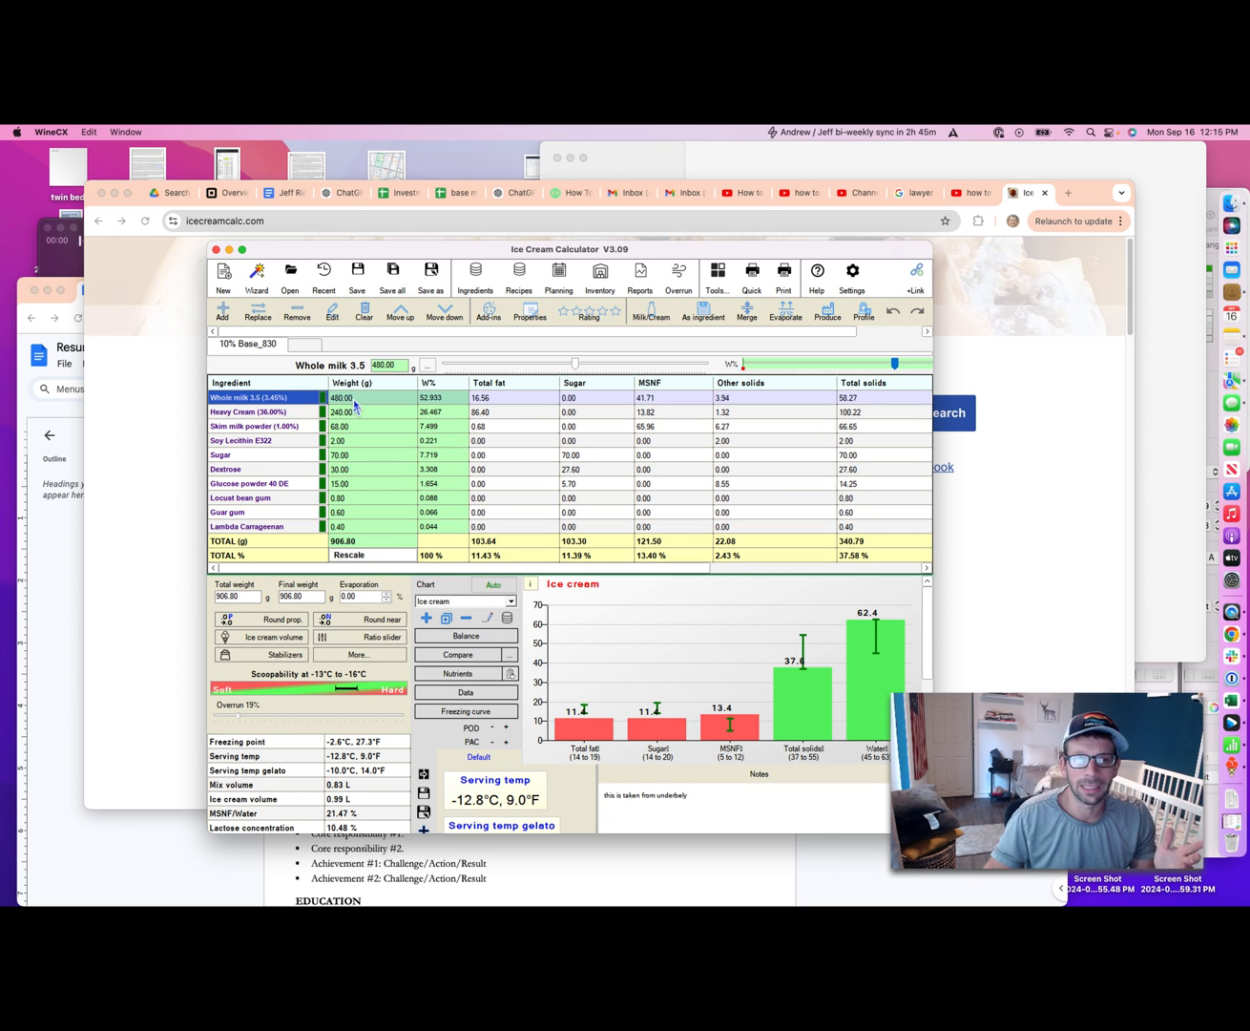
mouse_move(263, 393)
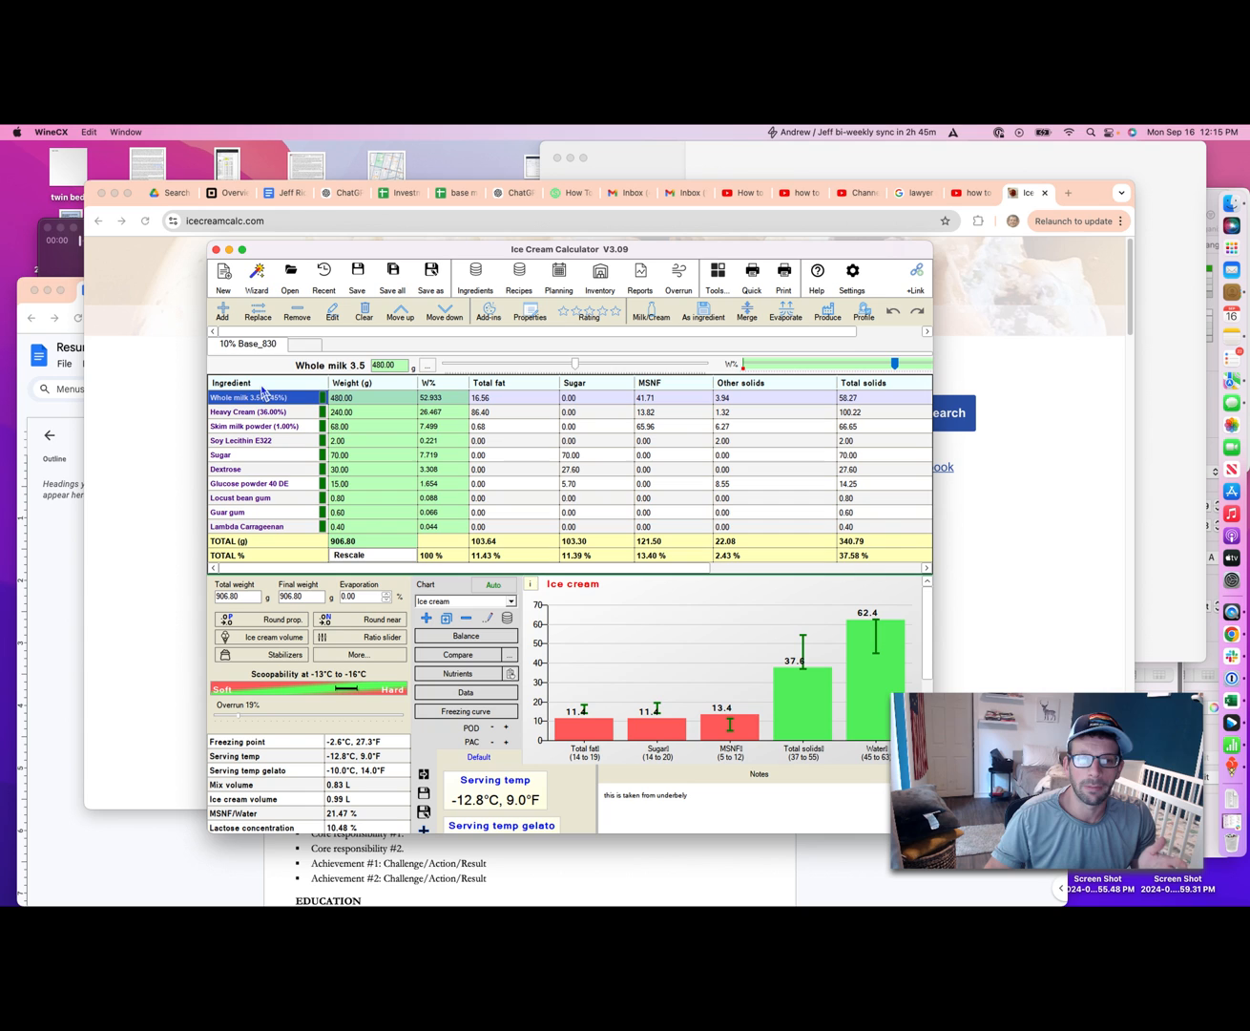
mouse_move(256, 531)
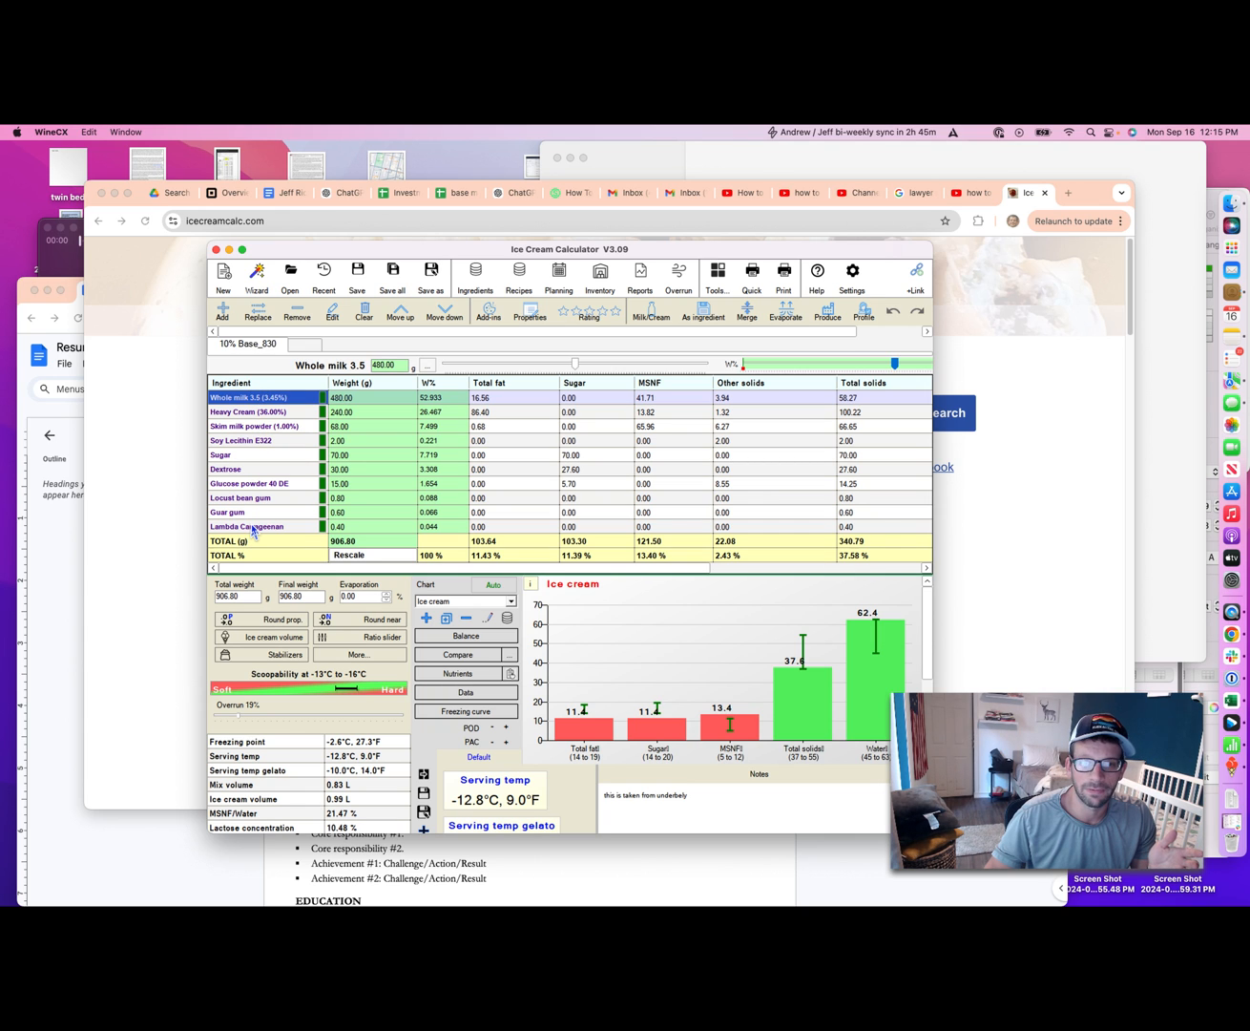
mouse_move(284, 416)
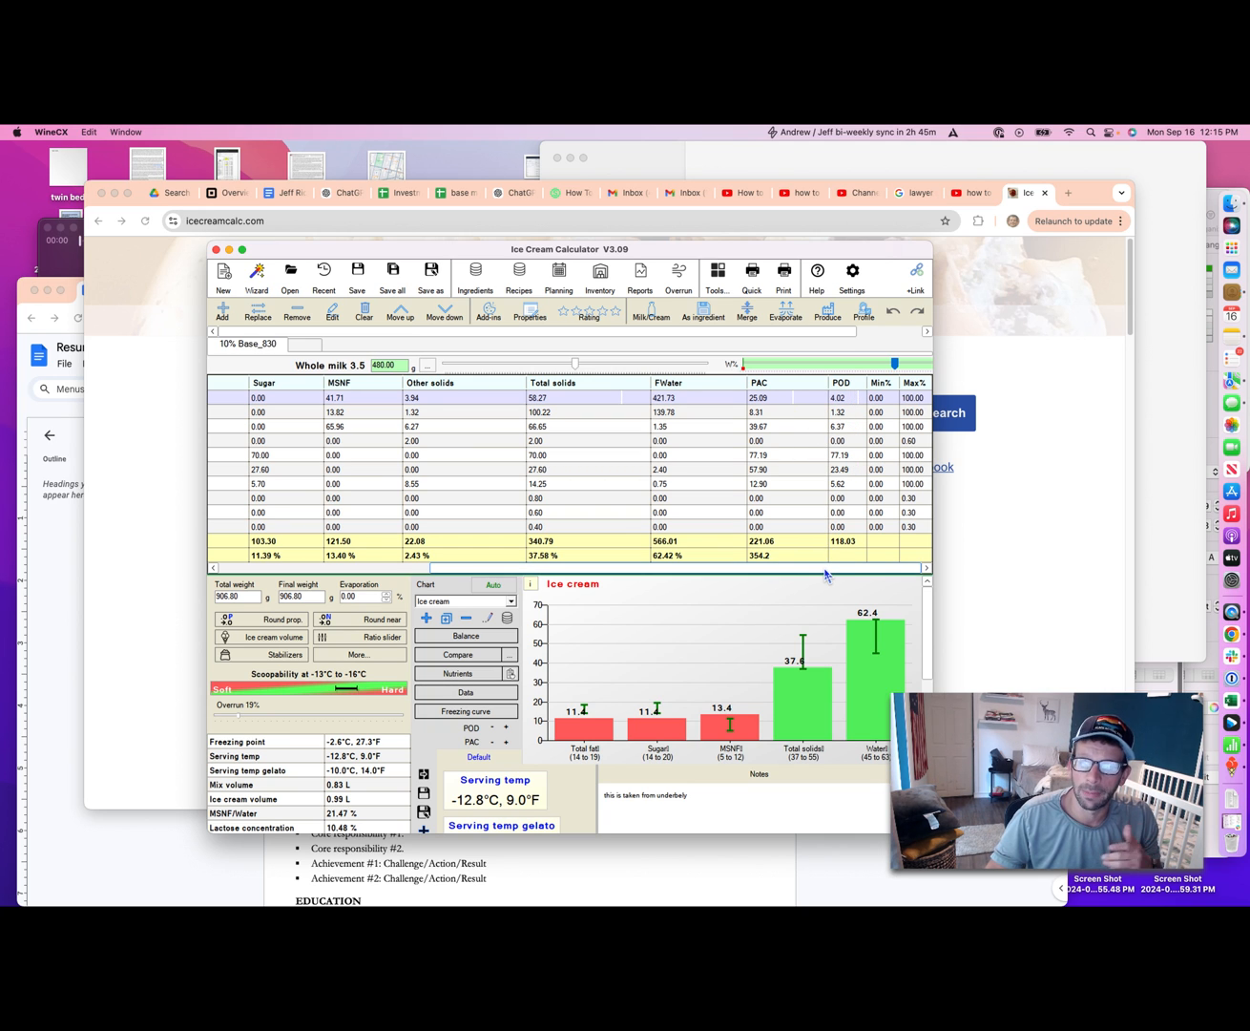
Scroll the 10% Base recipe grid sideways to reveal total solids, PAC and POD columns.
left_click_drag(826, 569, 817, 569)
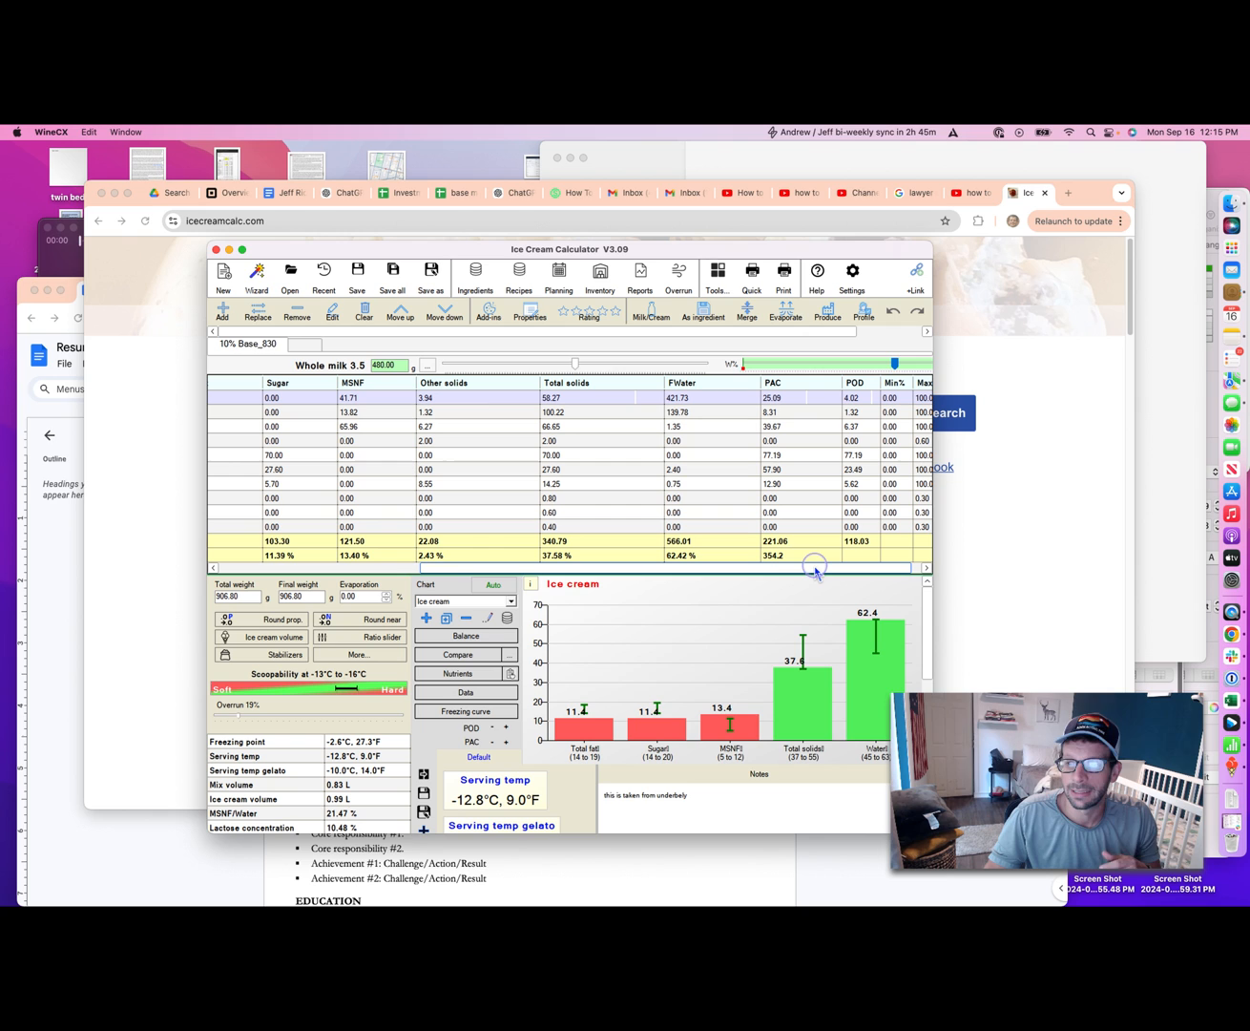
mouse_move(851, 460)
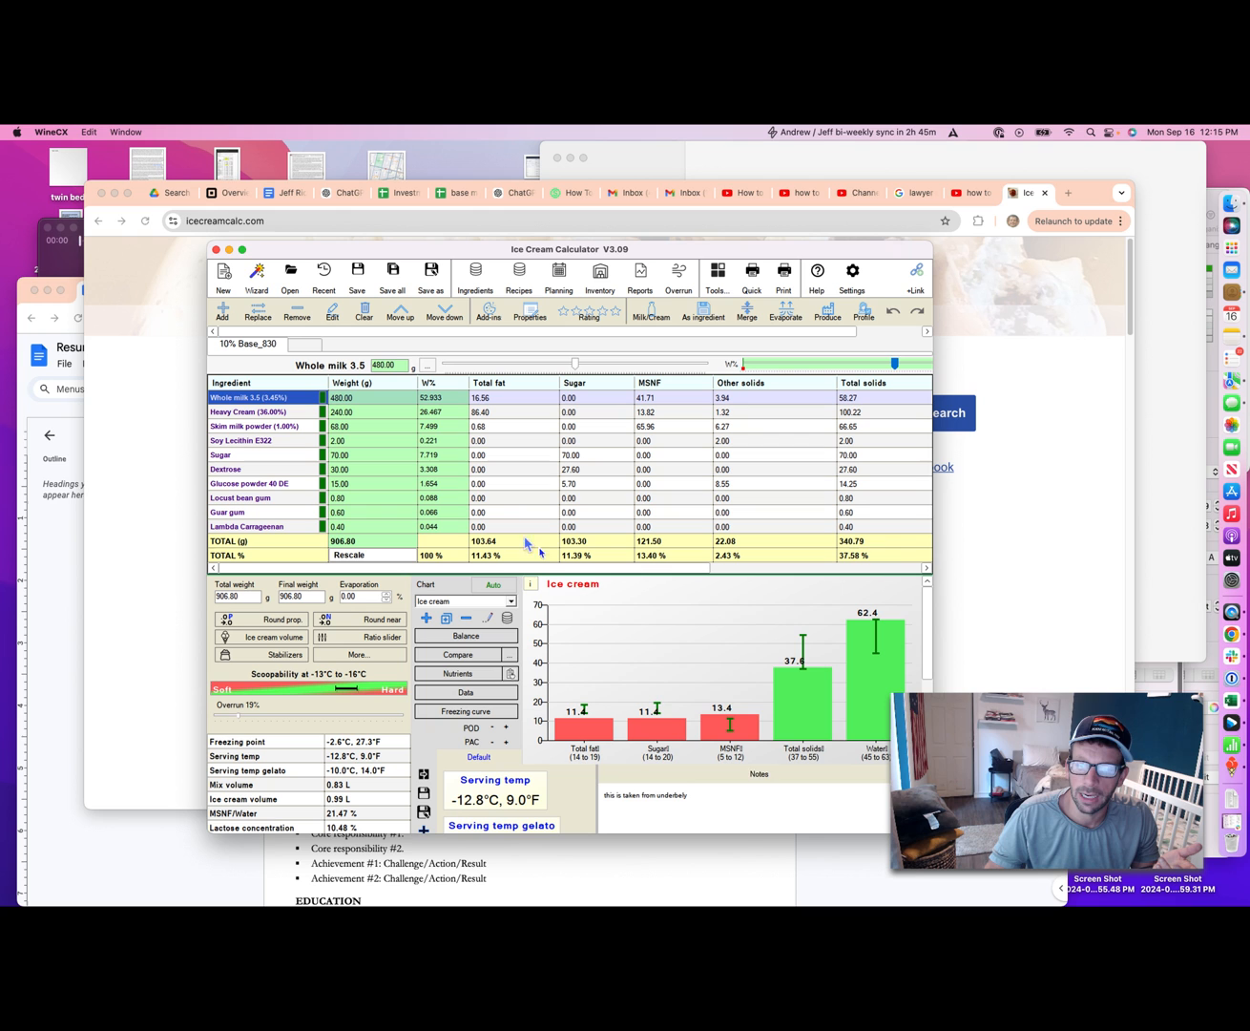
mouse_move(641, 255)
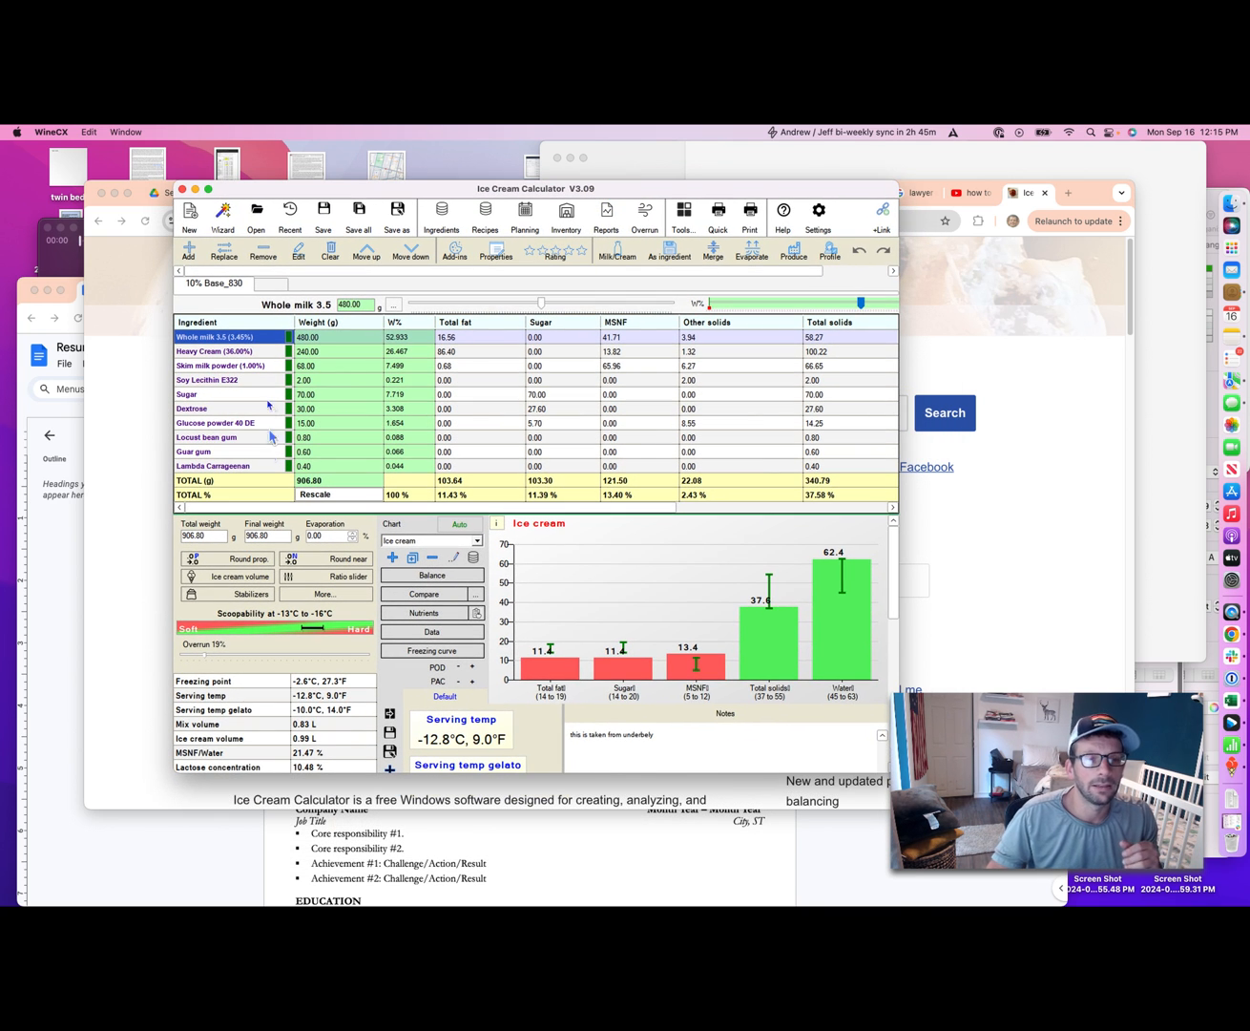
mouse_move(290, 336)
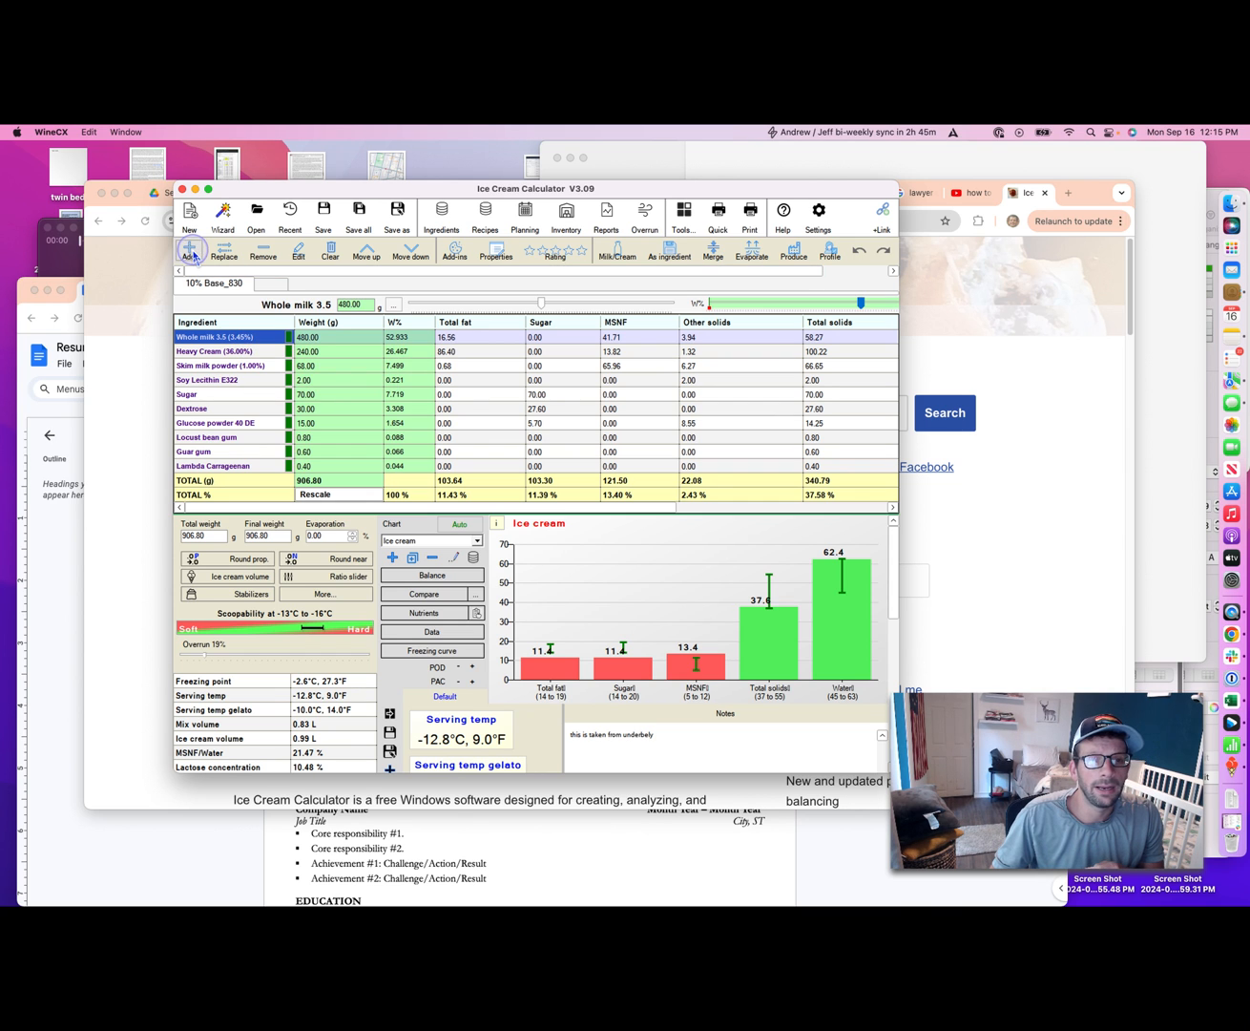
left_click(189, 250)
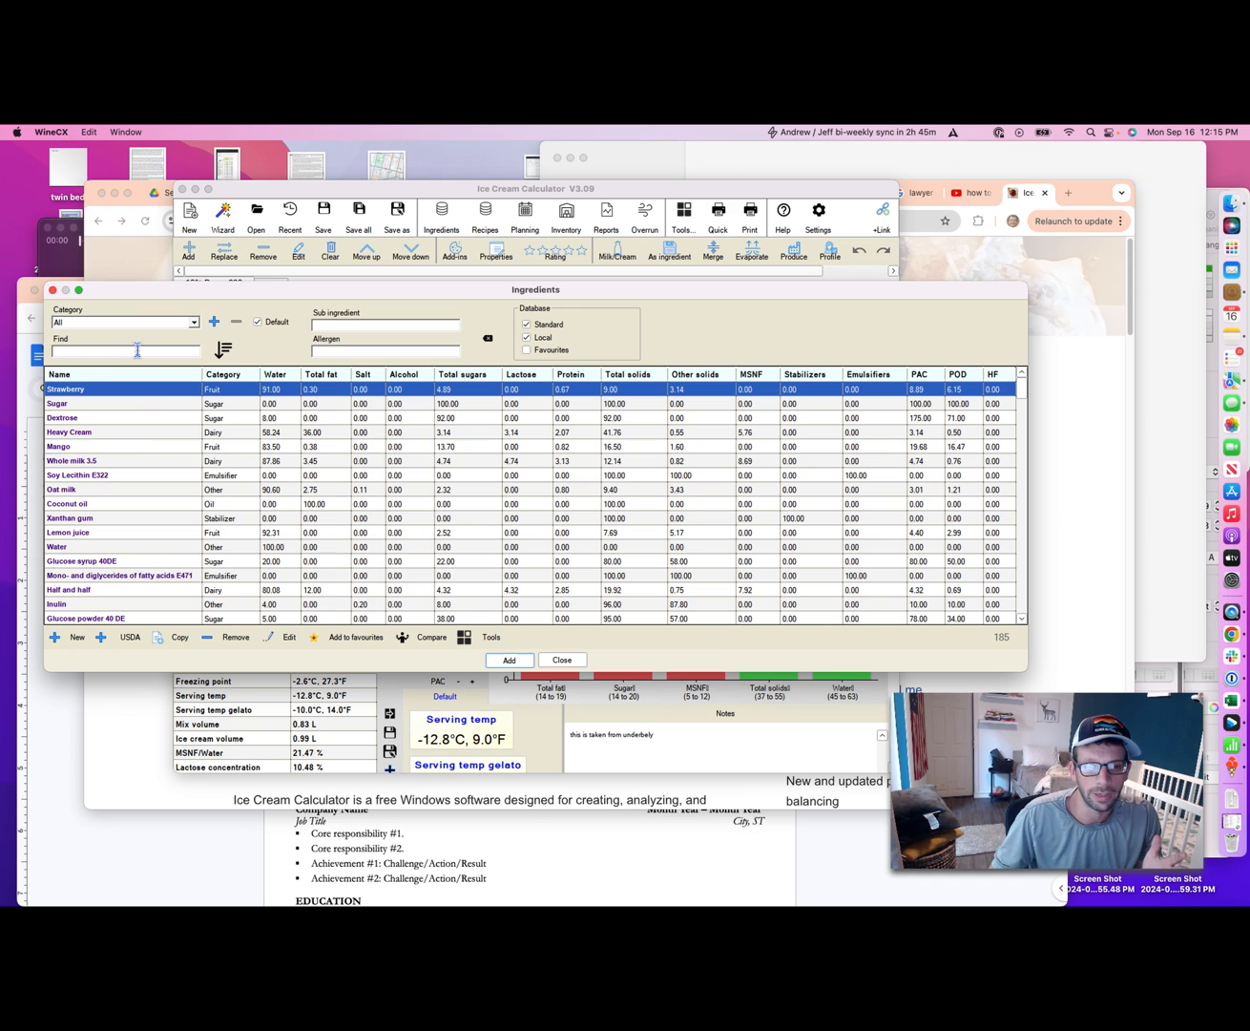
mouse_move(181, 507)
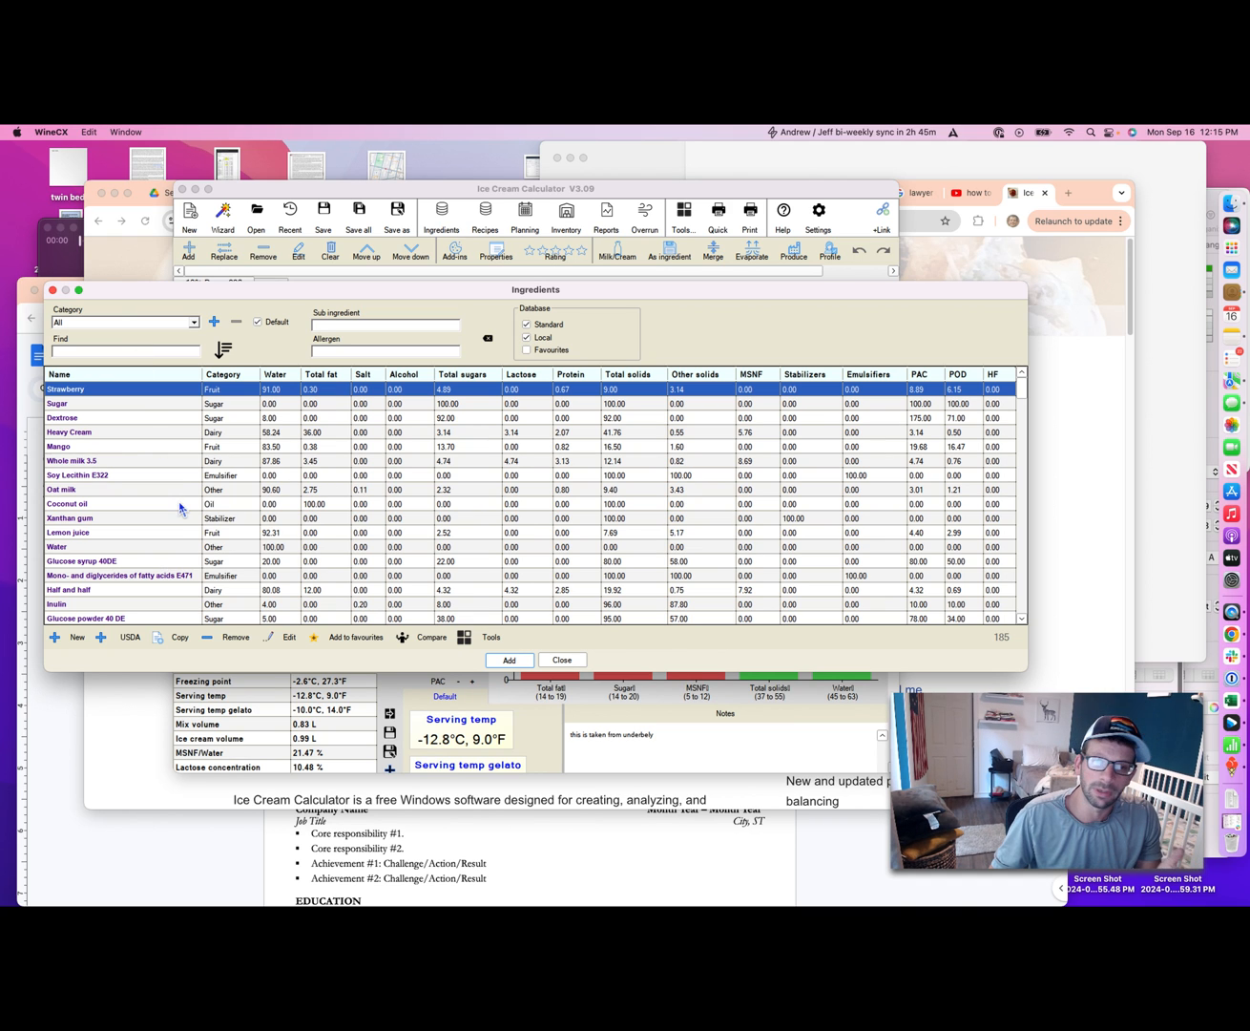
mouse_move(185, 458)
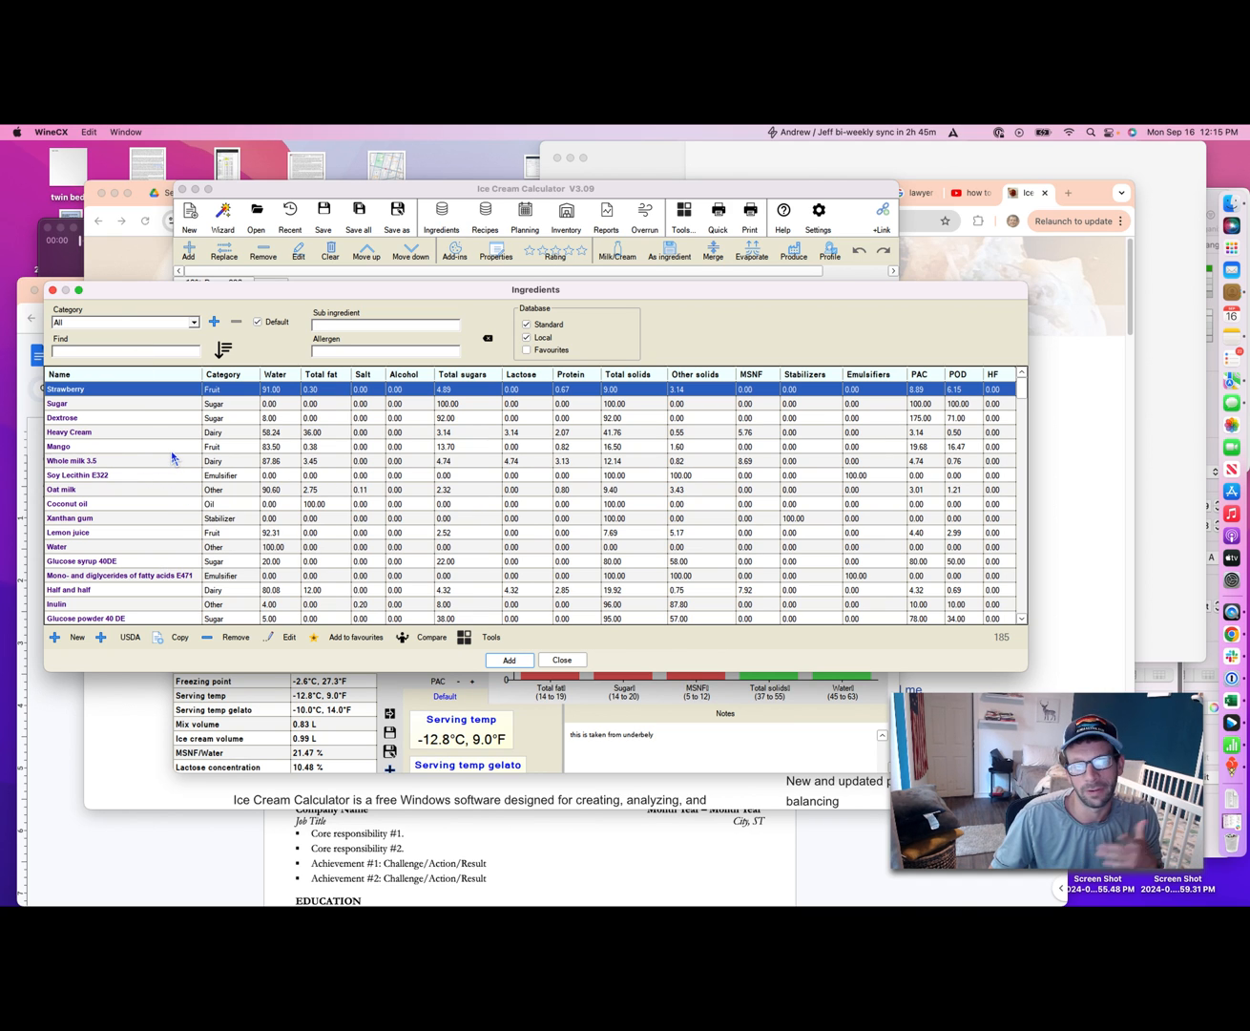
mouse_move(137, 424)
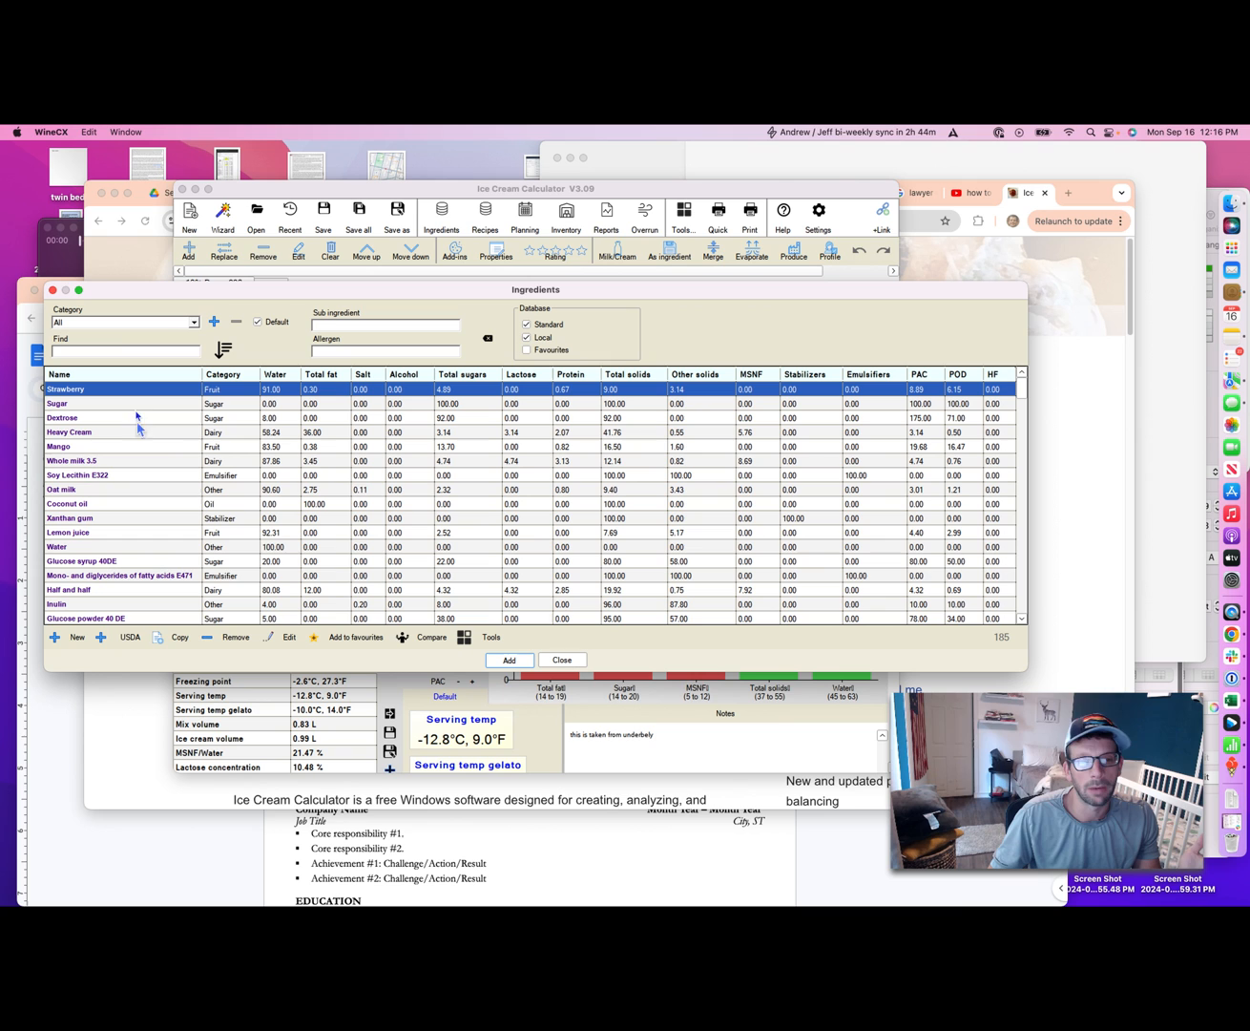
left_click(130, 638)
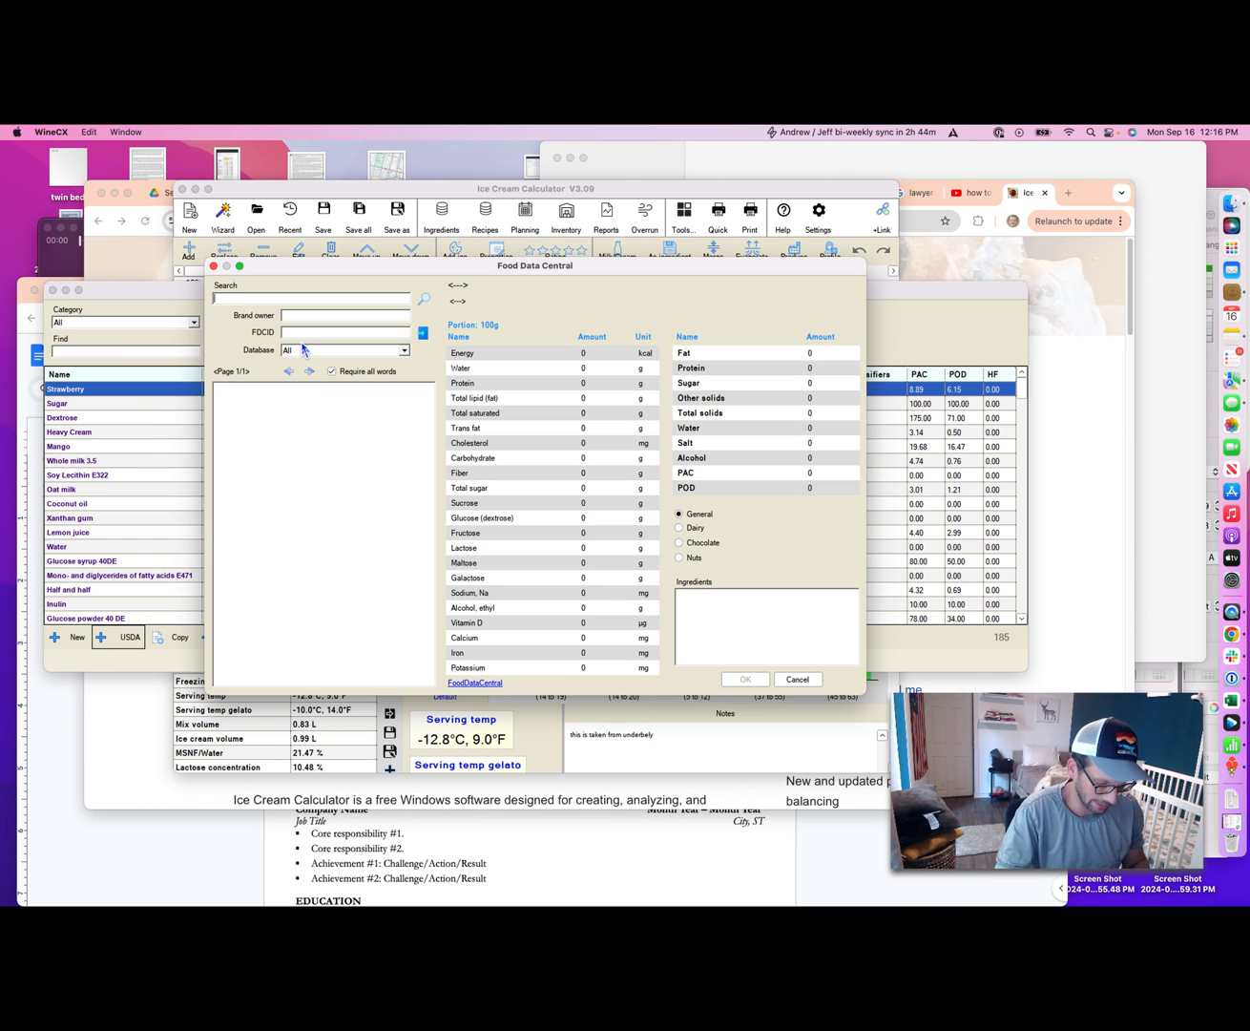
type("pumpkin")
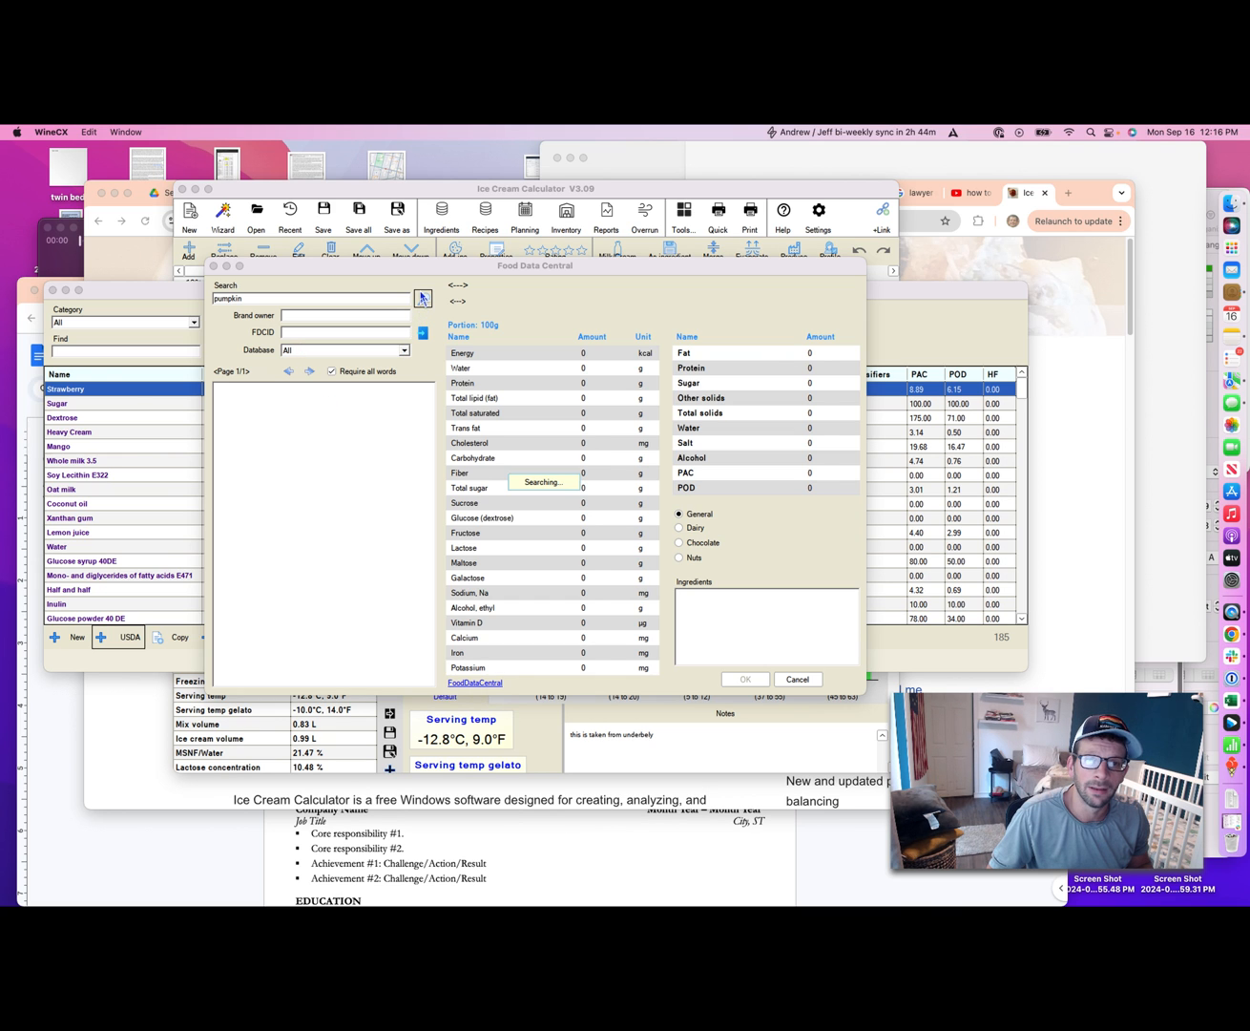
left_click(422, 297)
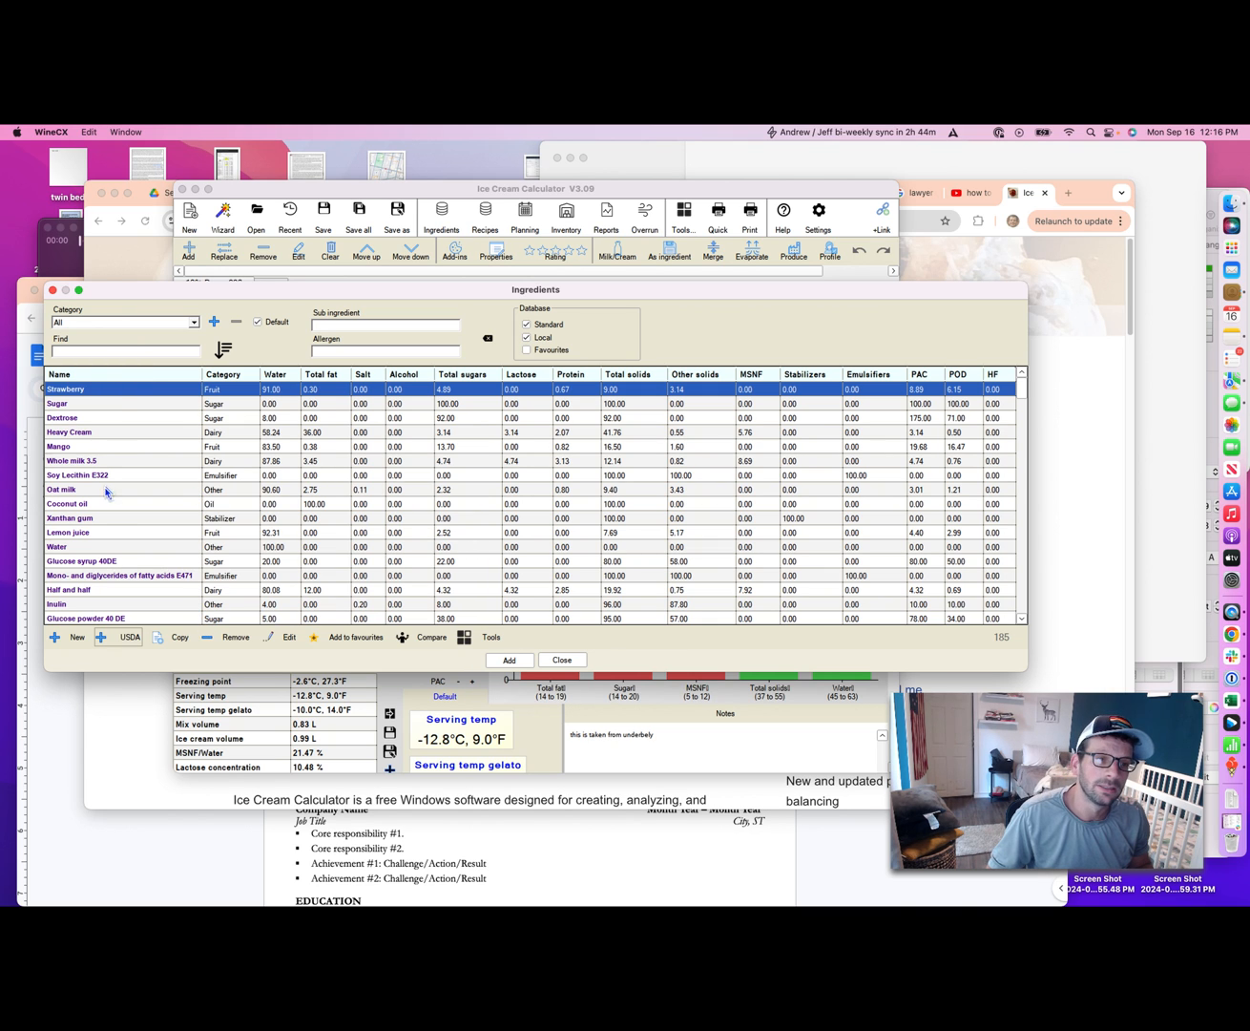
mouse_move(122, 435)
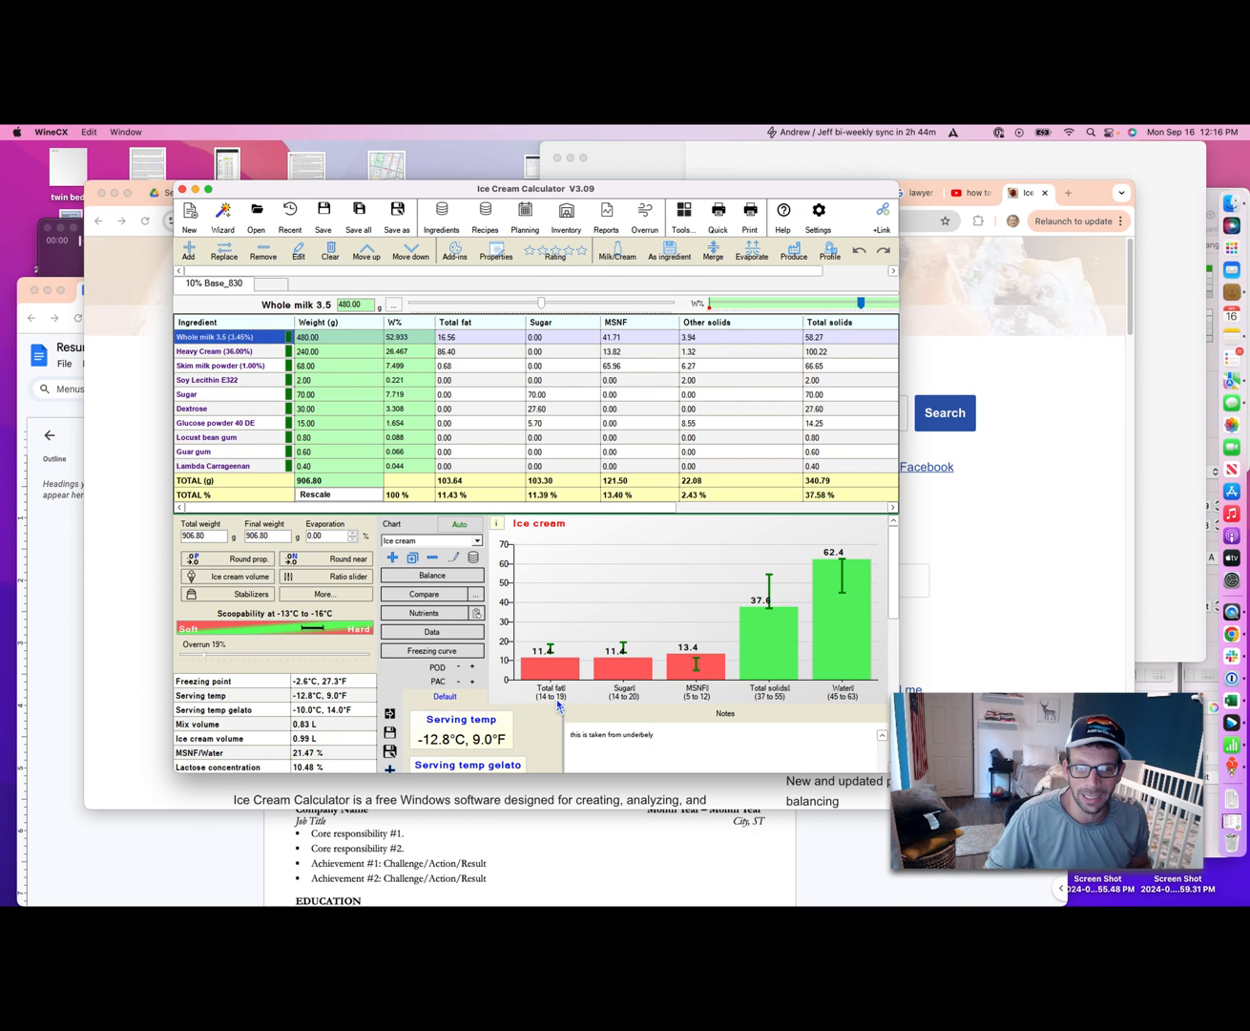
mouse_move(557, 704)
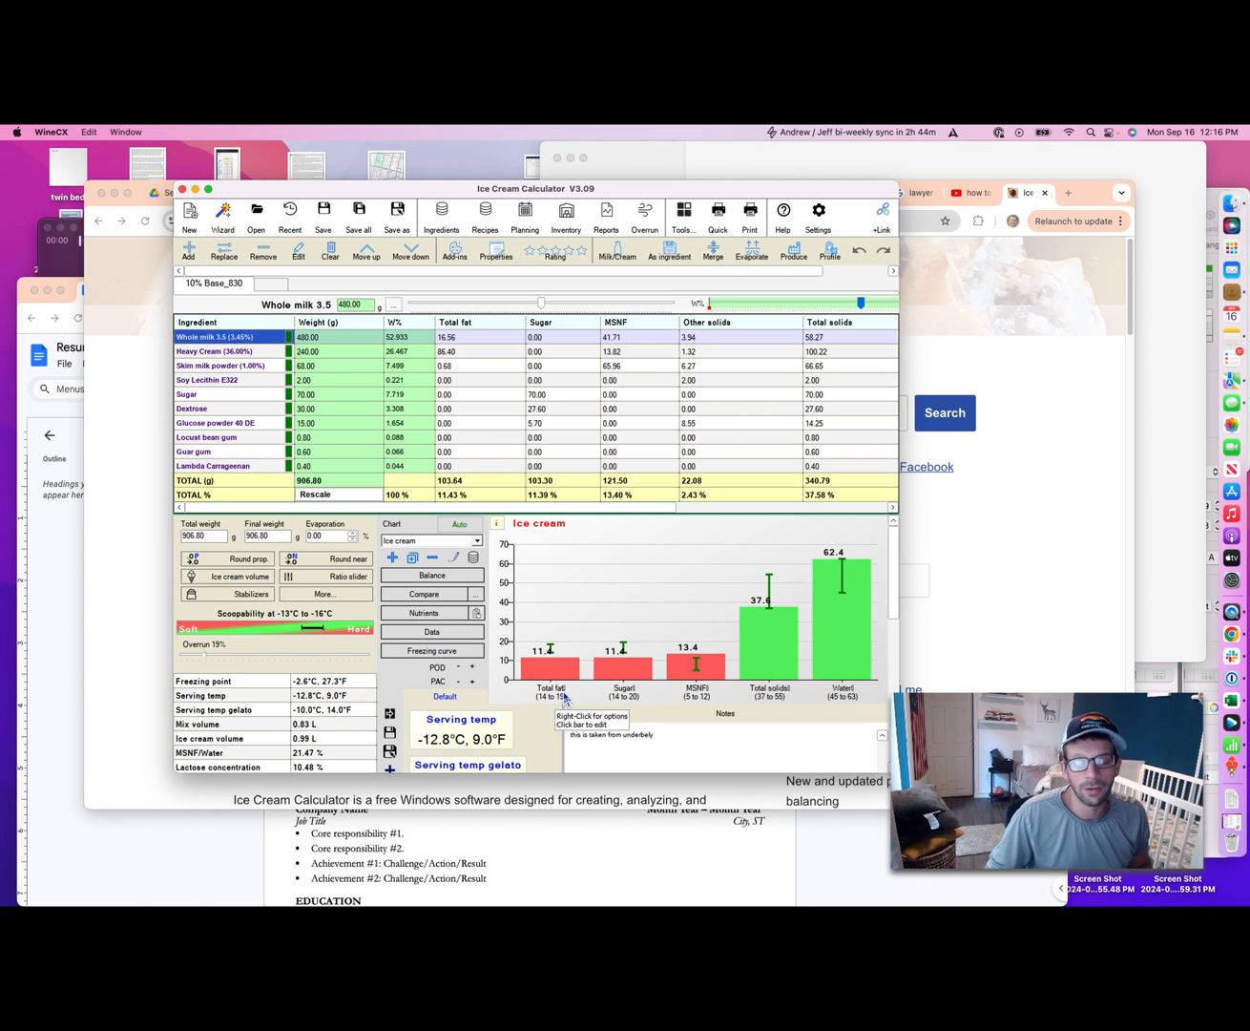
mouse_move(596, 675)
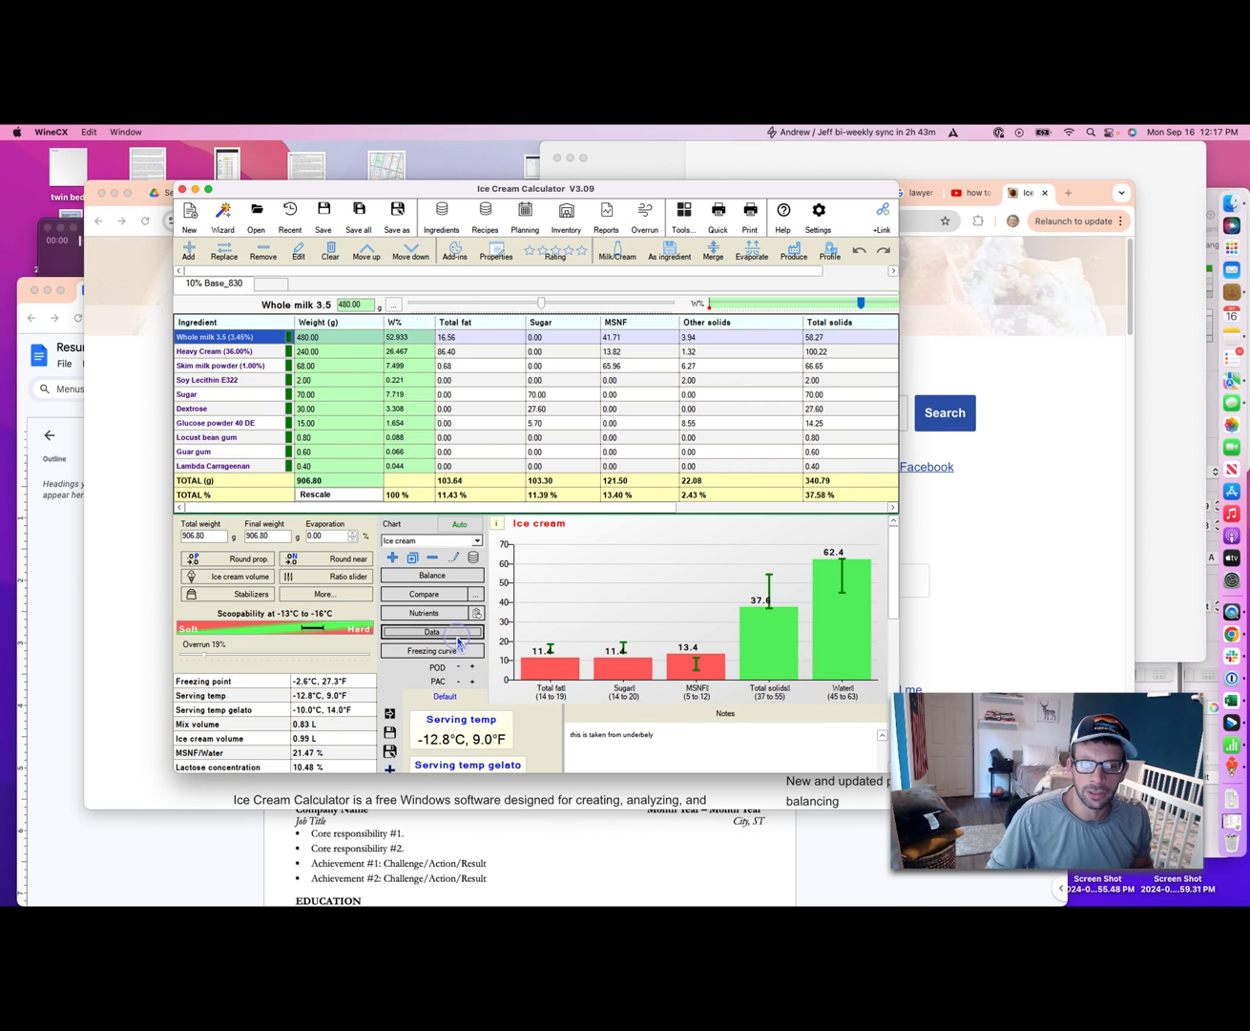
left_click(431, 631)
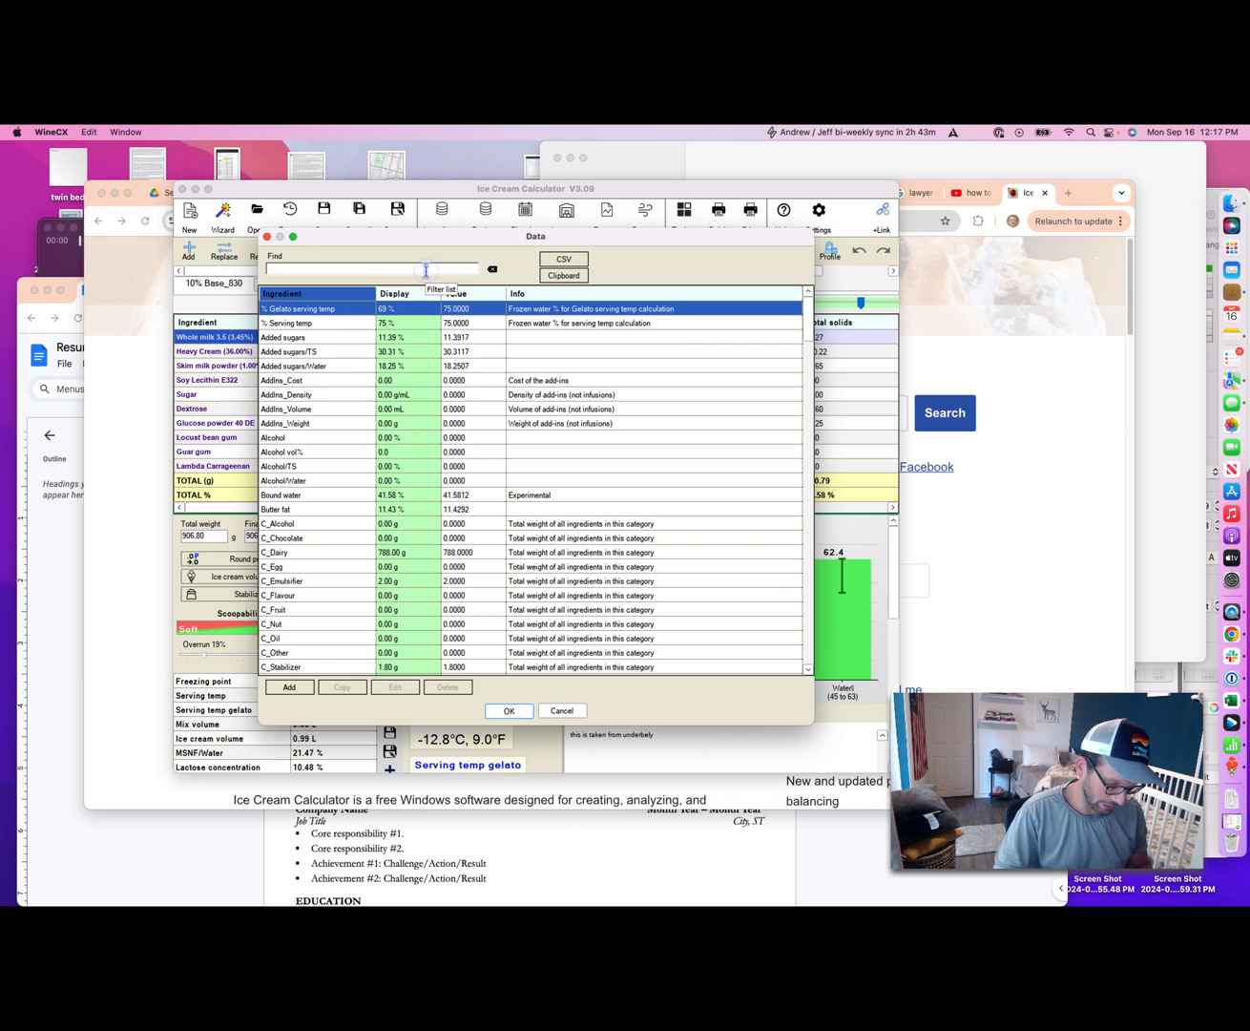
type("pod")
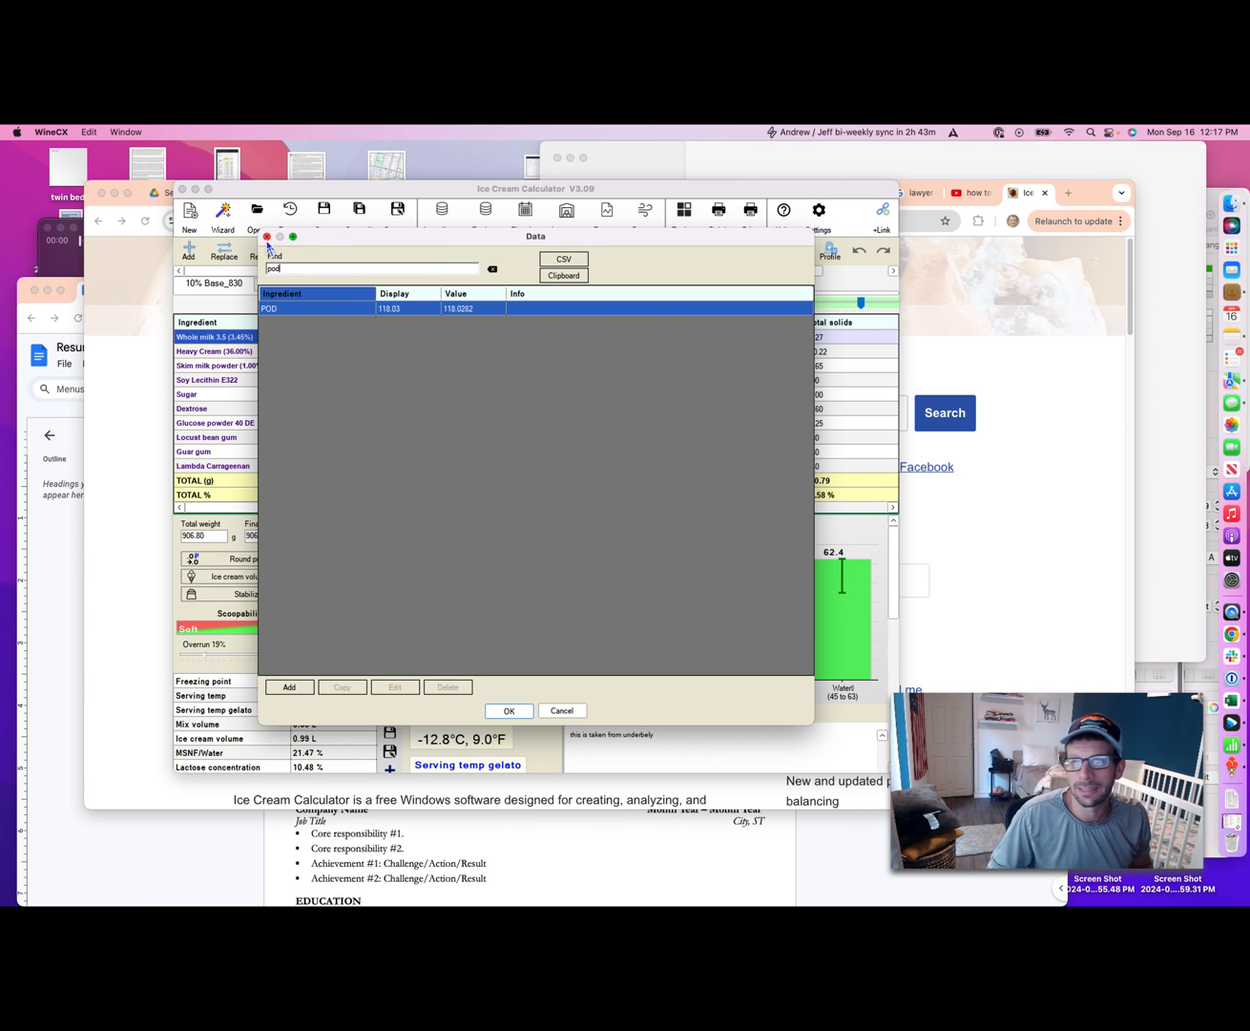
mouse_move(423, 301)
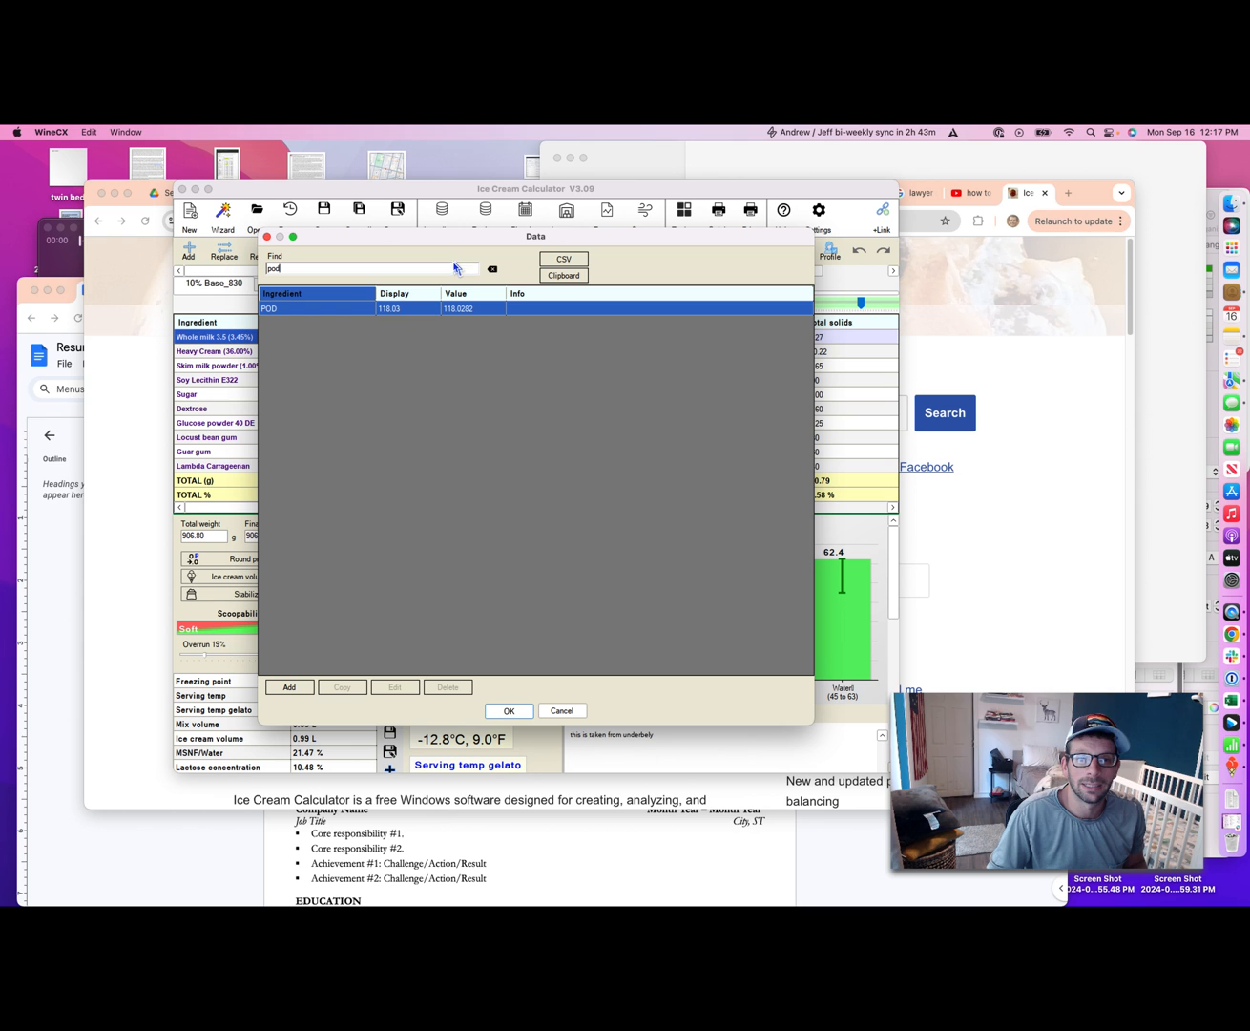
type("pac")
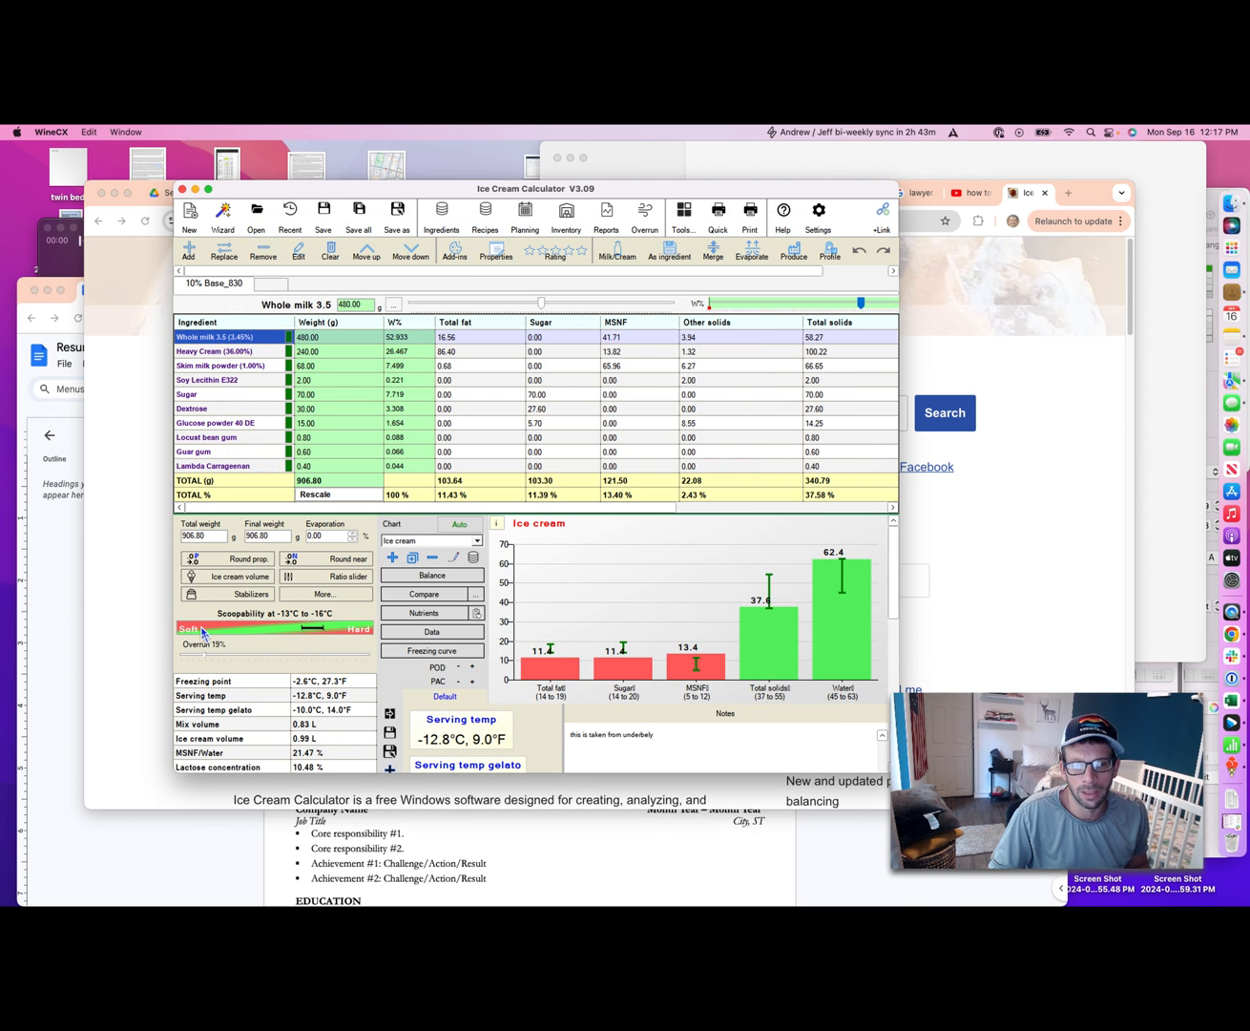
mouse_move(328, 632)
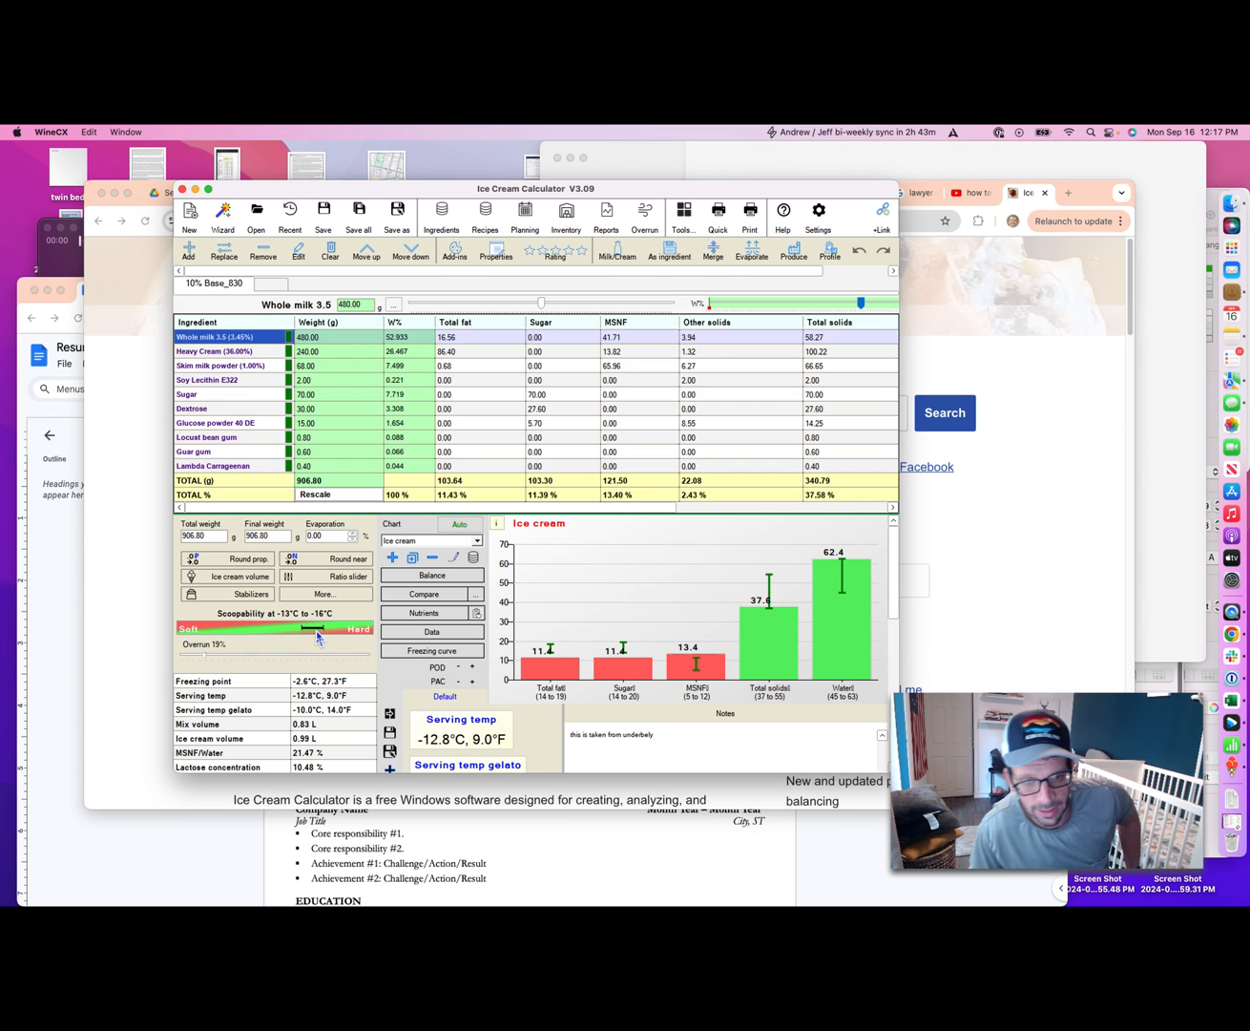
mouse_move(370, 649)
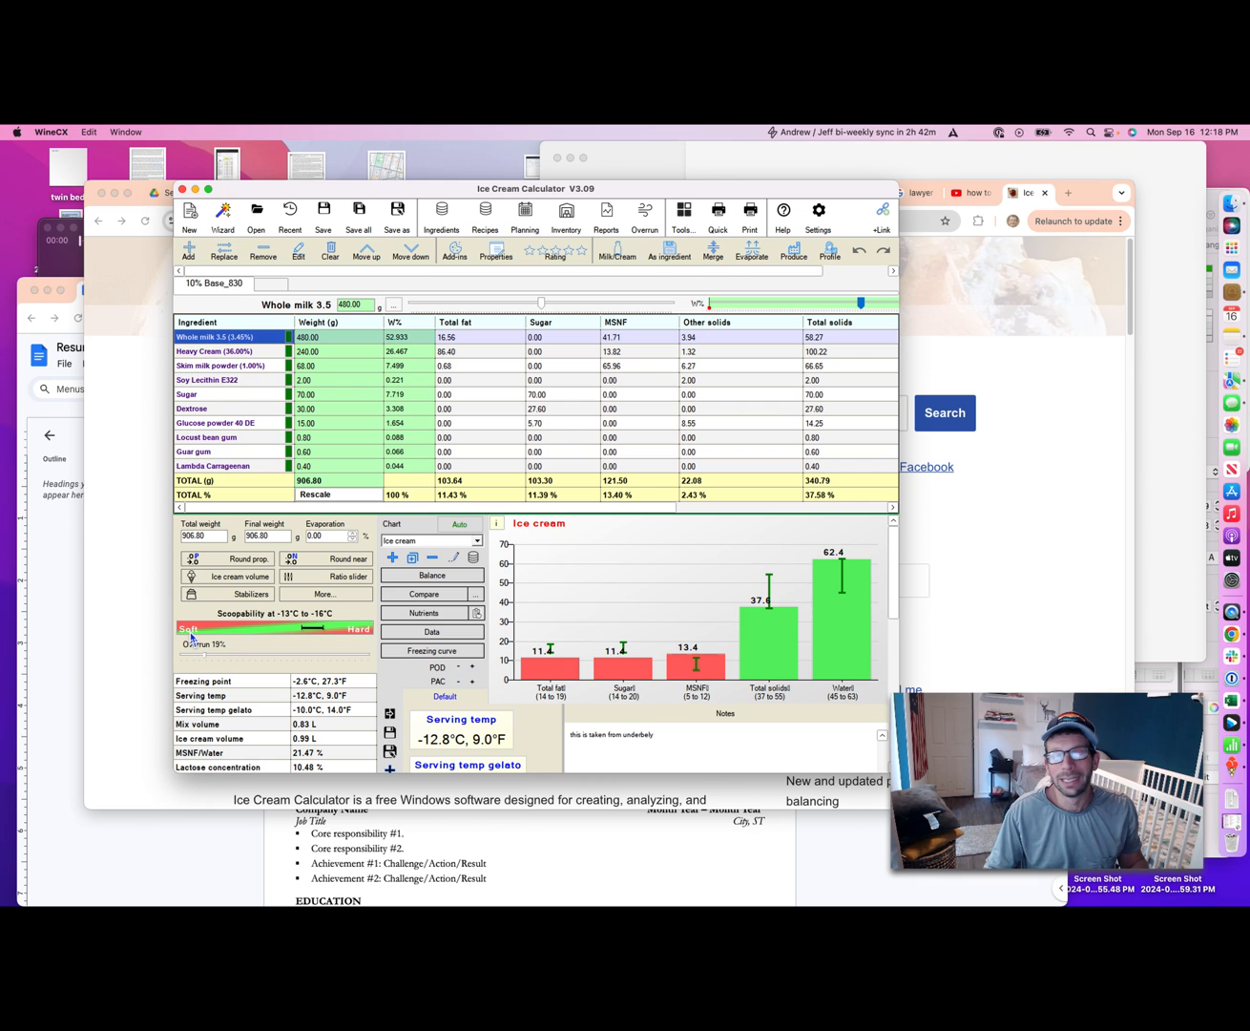
mouse_move(229, 359)
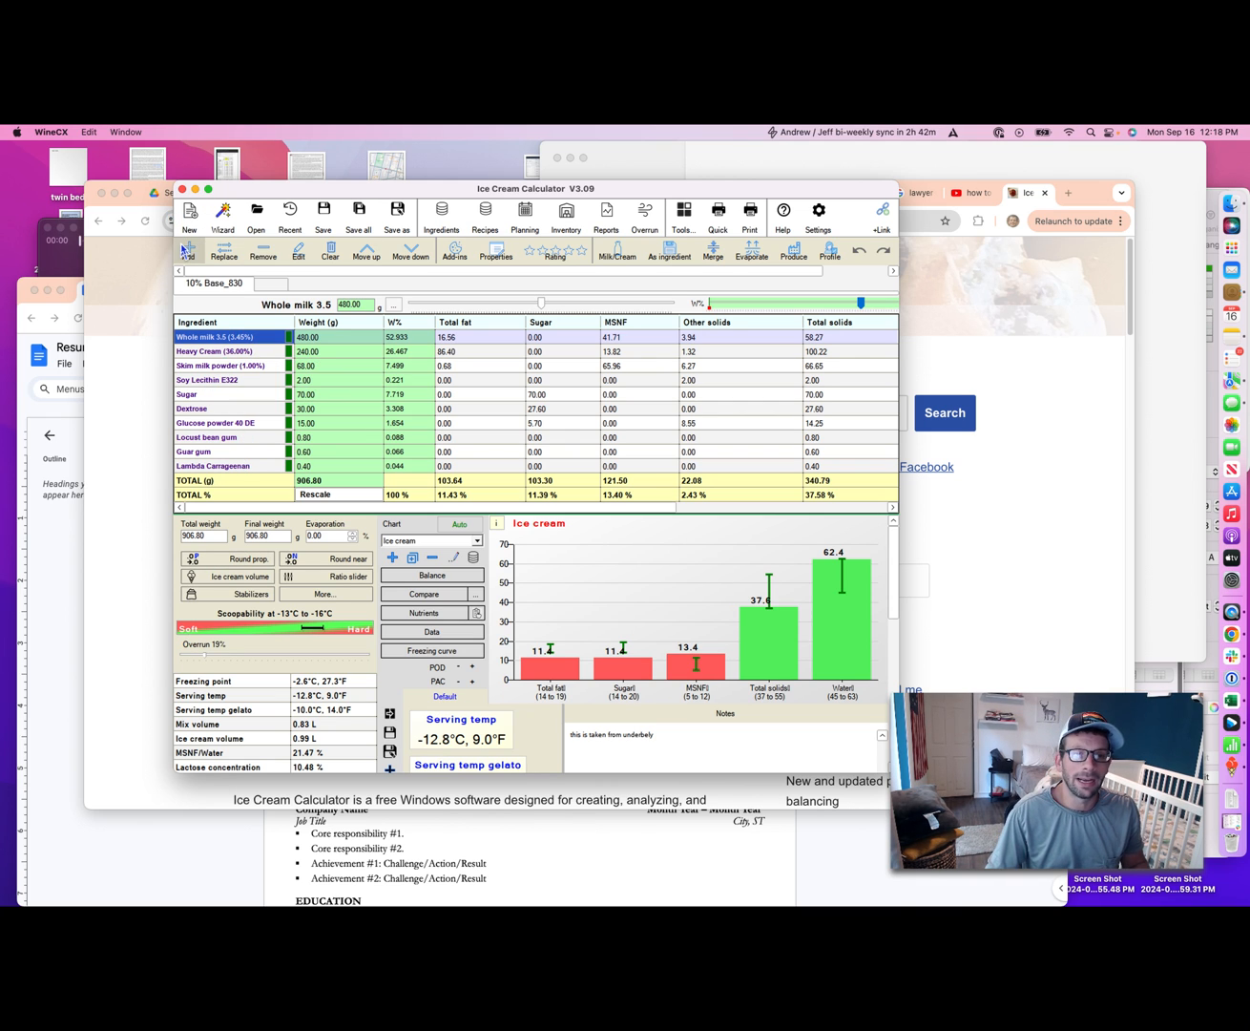
mouse_move(189, 250)
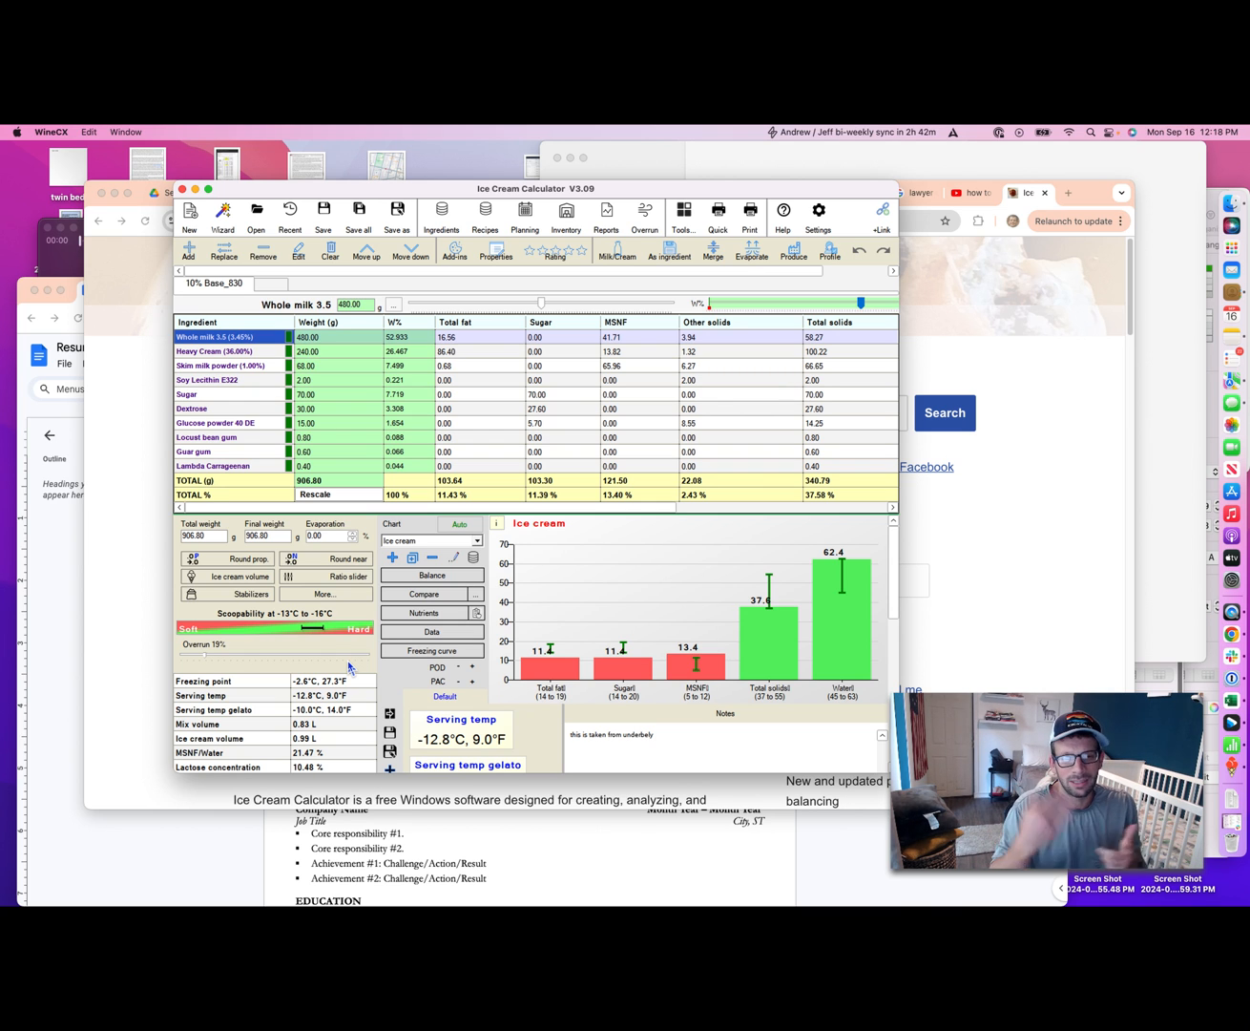
mouse_move(458, 695)
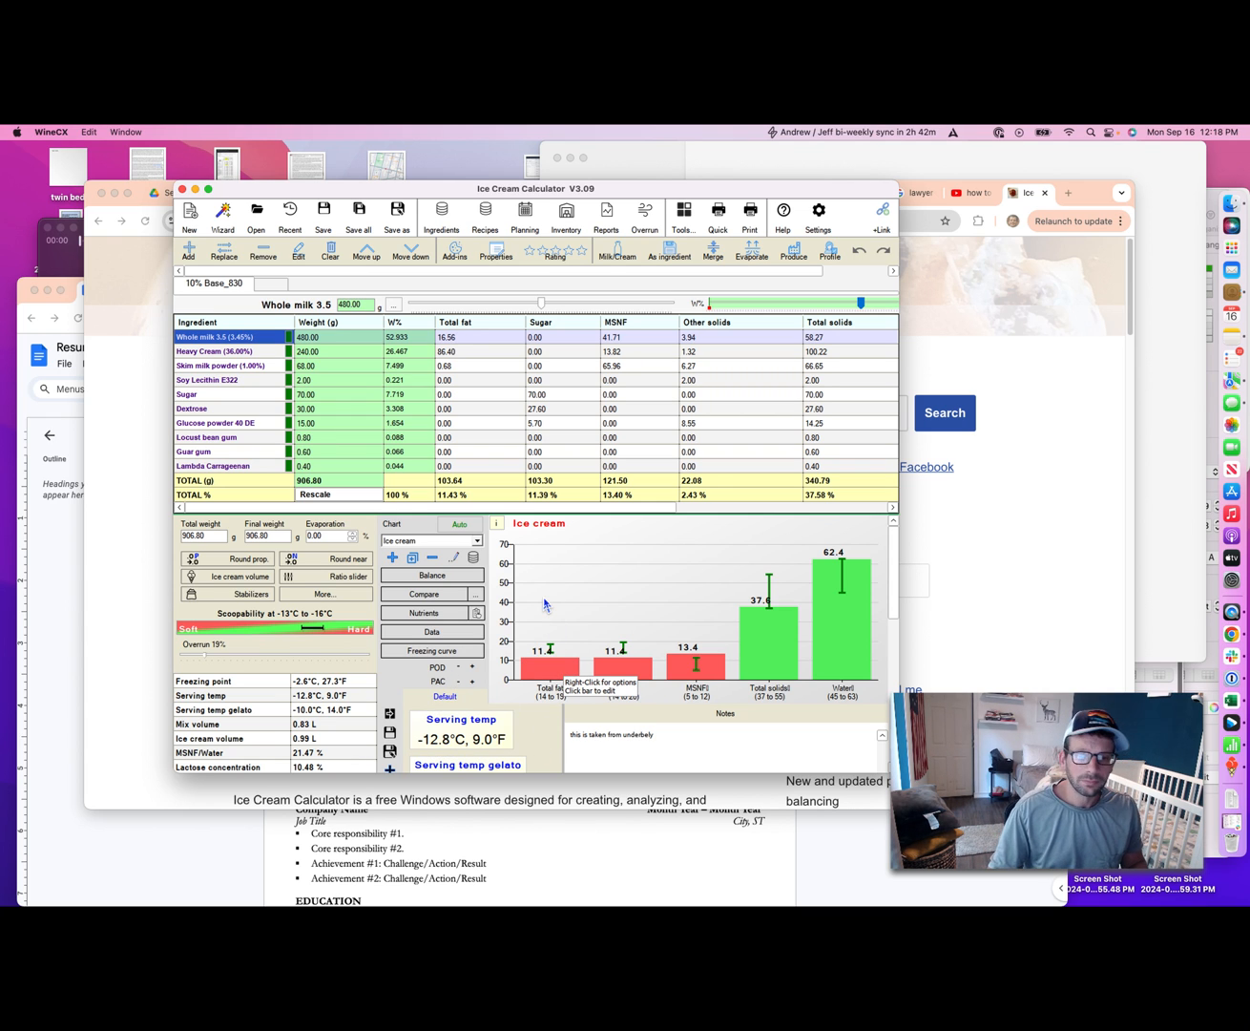
mouse_move(325, 372)
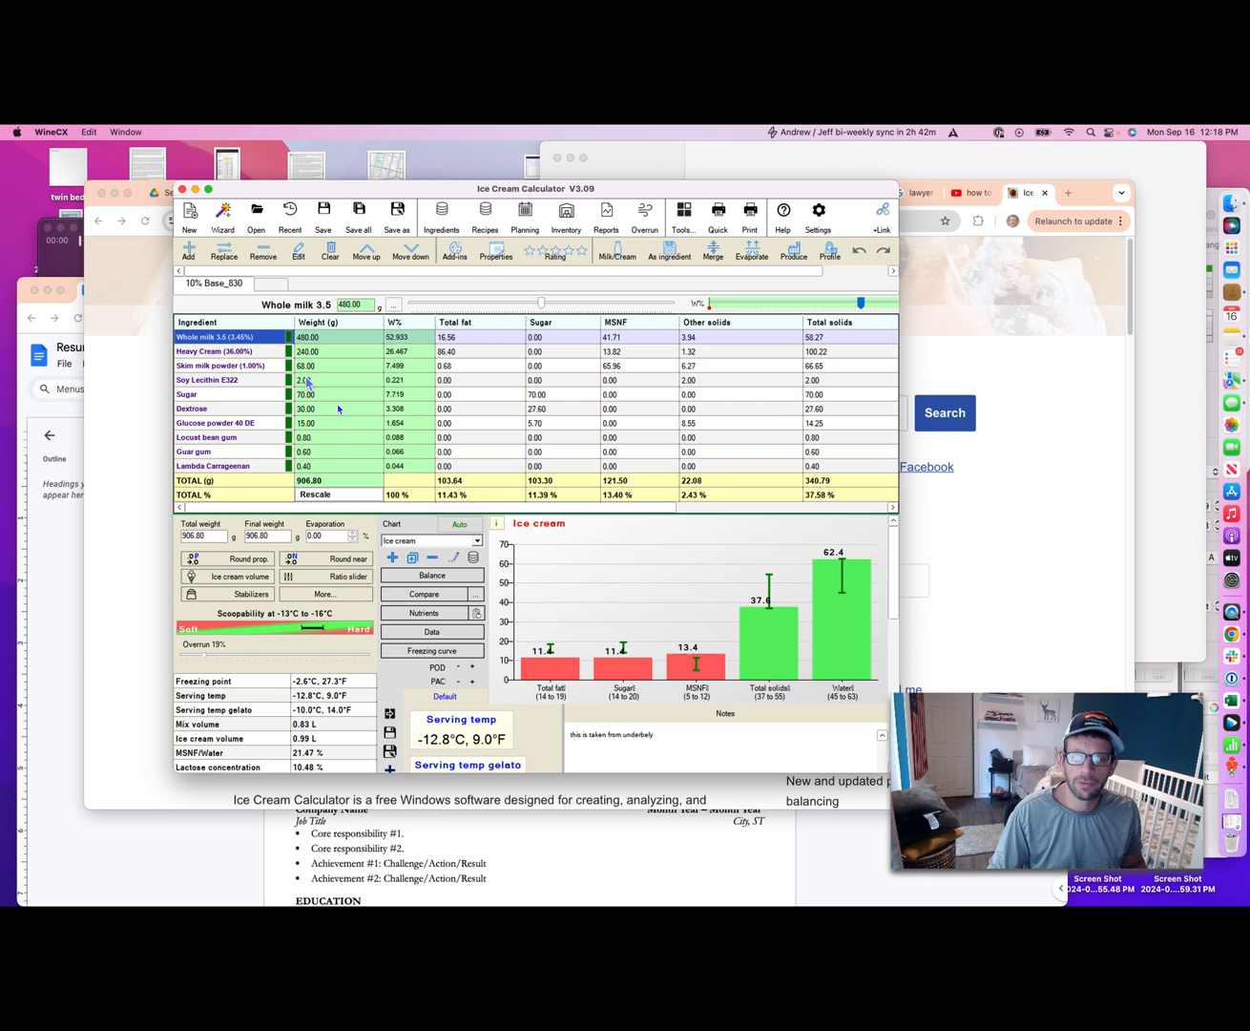
mouse_move(561, 645)
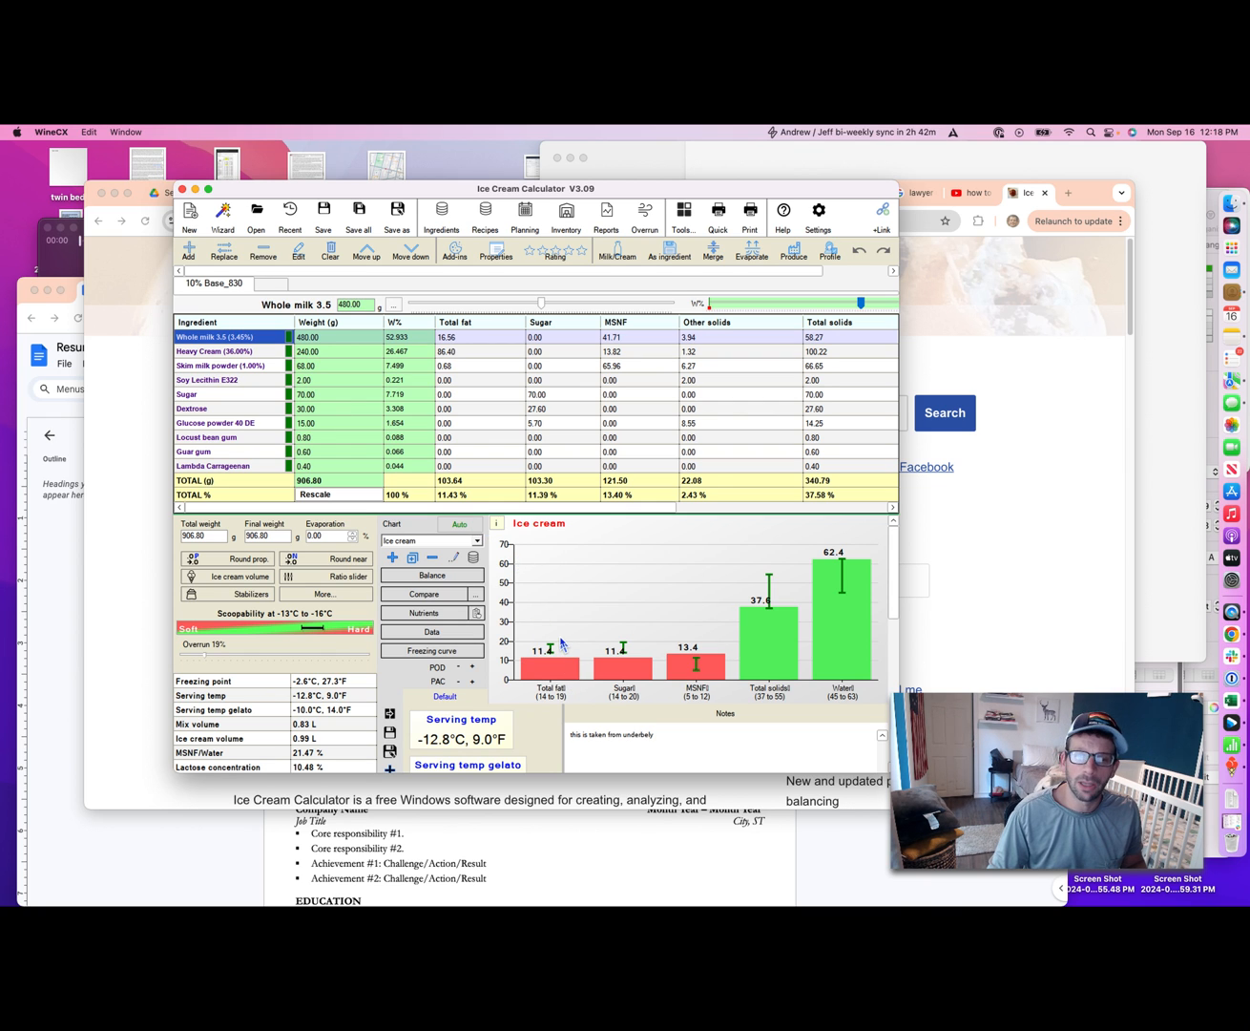
mouse_move(561, 641)
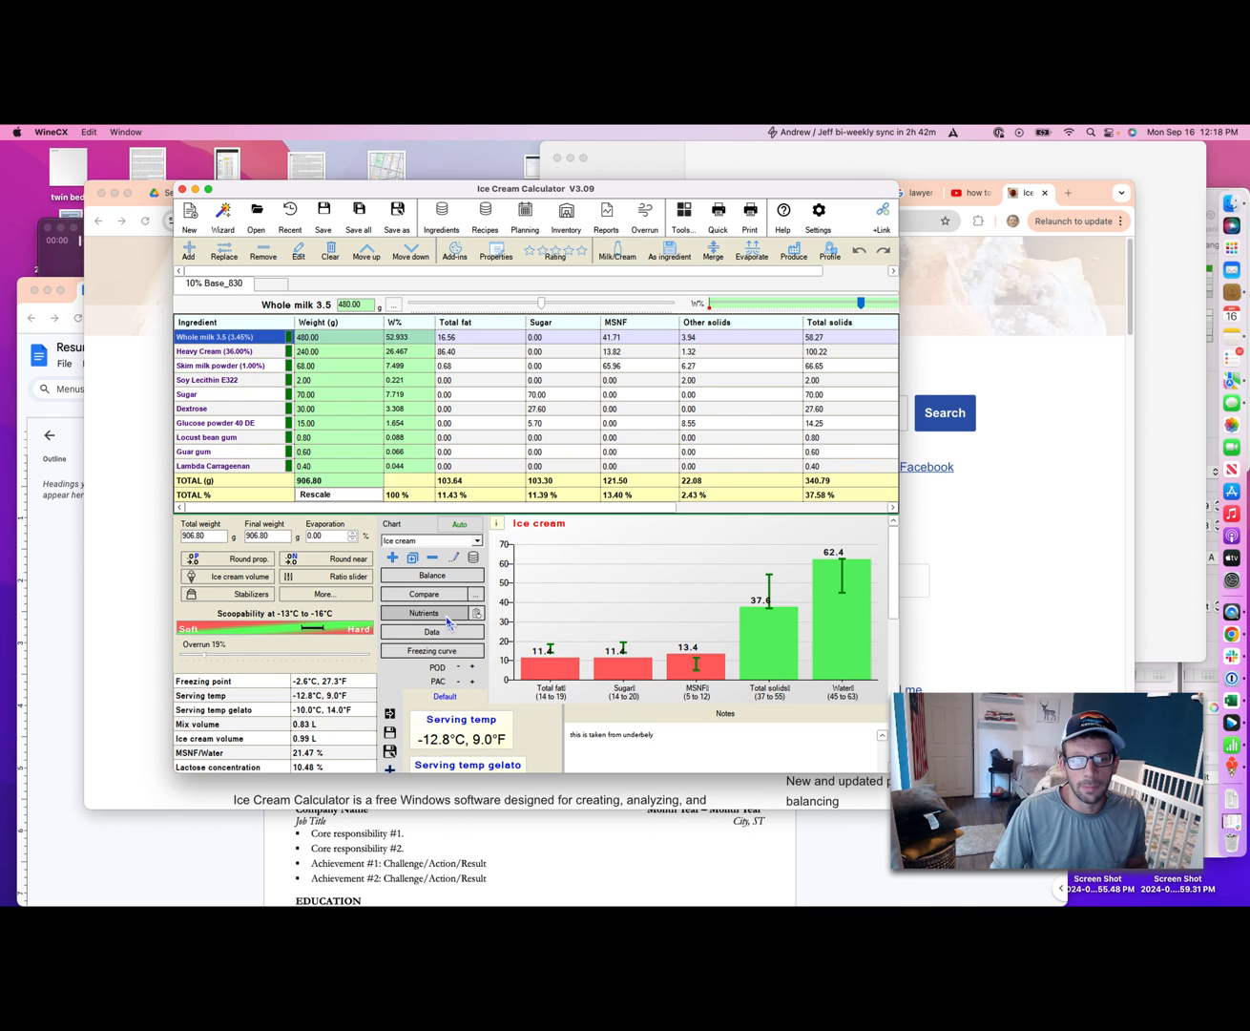
left_click(431, 630)
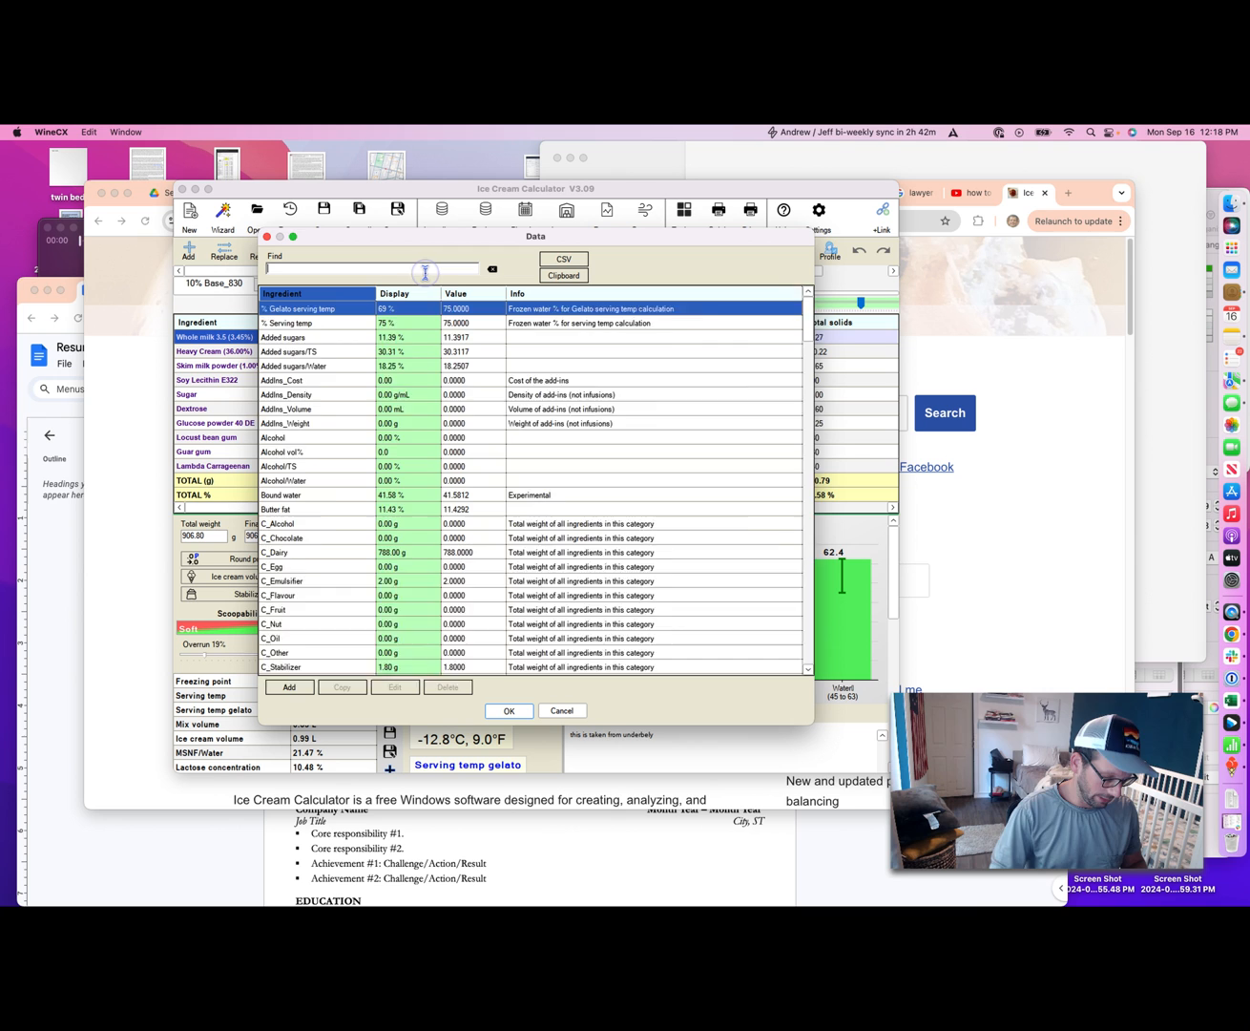
type("butterfat")
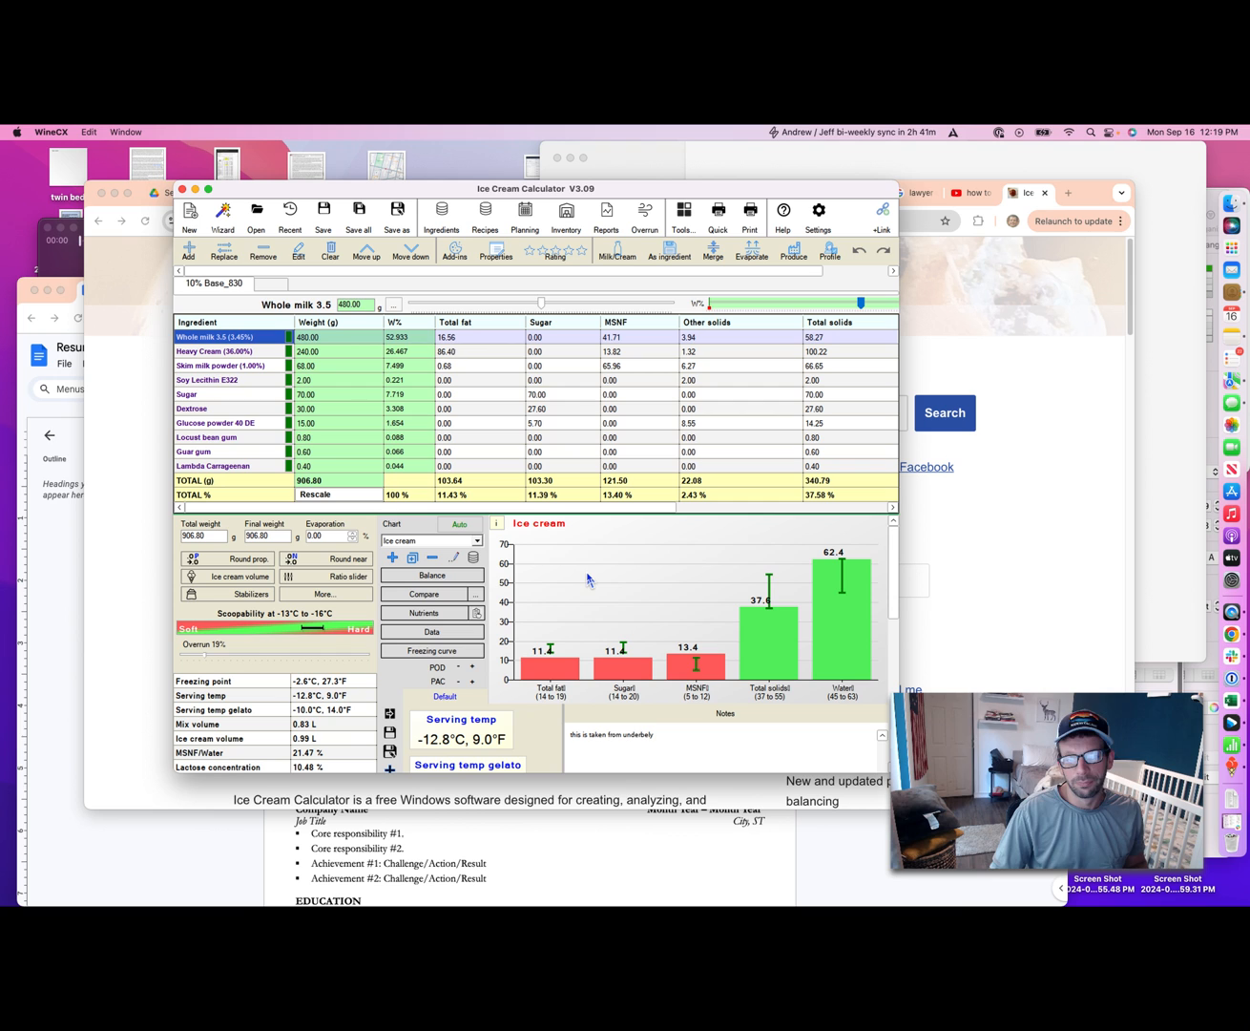
mouse_move(588, 582)
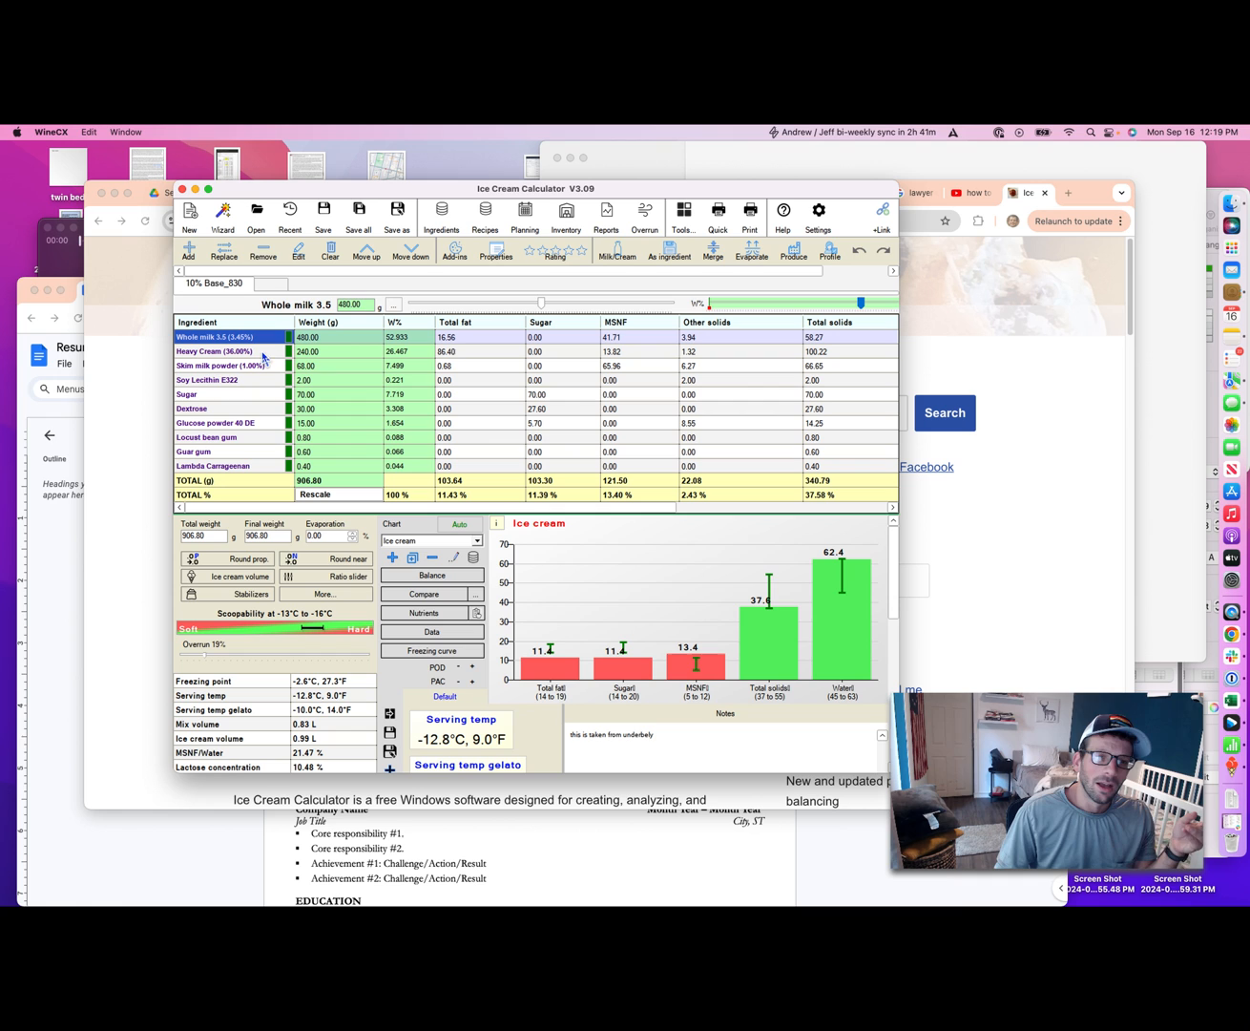
mouse_move(240, 328)
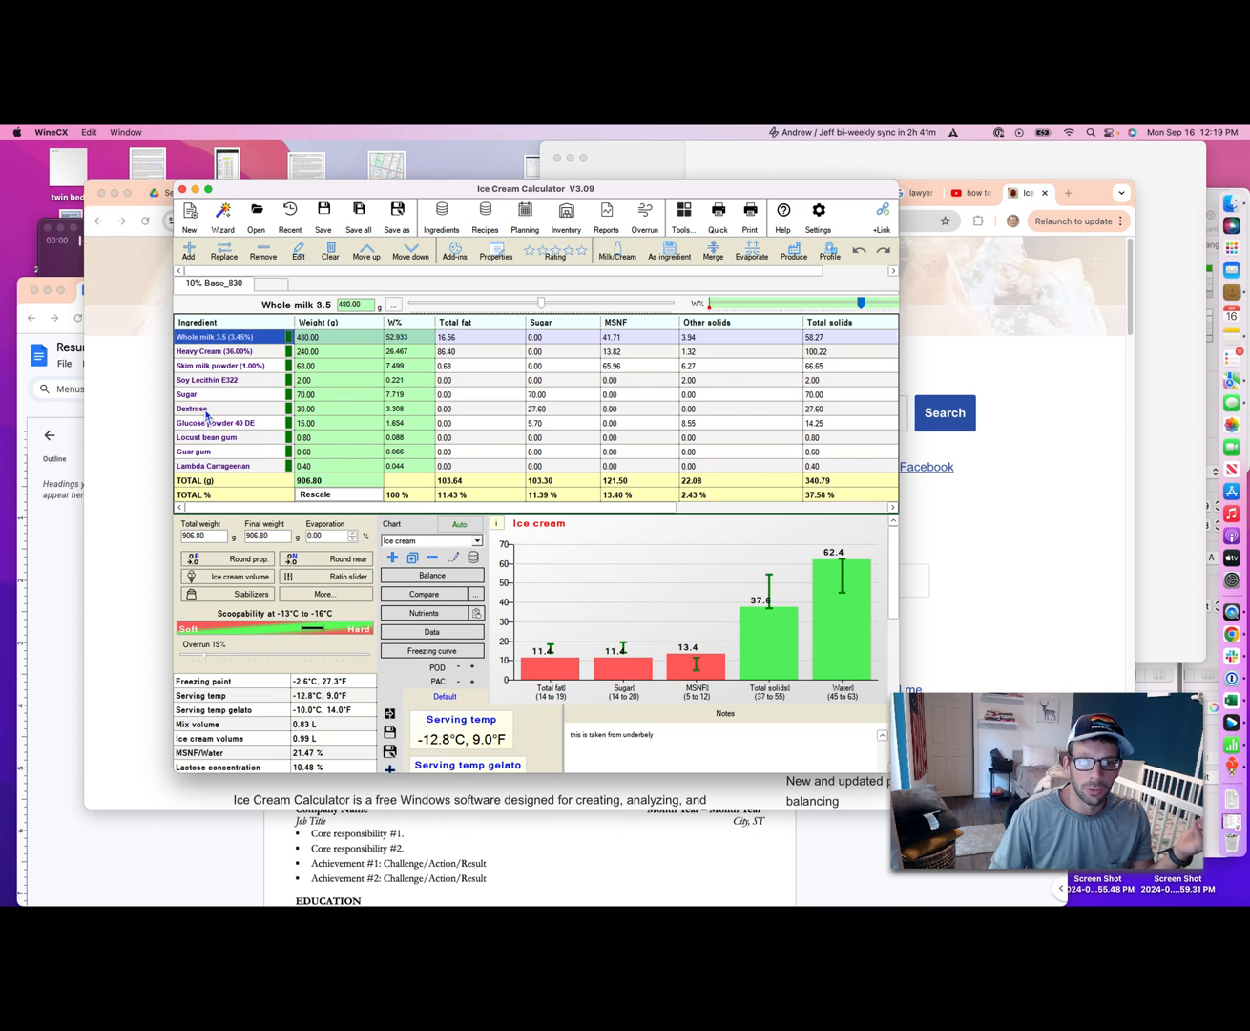
mouse_move(237, 435)
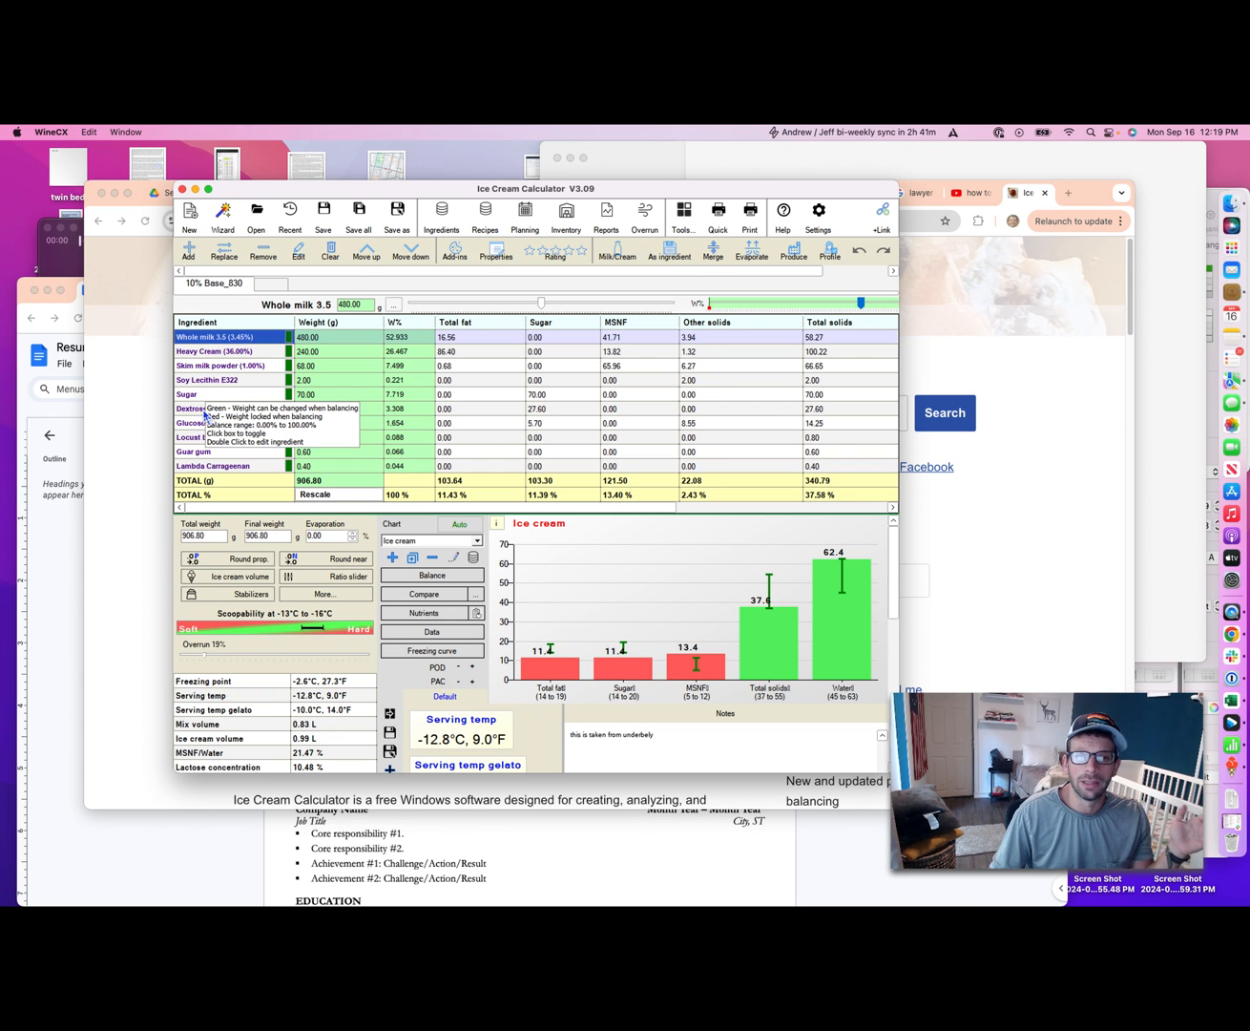
mouse_move(245, 418)
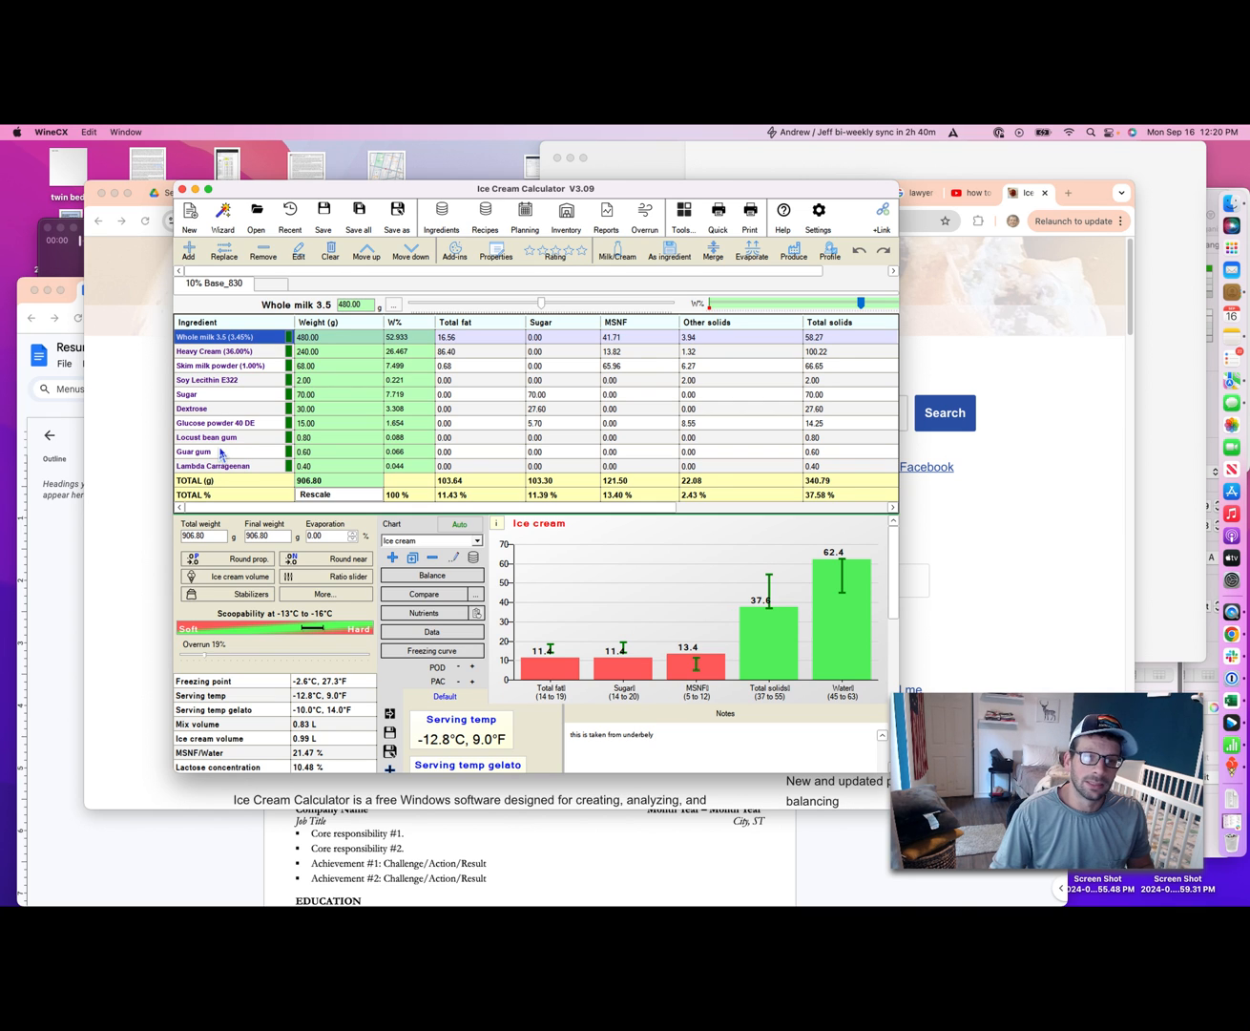
mouse_move(225, 467)
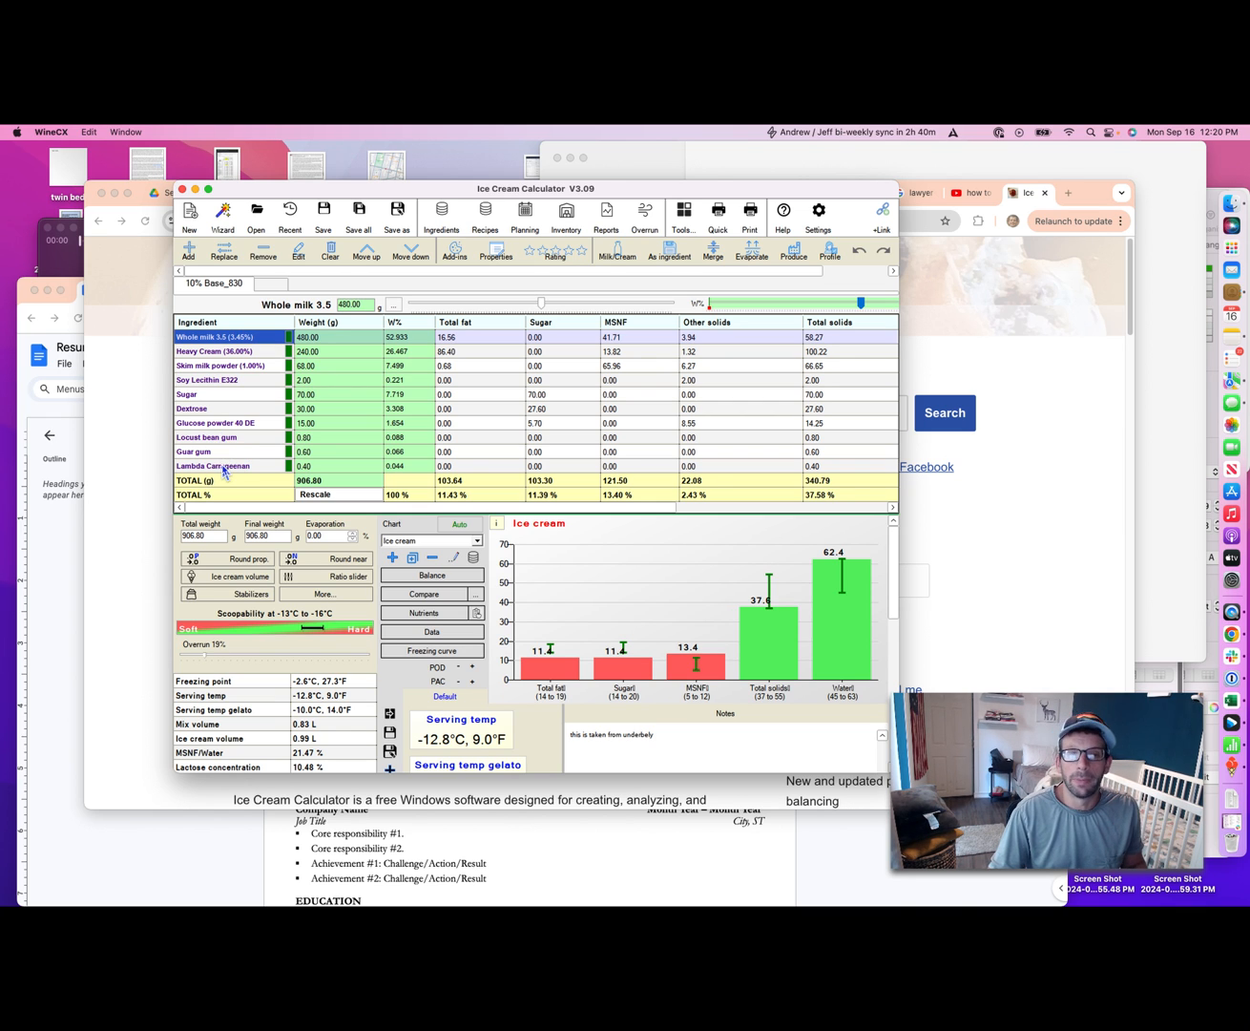
mouse_move(208, 462)
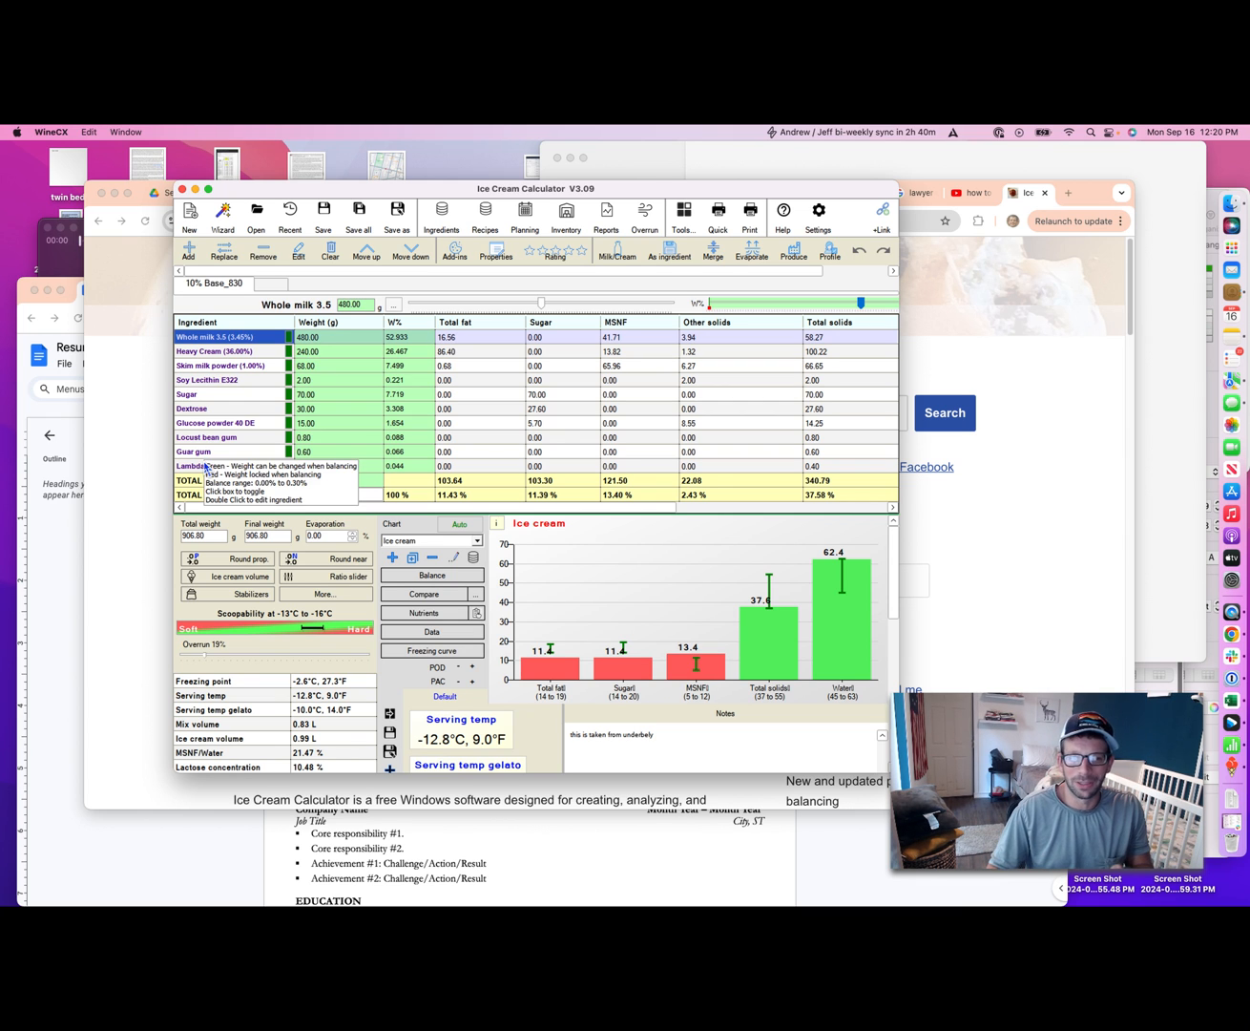
mouse_move(225, 401)
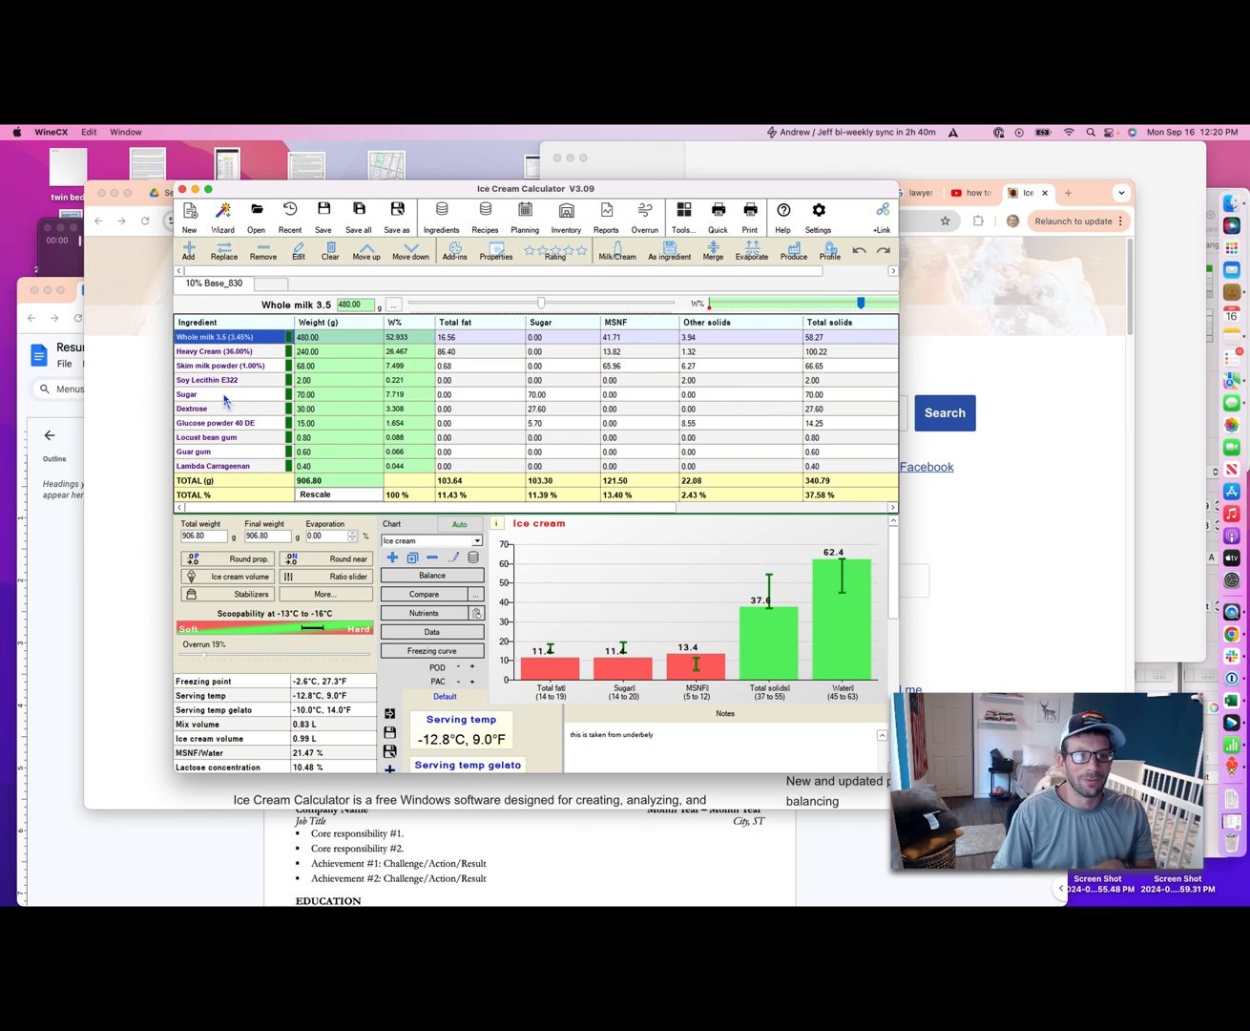
mouse_move(341, 353)
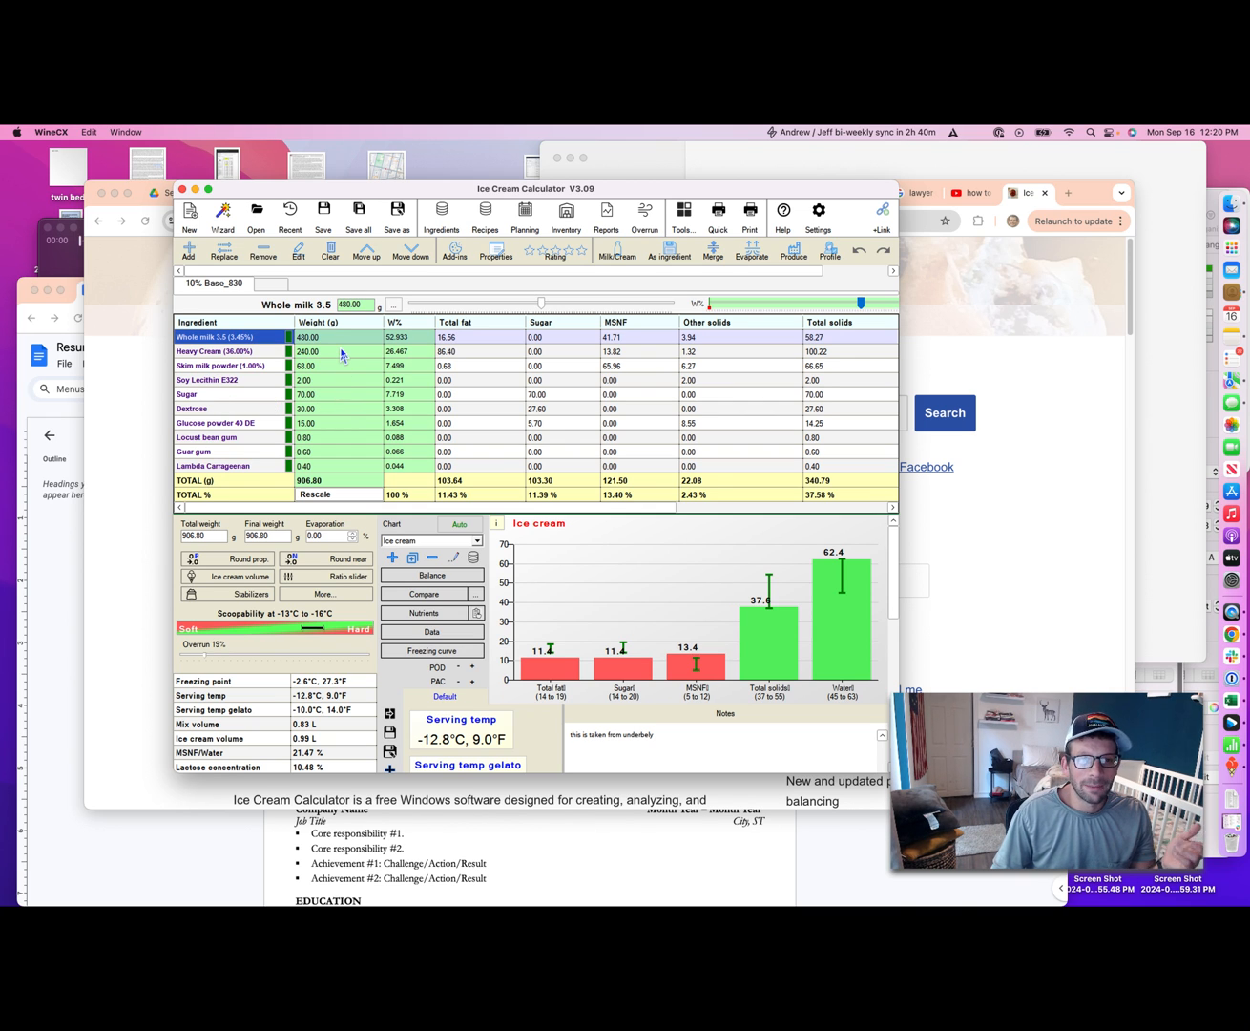
Search the ingredient database for 'pistachio', then 'choco', and add Chocolate 55%.
double_click(307, 336)
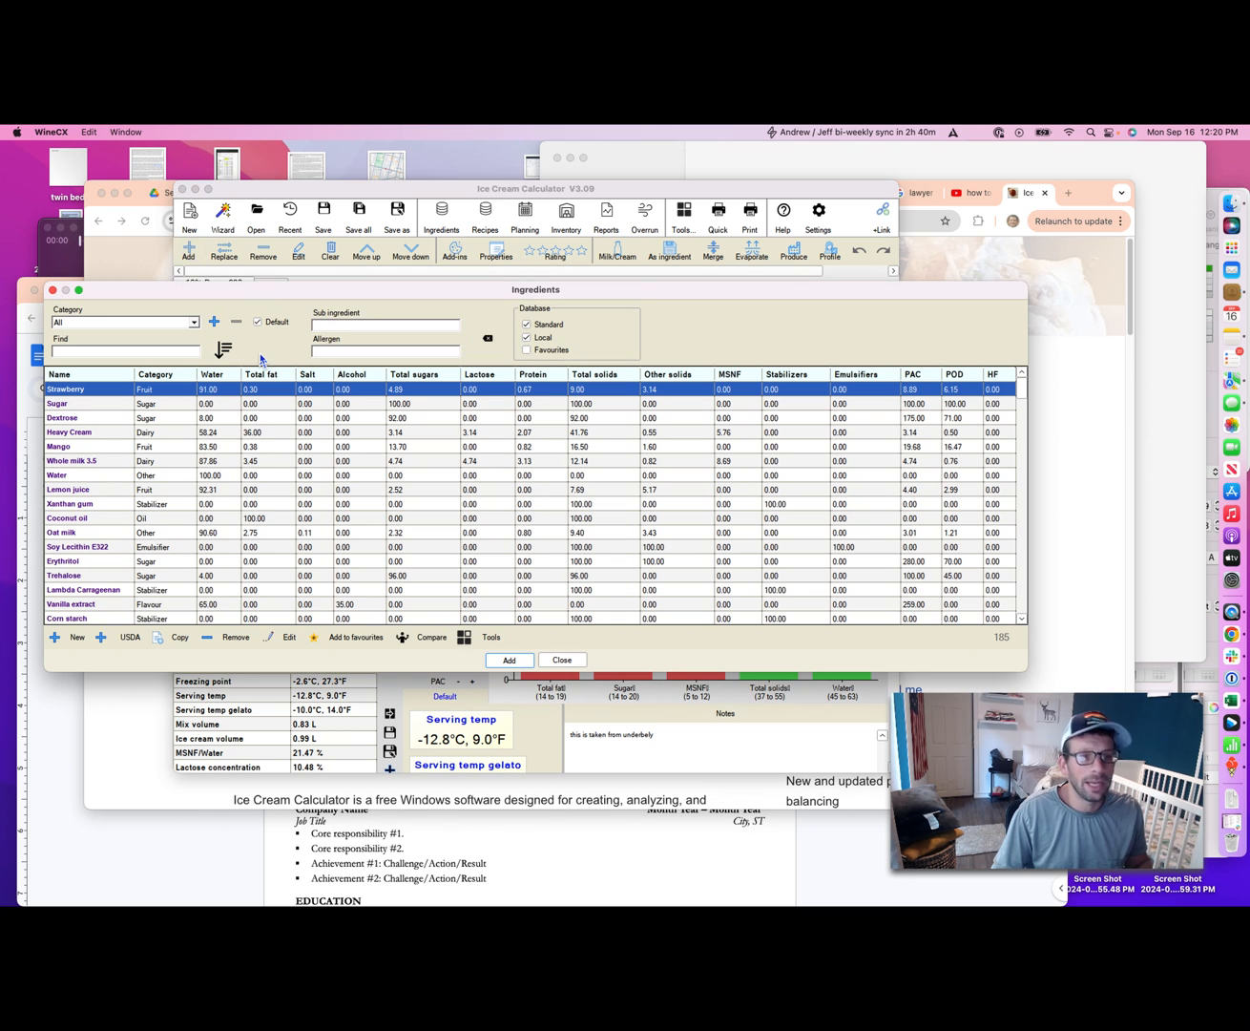
type("pistachio")
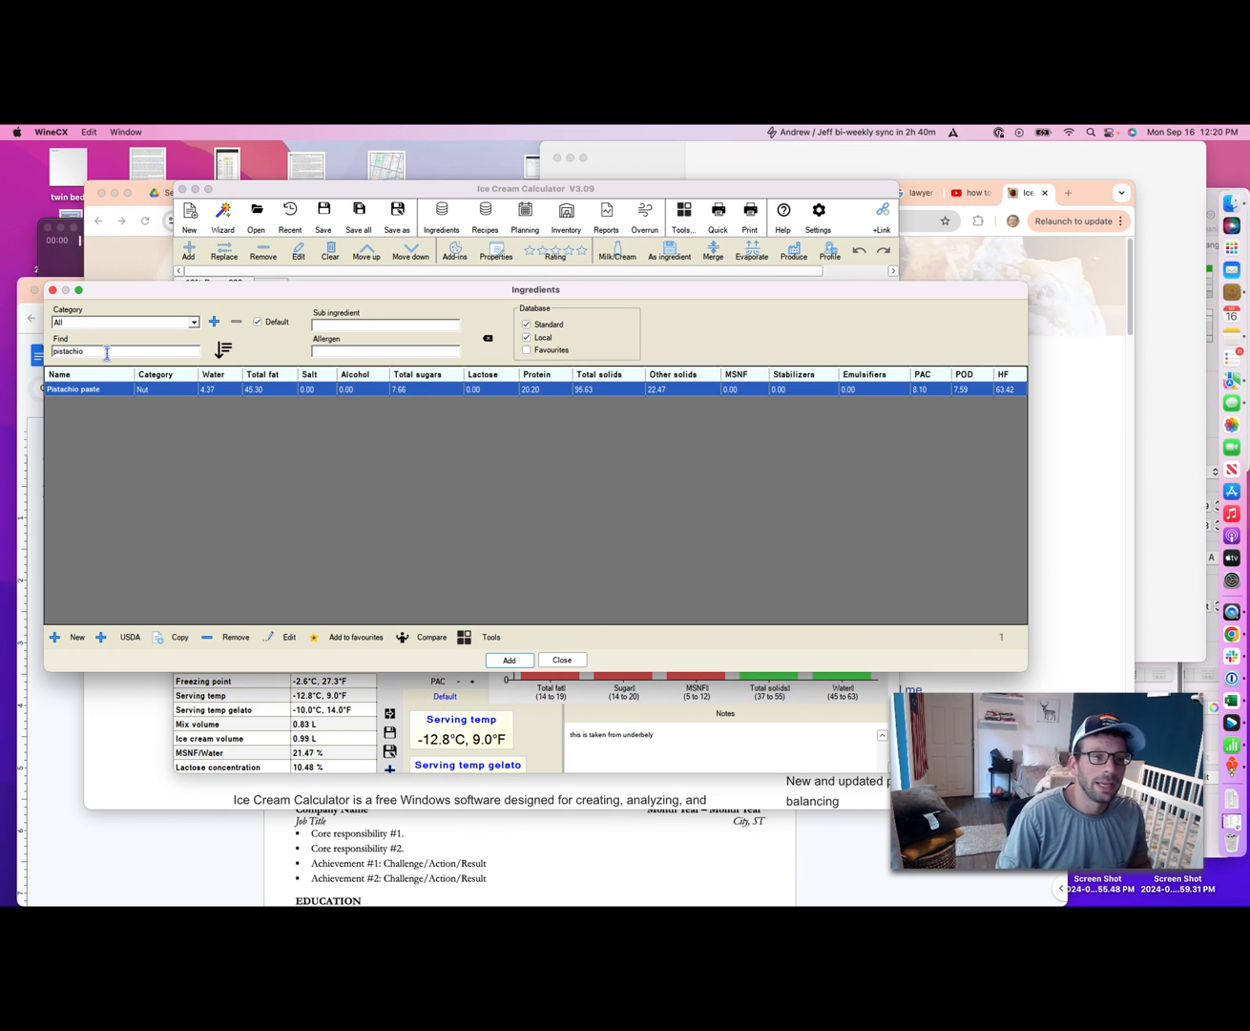
left_click(486, 337)
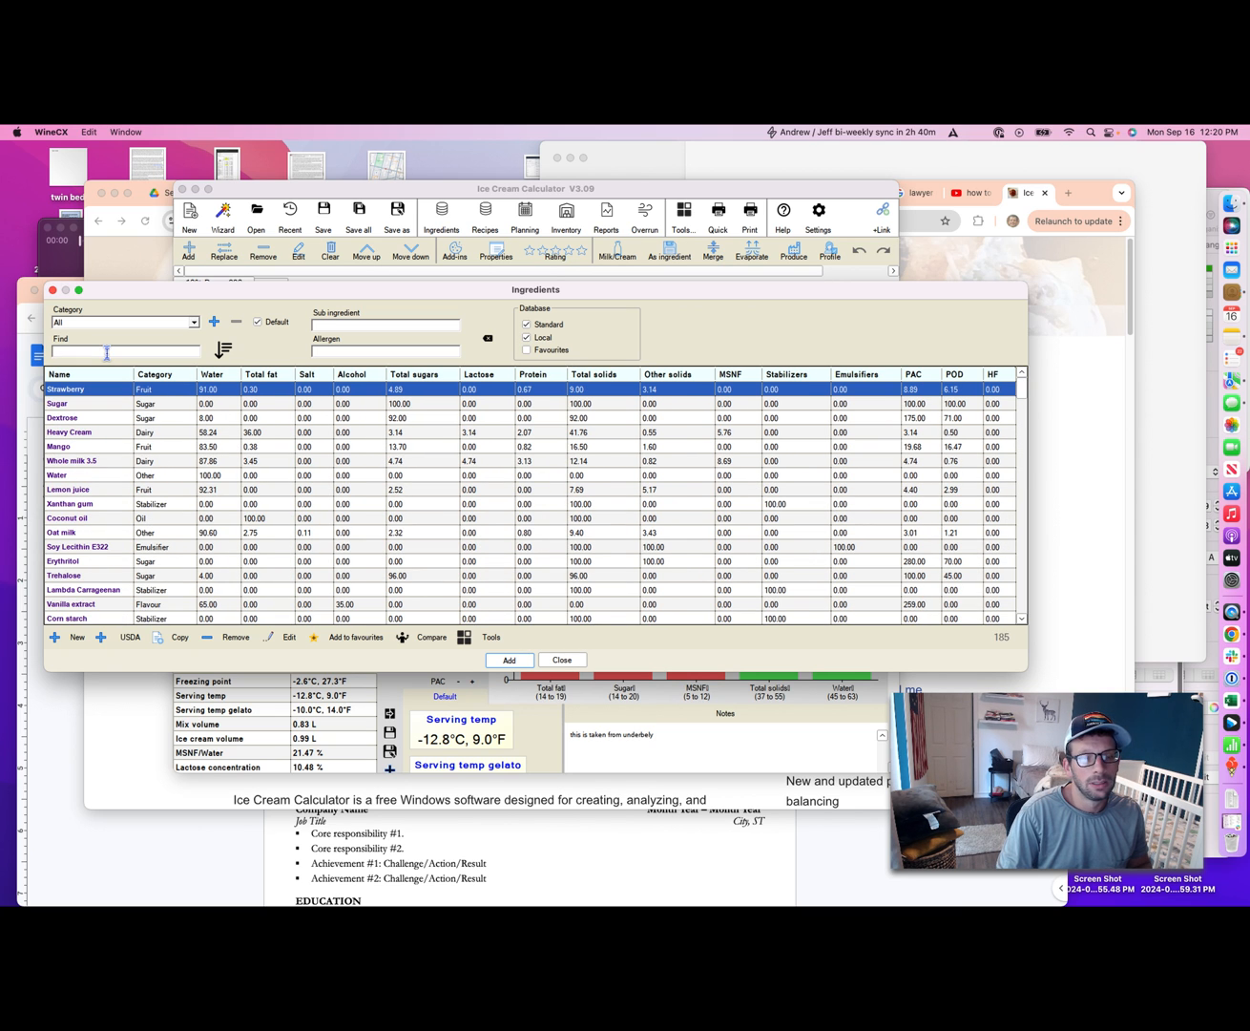
type("choco")
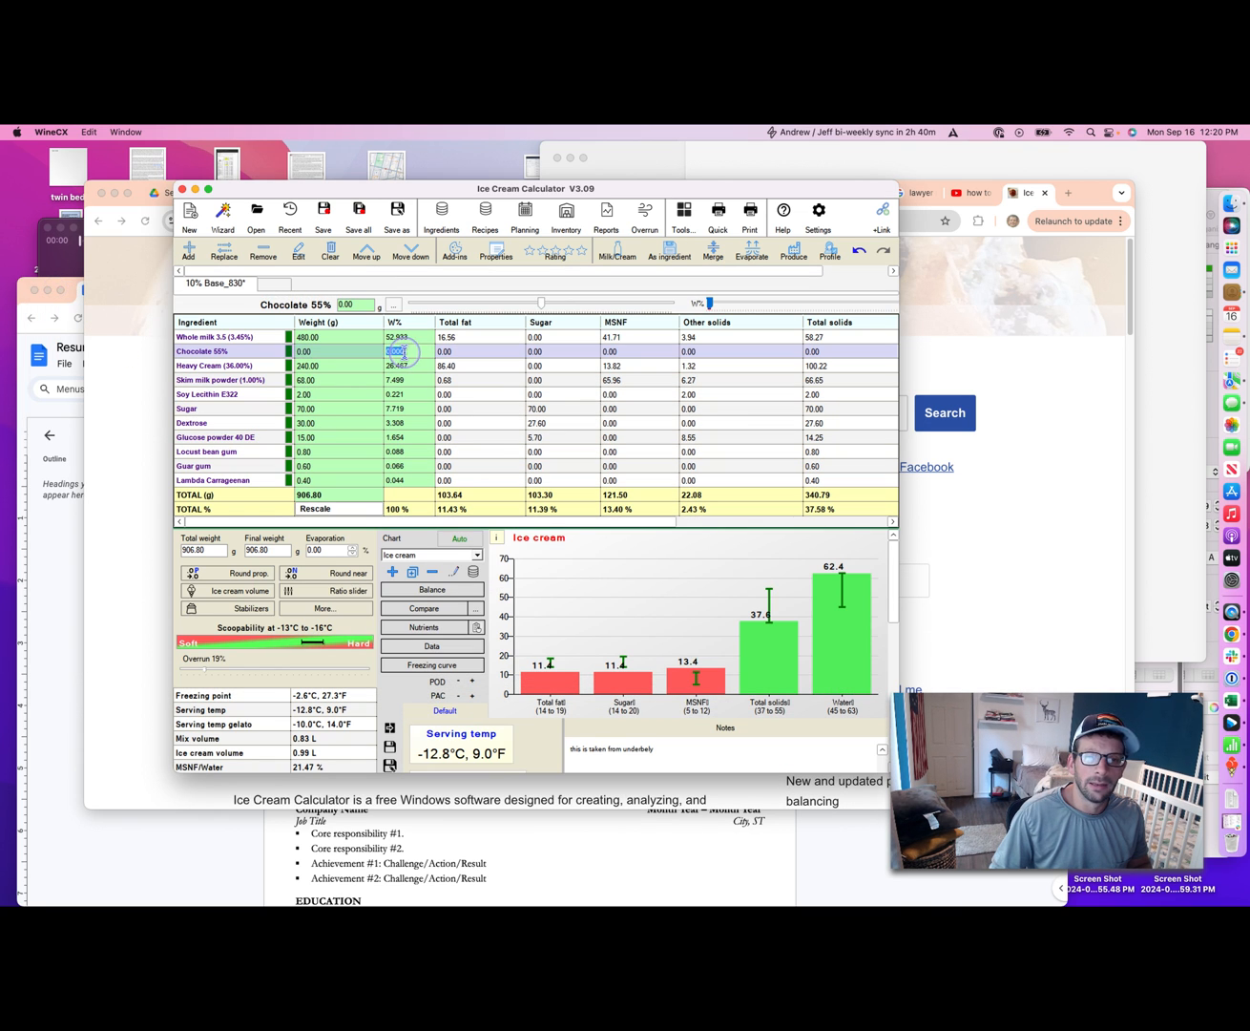
Set Chocolate 55% to 10% of the mix, about 100.76 g in a 1007.56 g total.
type("1")
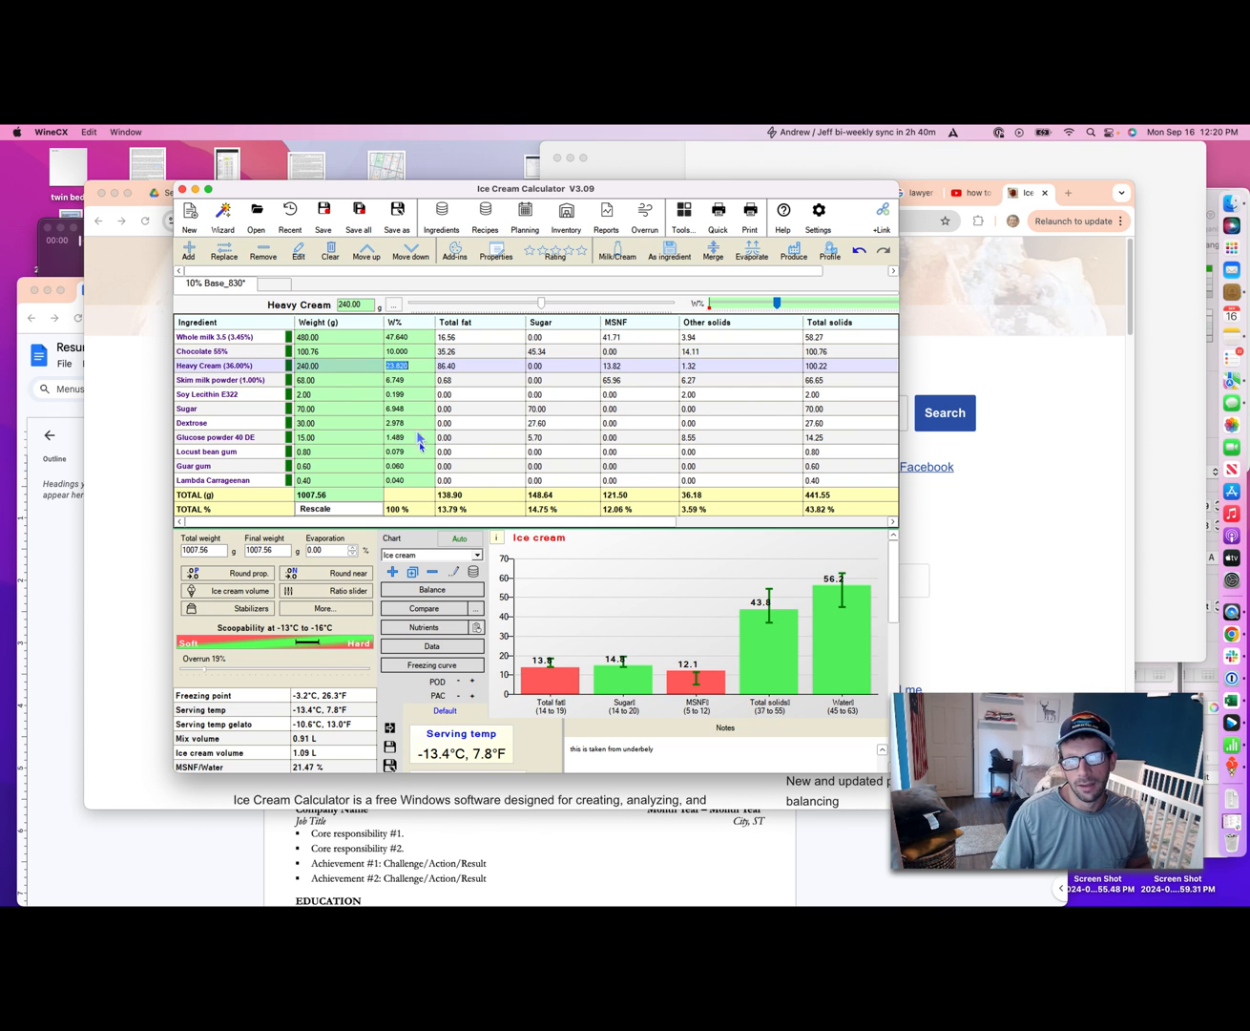
mouse_move(550, 683)
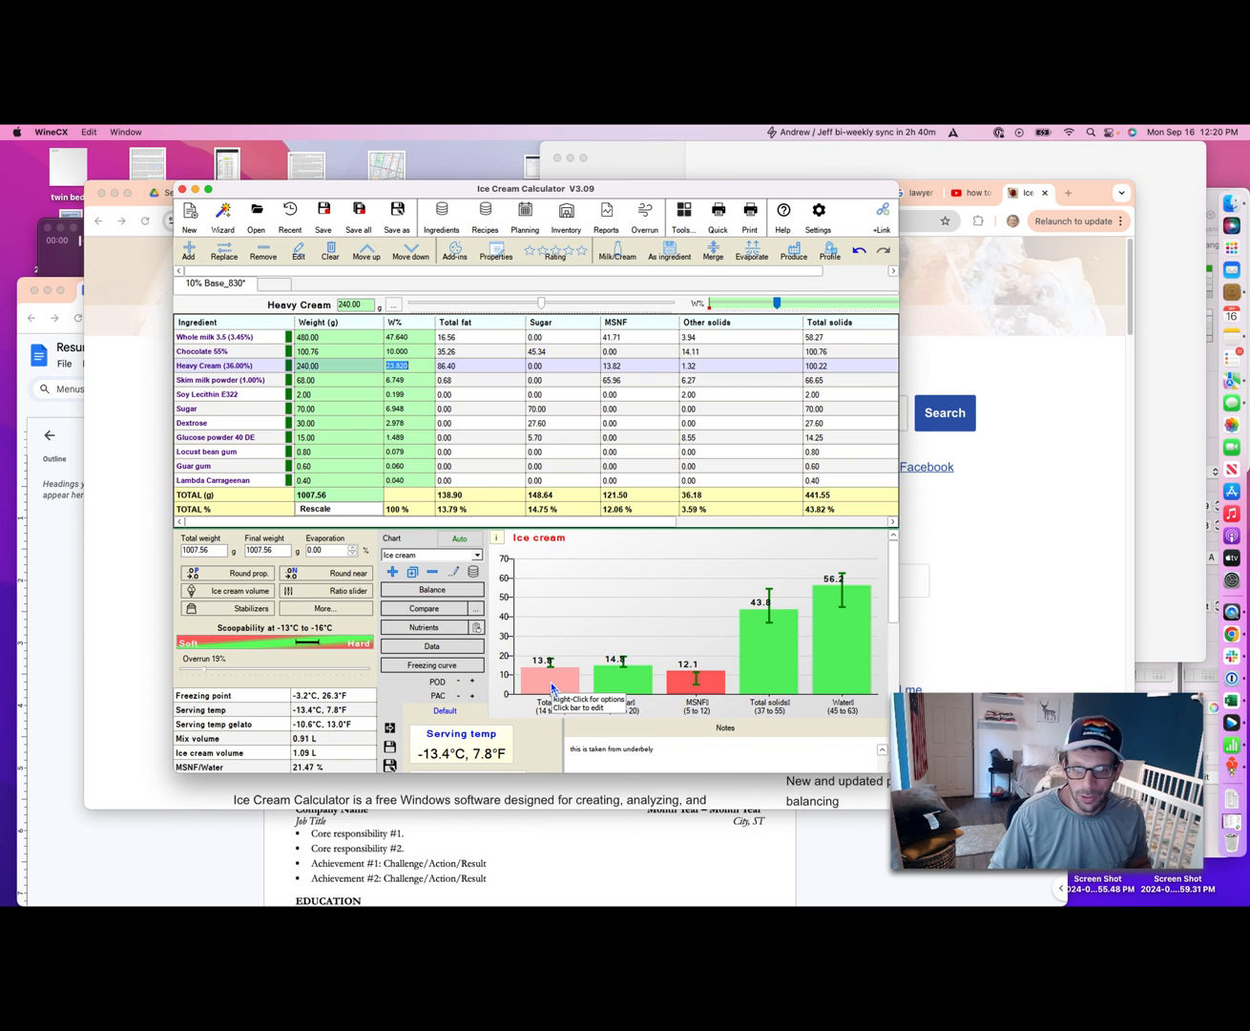
scroll("down", 3)
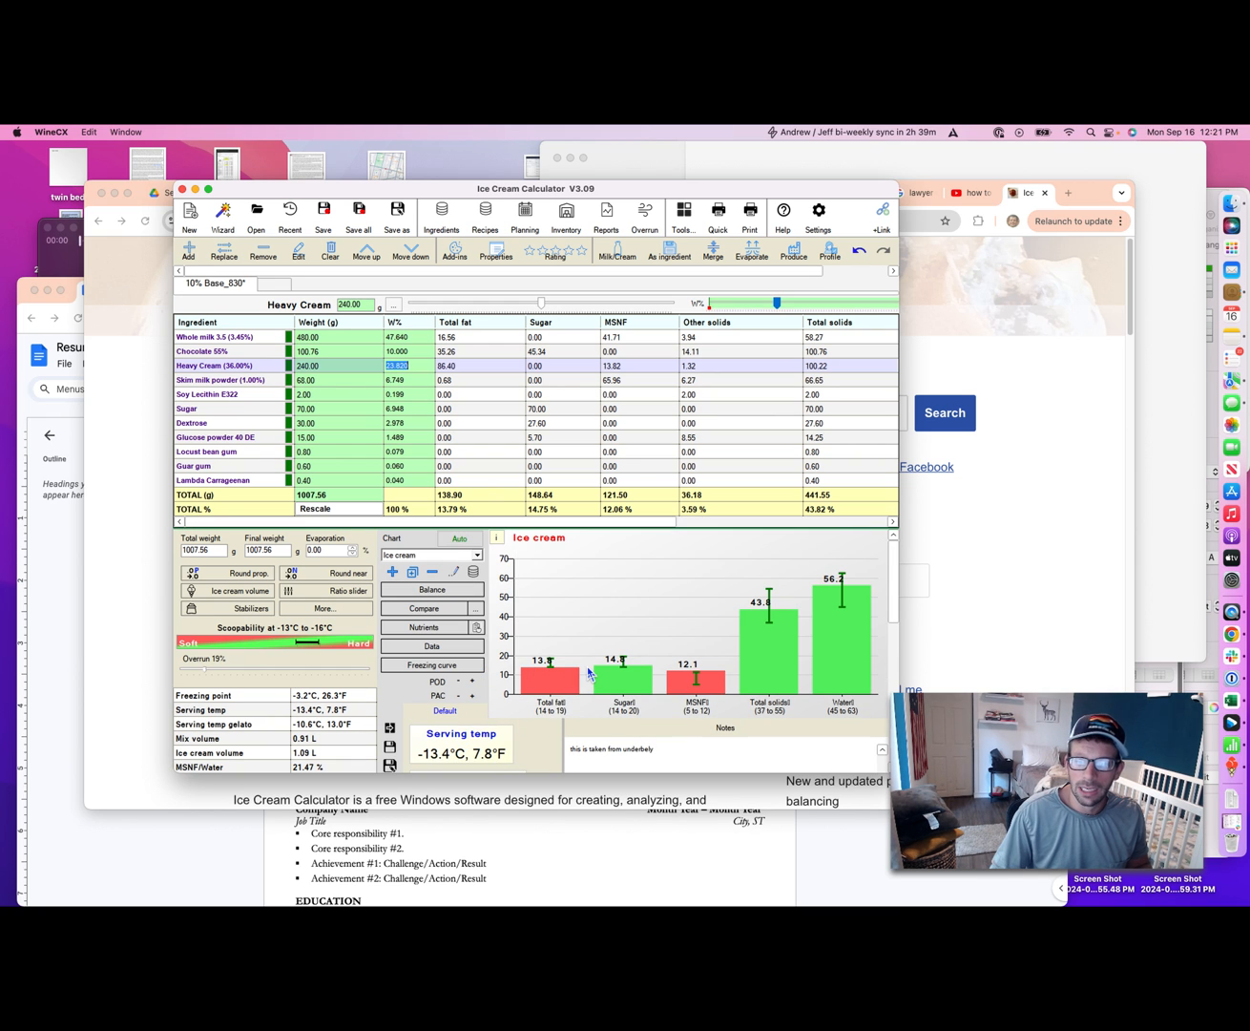
mouse_move(844, 647)
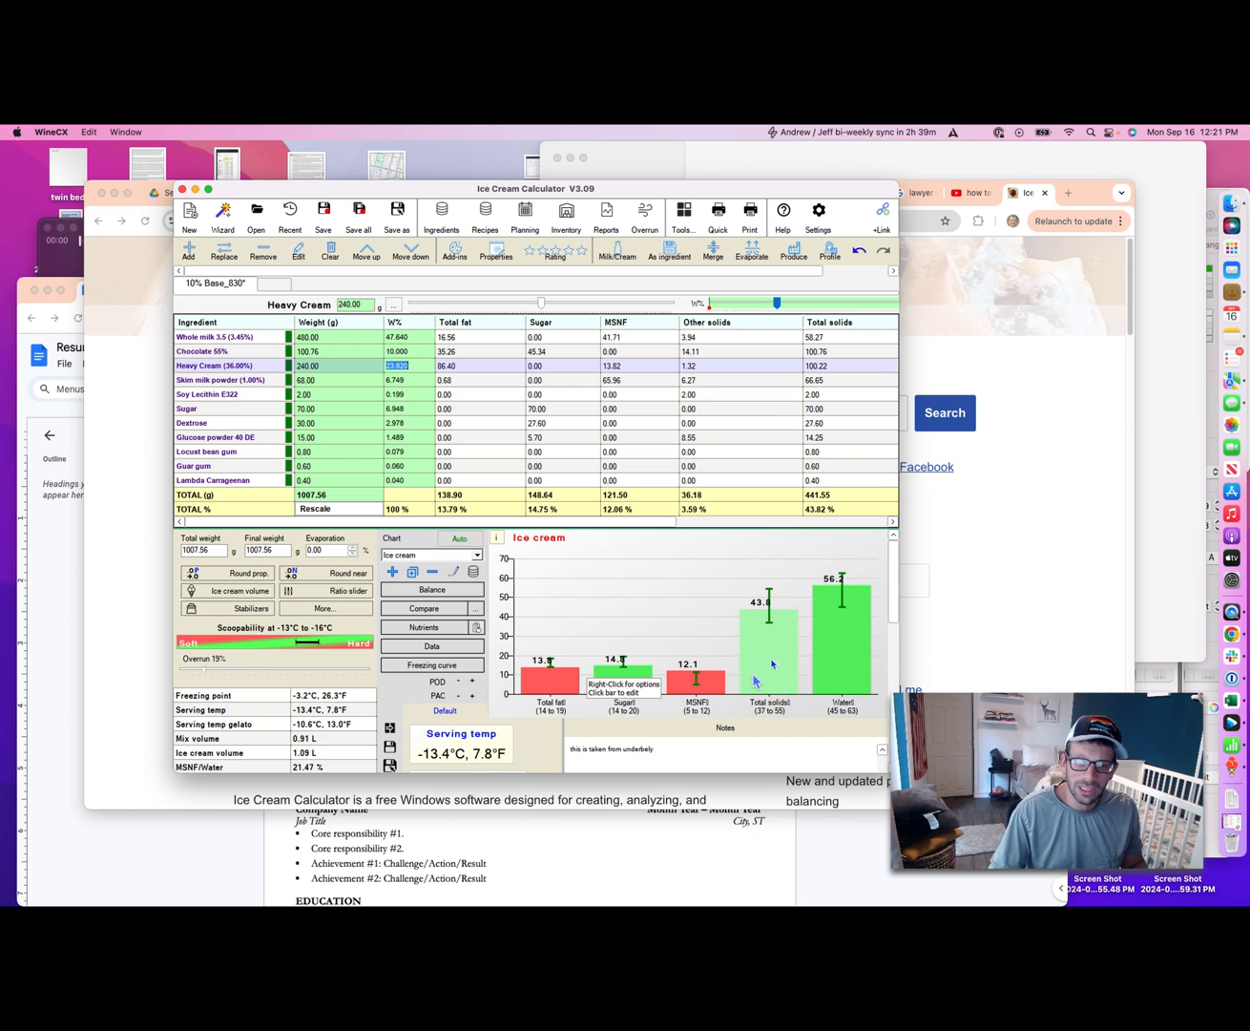
mouse_move(777, 647)
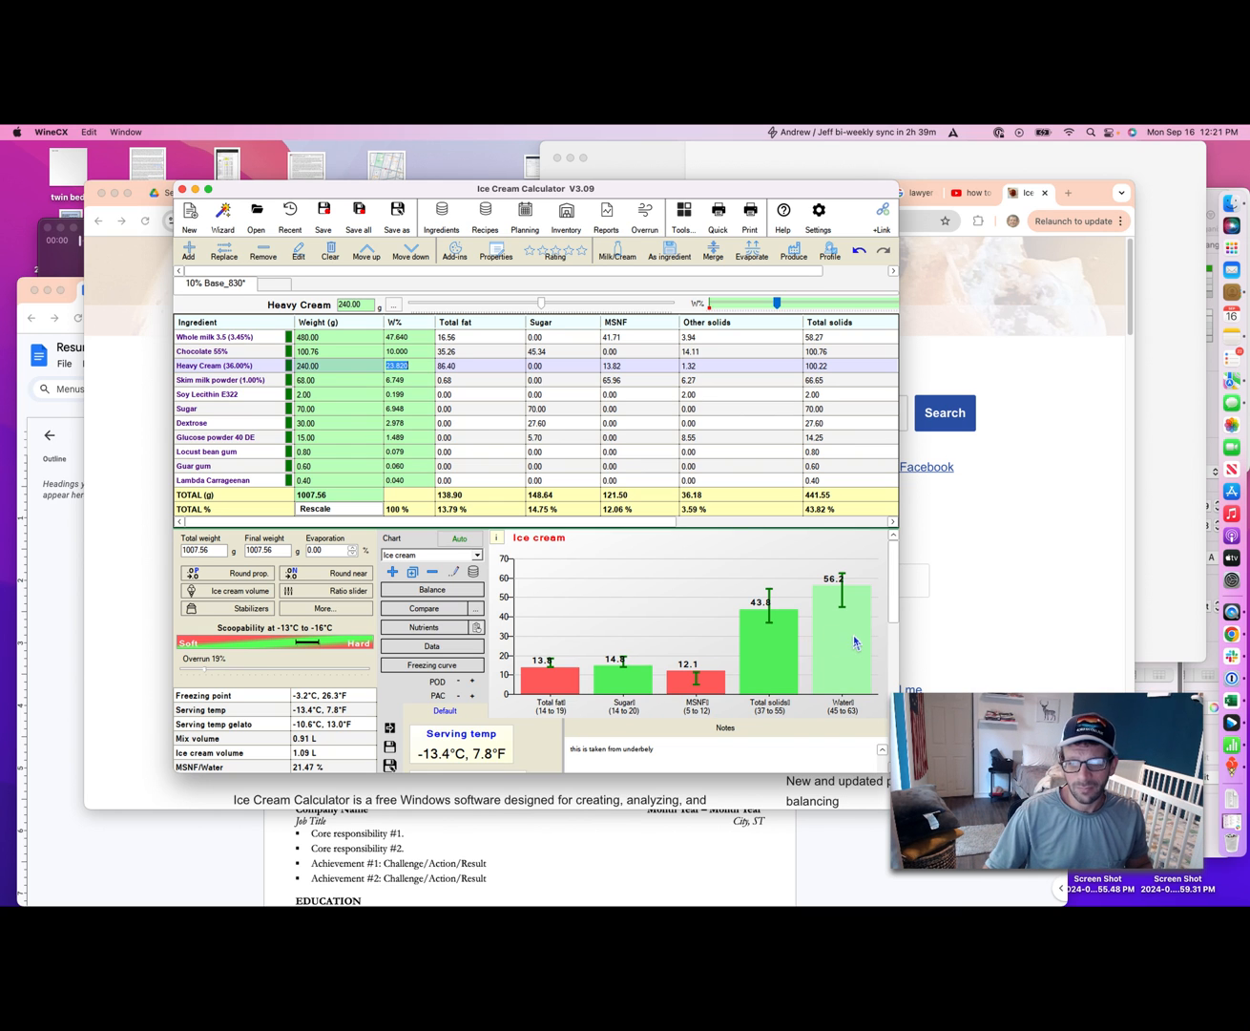
mouse_move(855, 641)
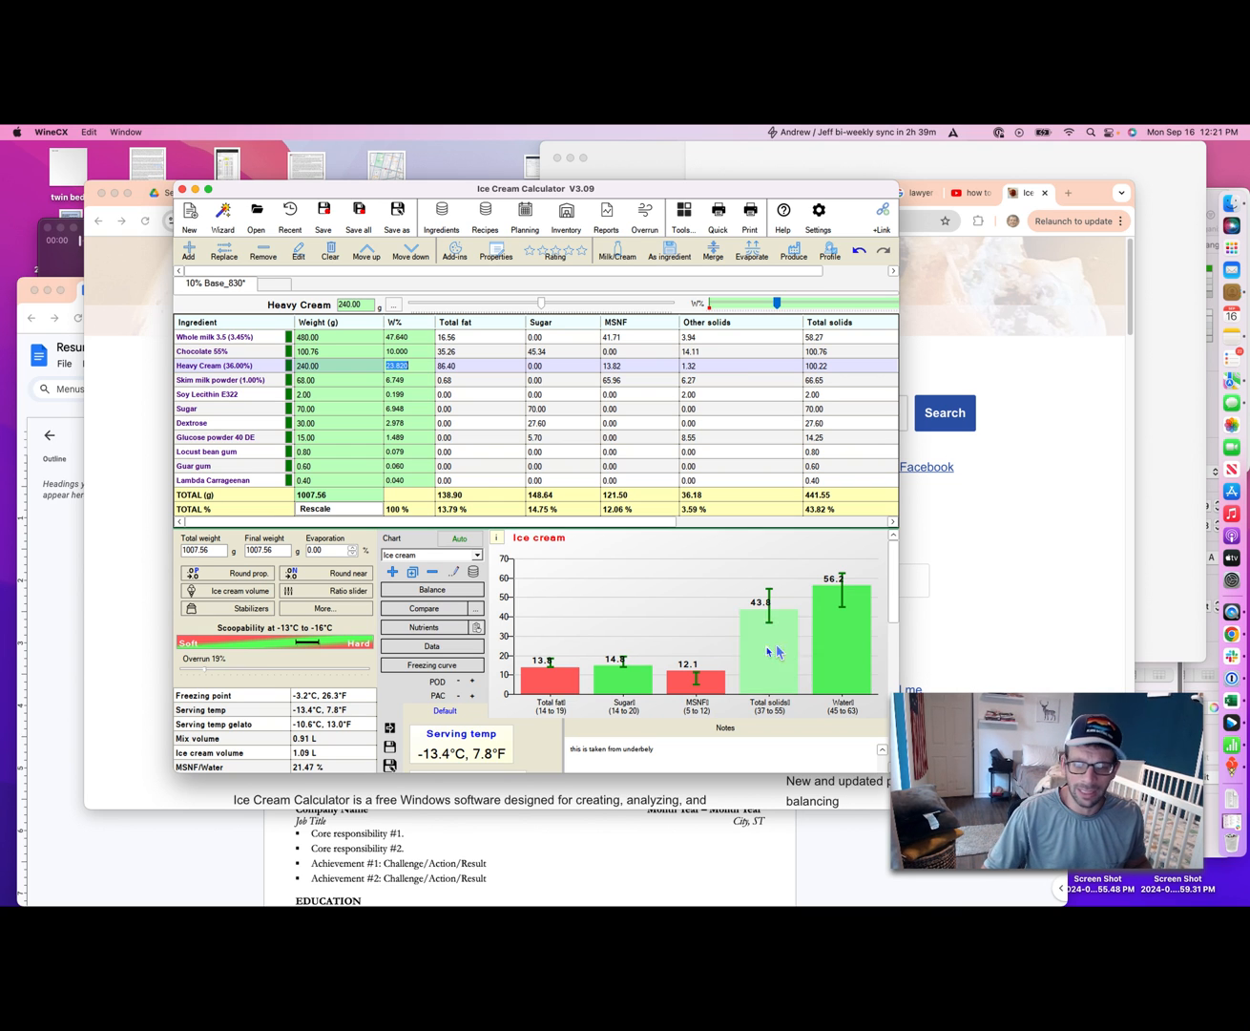
mouse_move(775, 687)
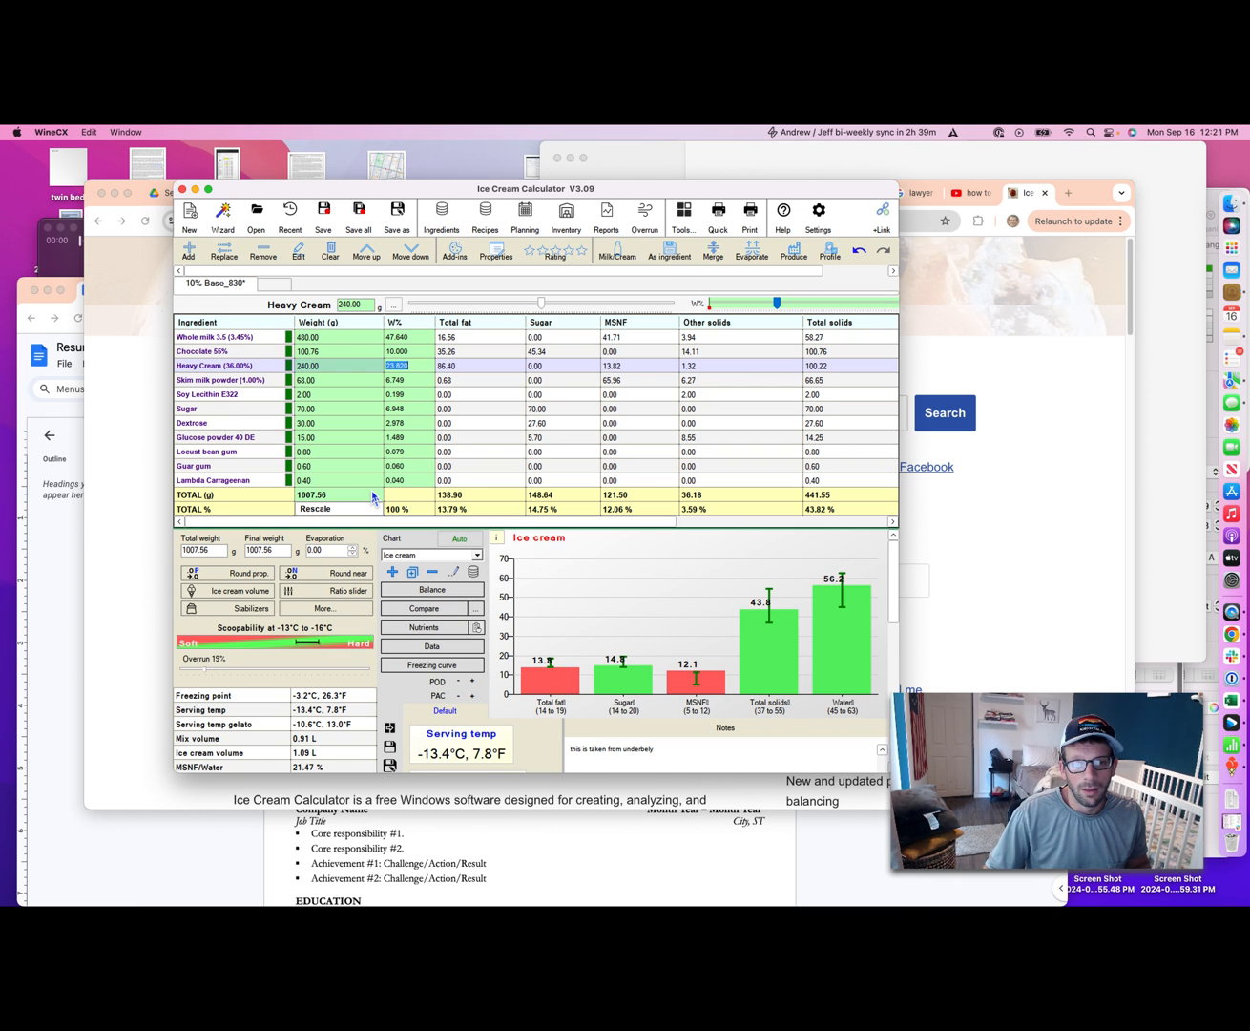
mouse_move(250, 360)
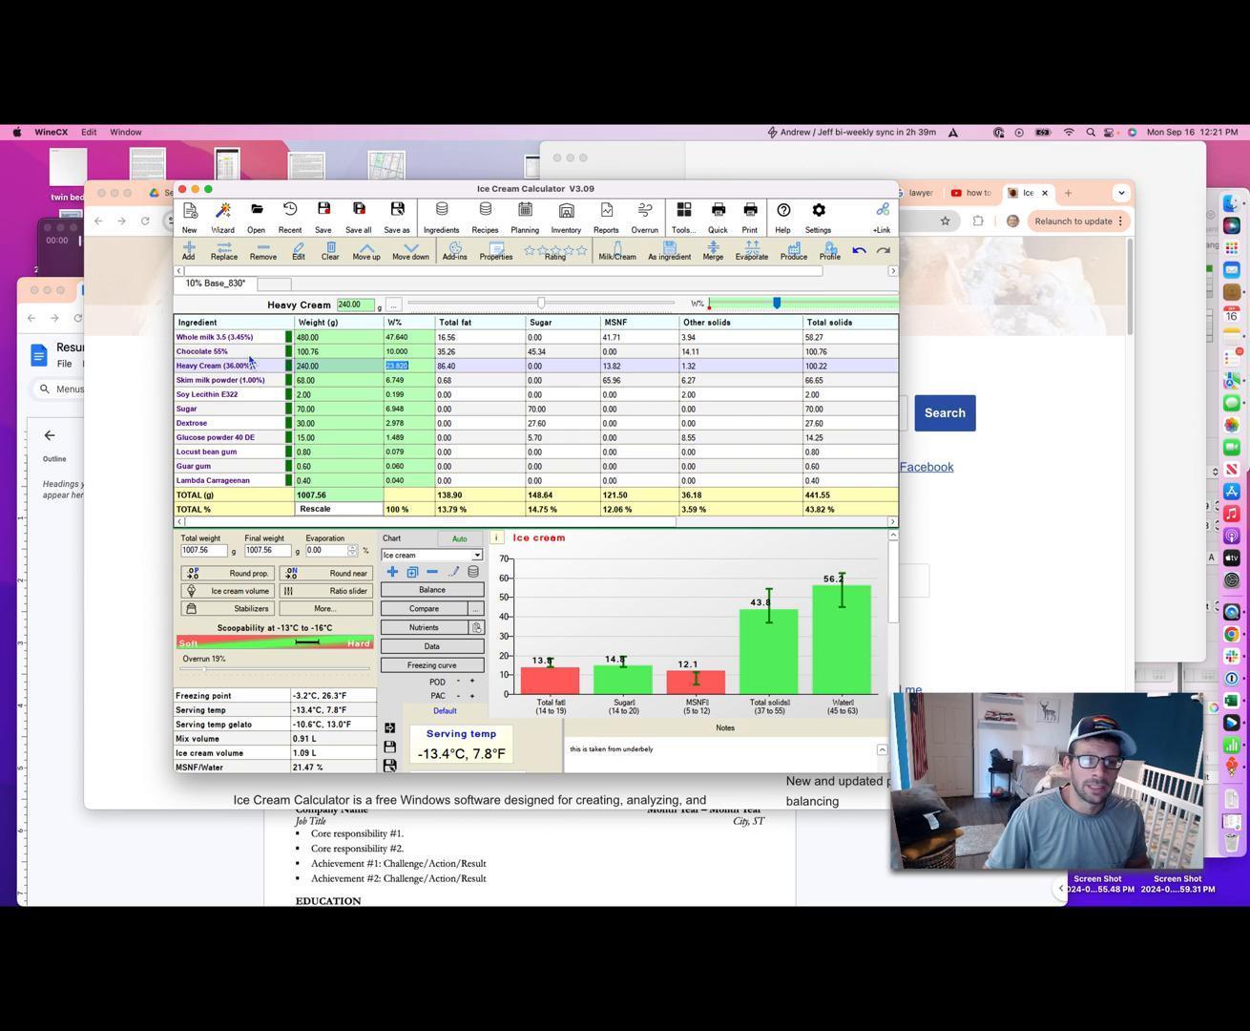
Remove Chocolate 55%, search the database for a '10%' base, then begin saving the recipe as an ingredient.
left_click(203, 351)
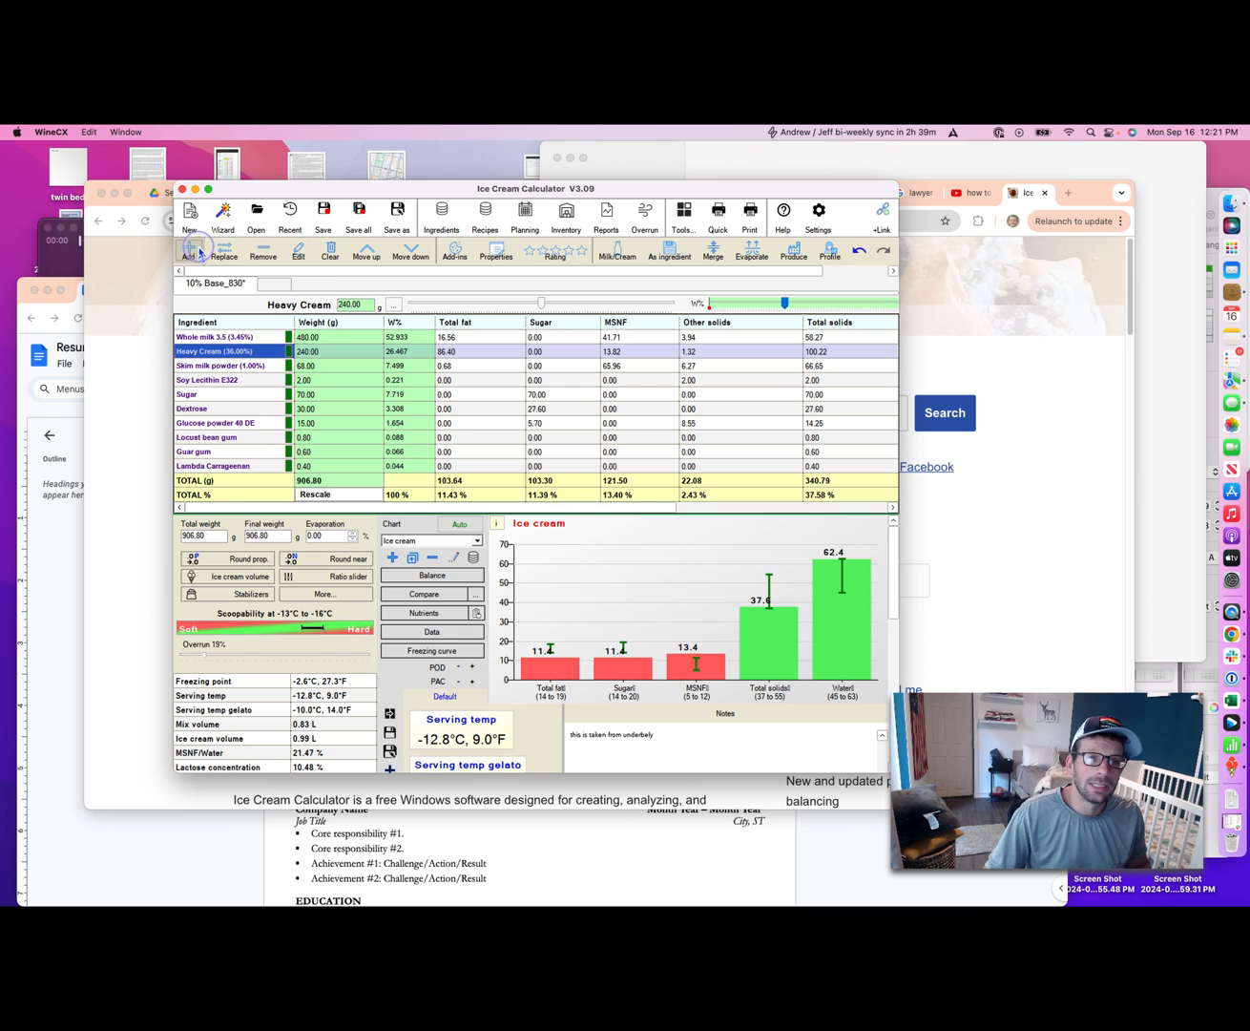
left_click(191, 250)
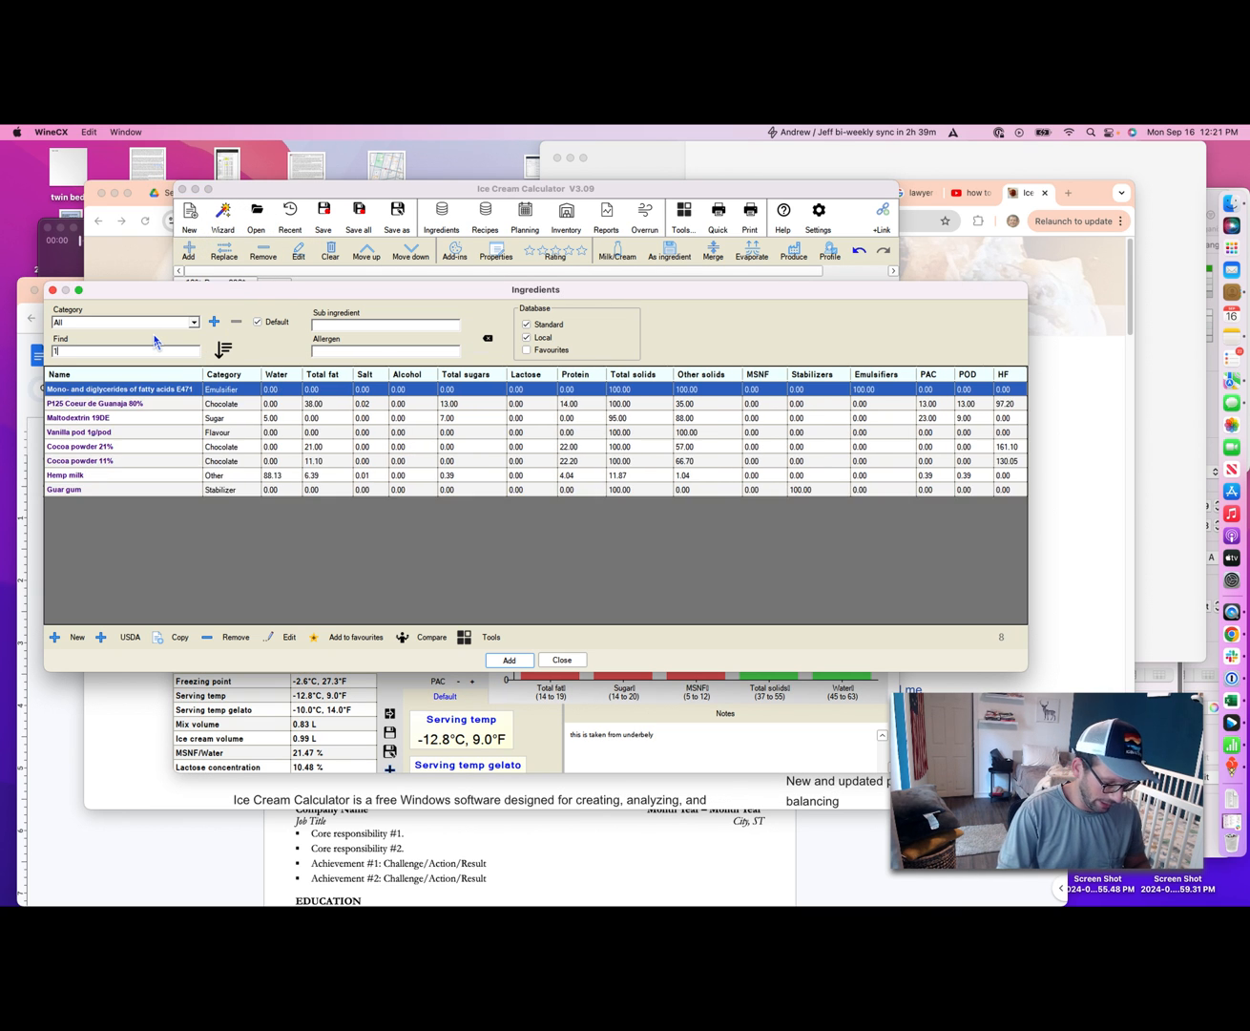
type("0%")
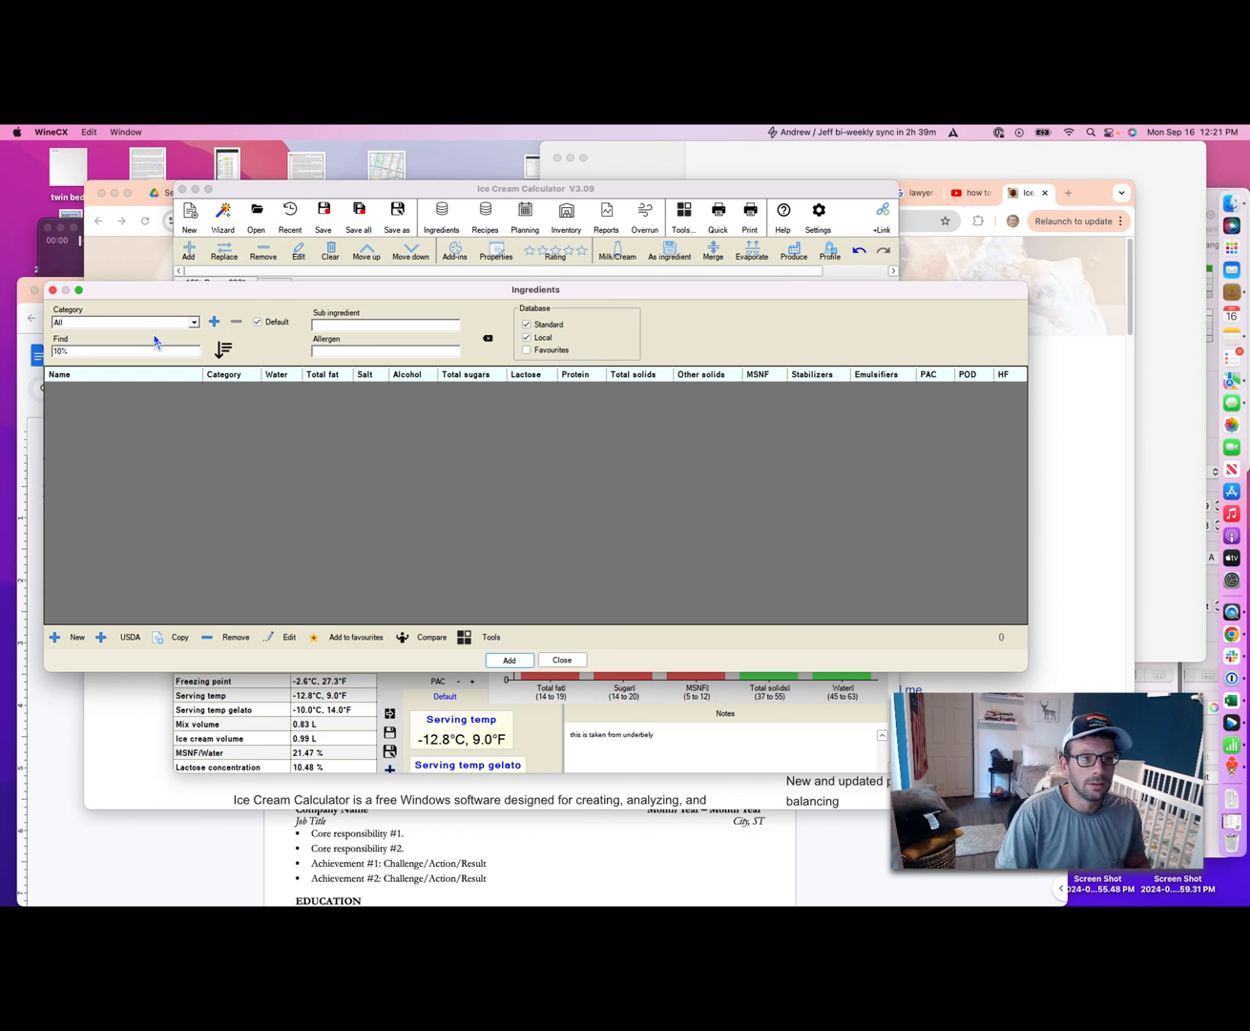
type("base")
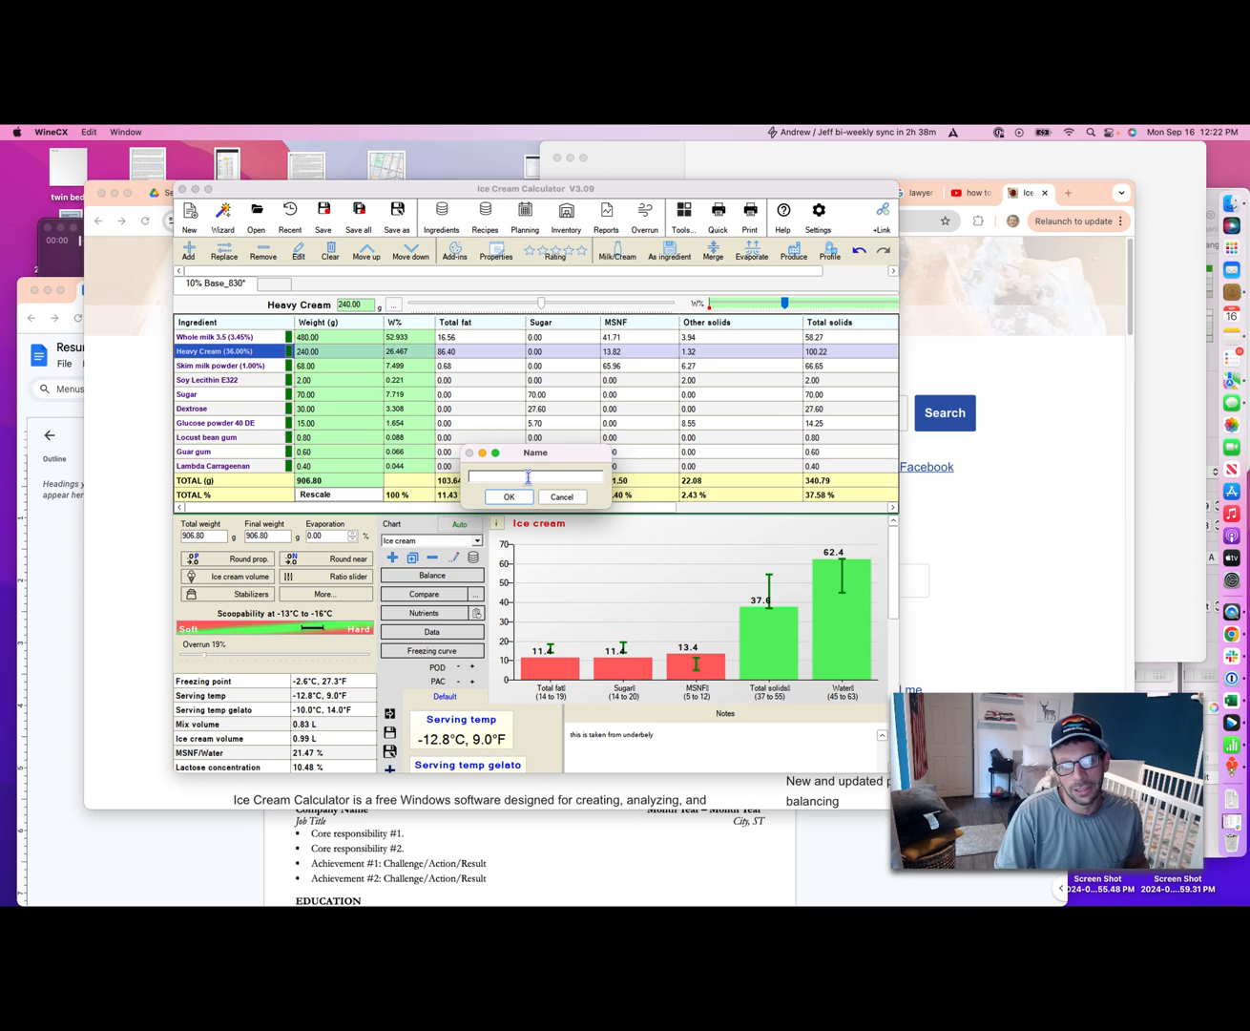
Name the saved base ingredient '10%base_example' and confirm it.
type("10%")
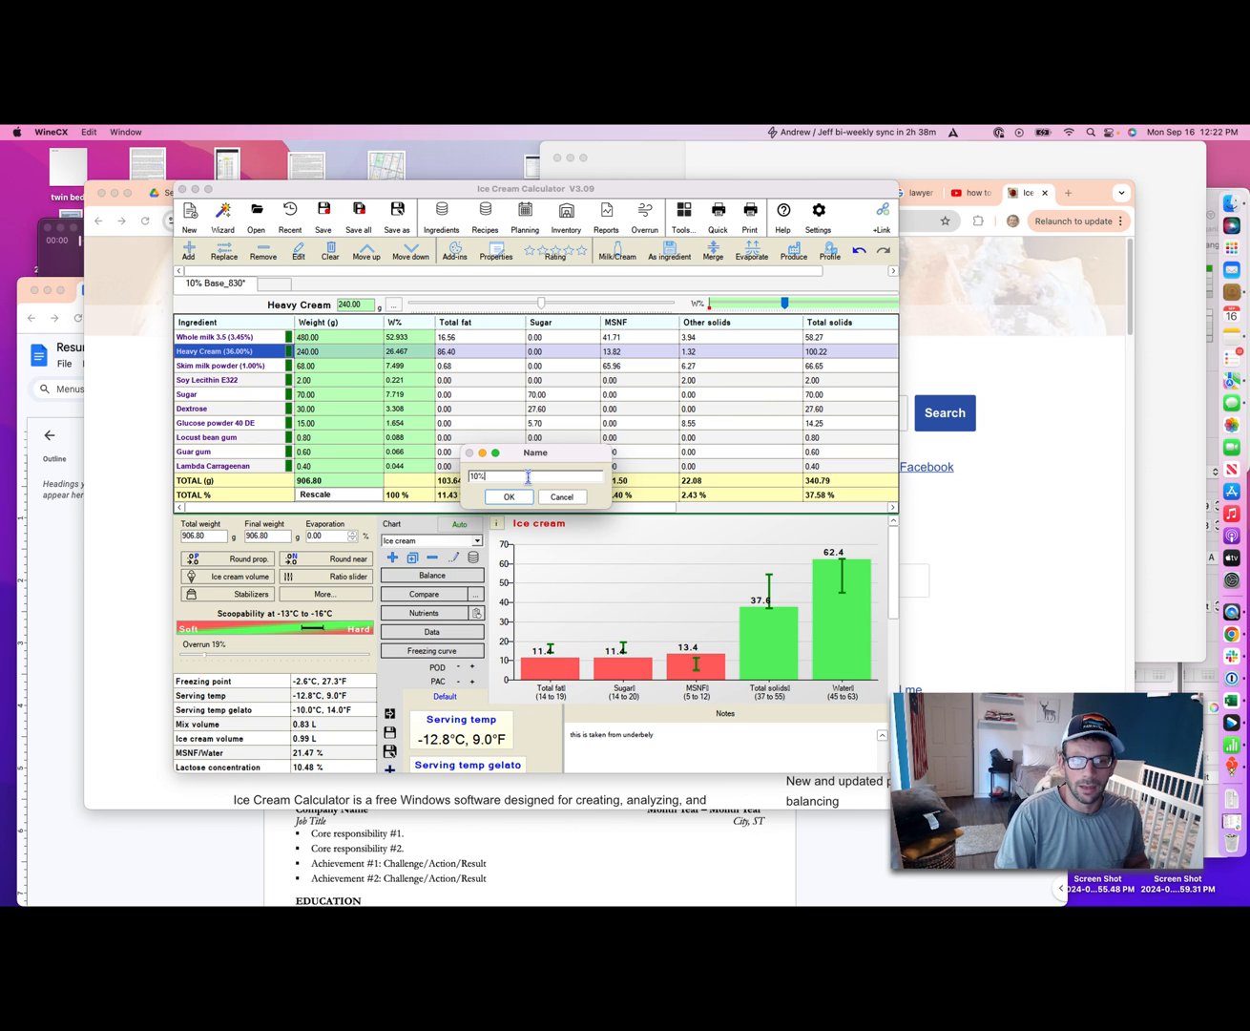
type("base_example")
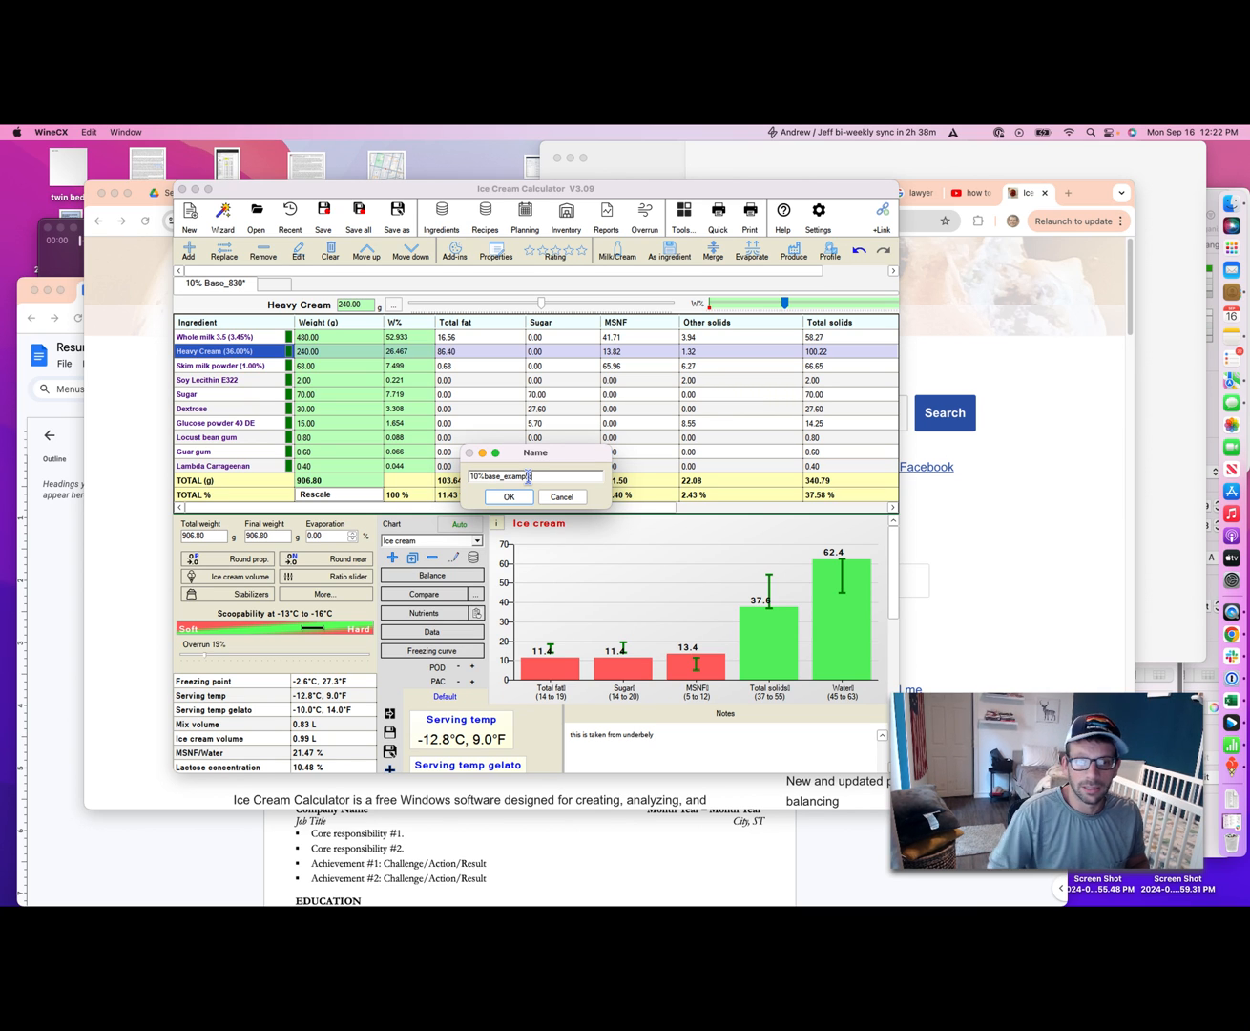
left_click(507, 496)
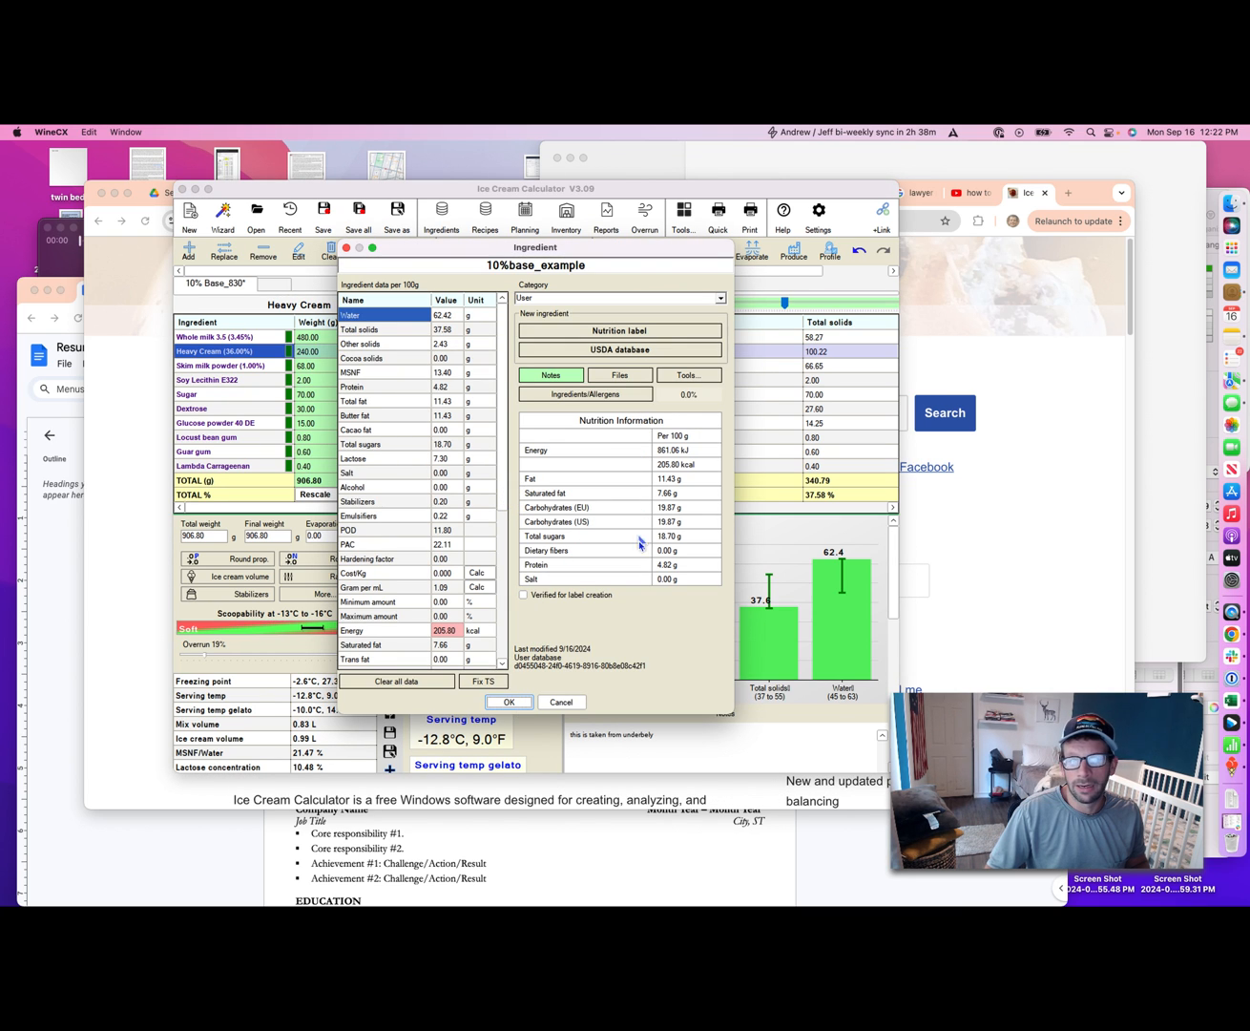
mouse_move(569, 670)
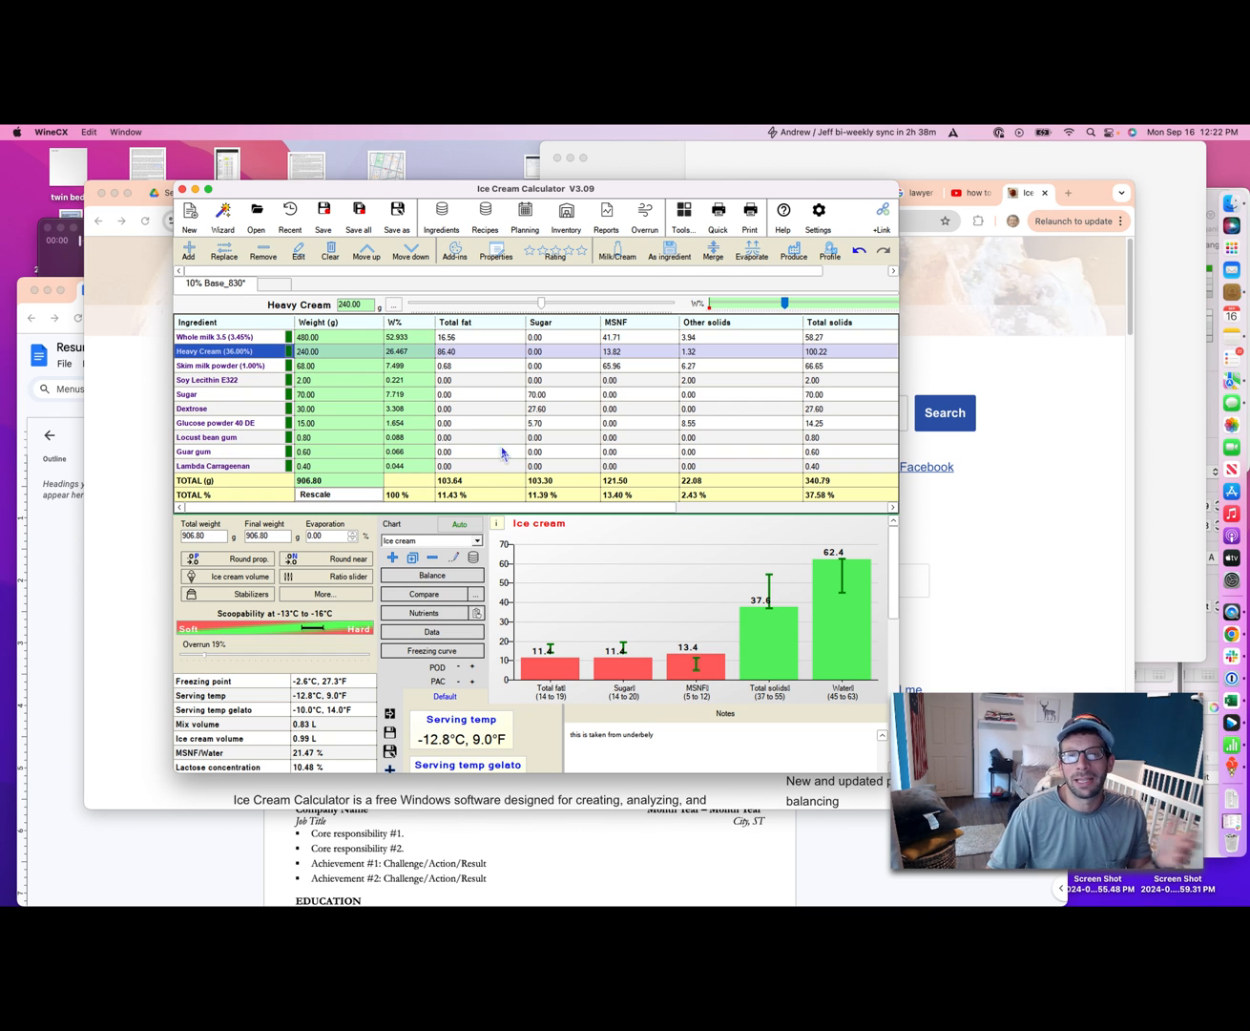
mouse_move(519, 451)
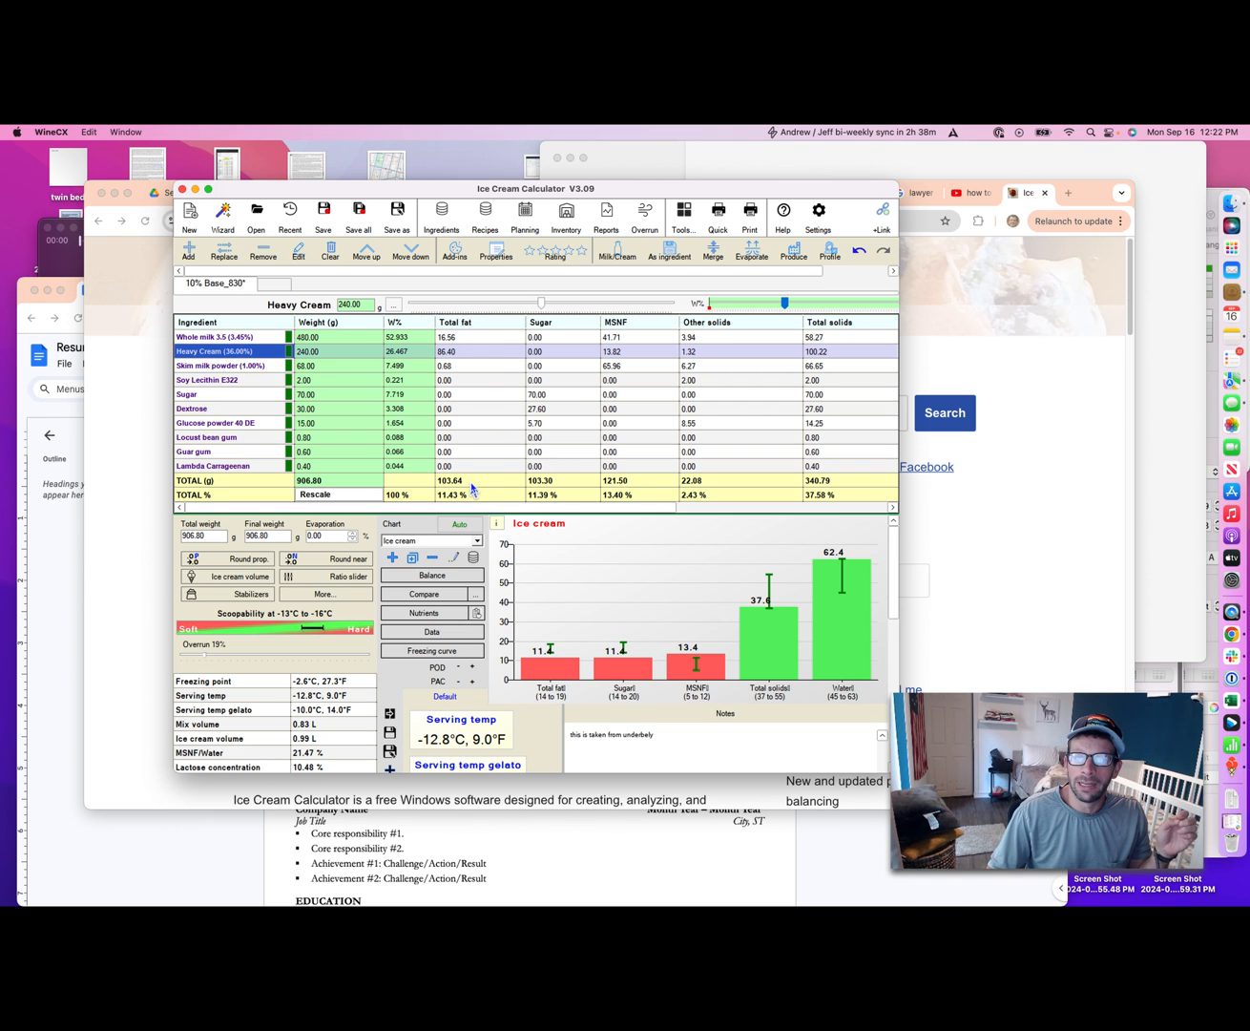
mouse_move(582, 347)
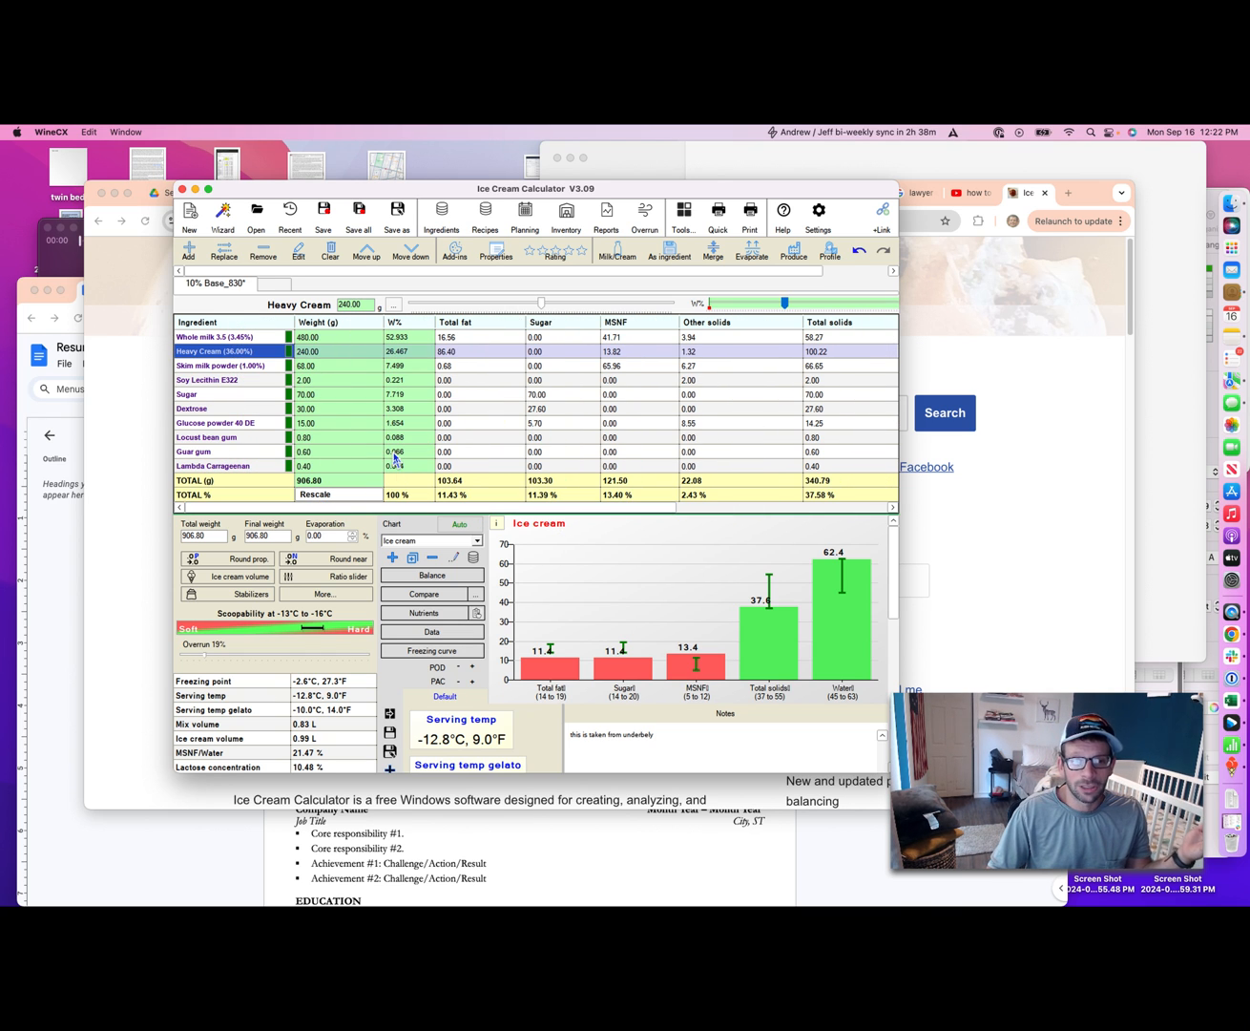
mouse_move(418, 387)
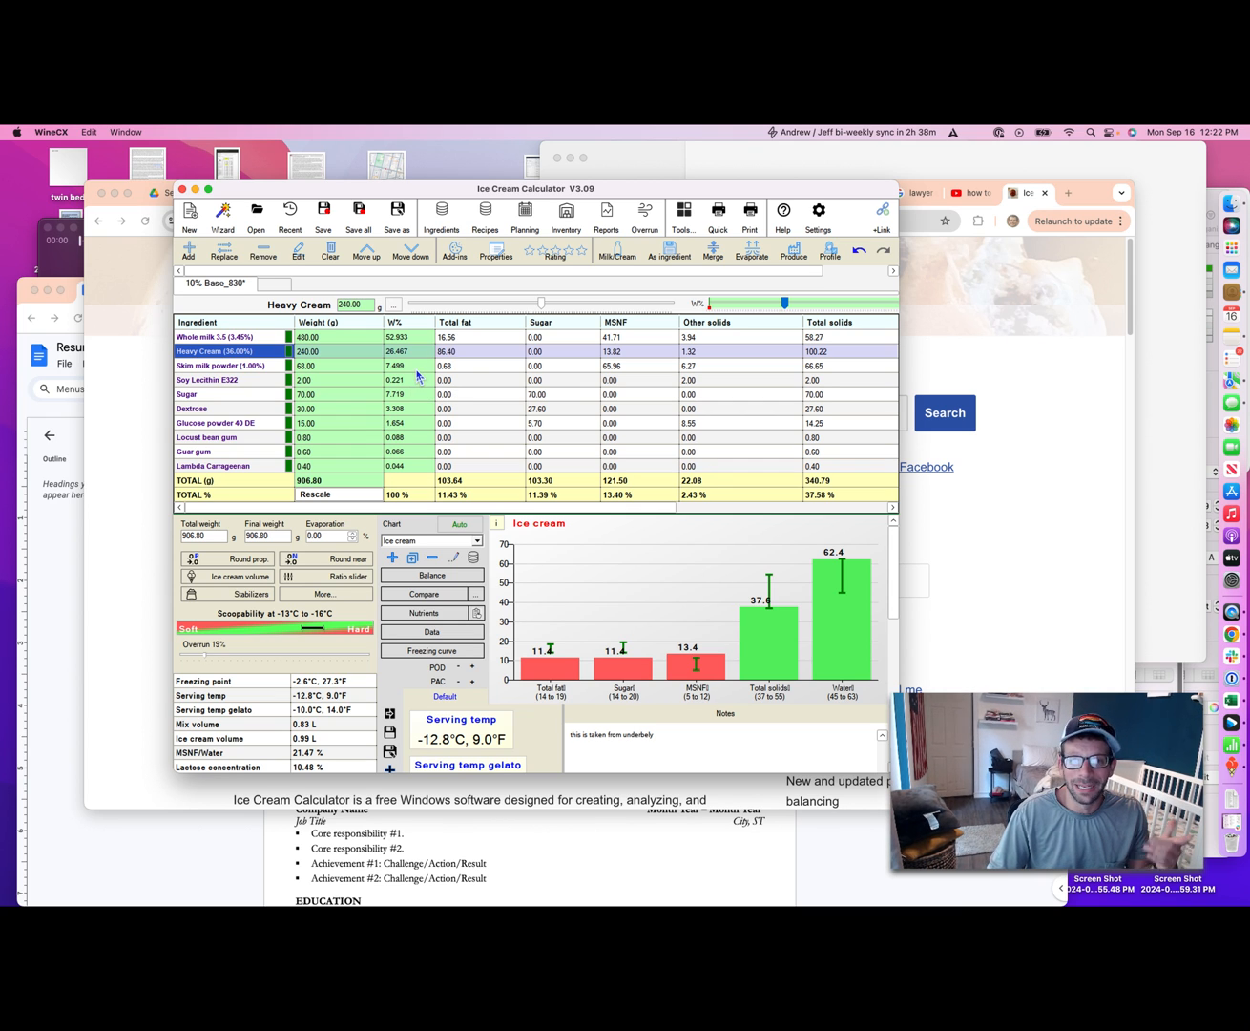
Start a new recipe, add 10%base_example at 906.80 g, and search the database for strawberry.
left_click(189, 214)
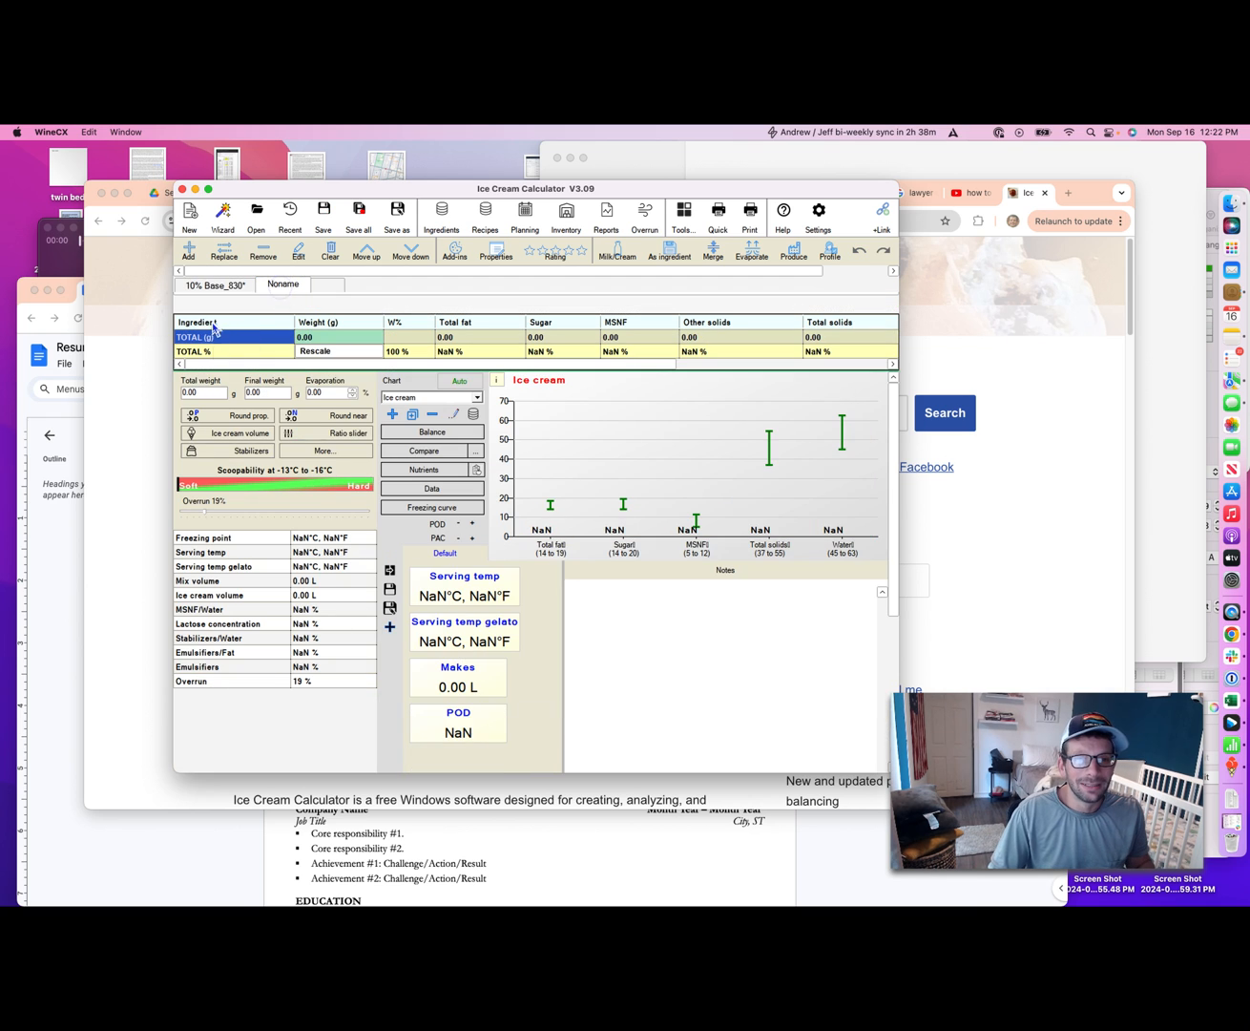
left_click(441, 213)
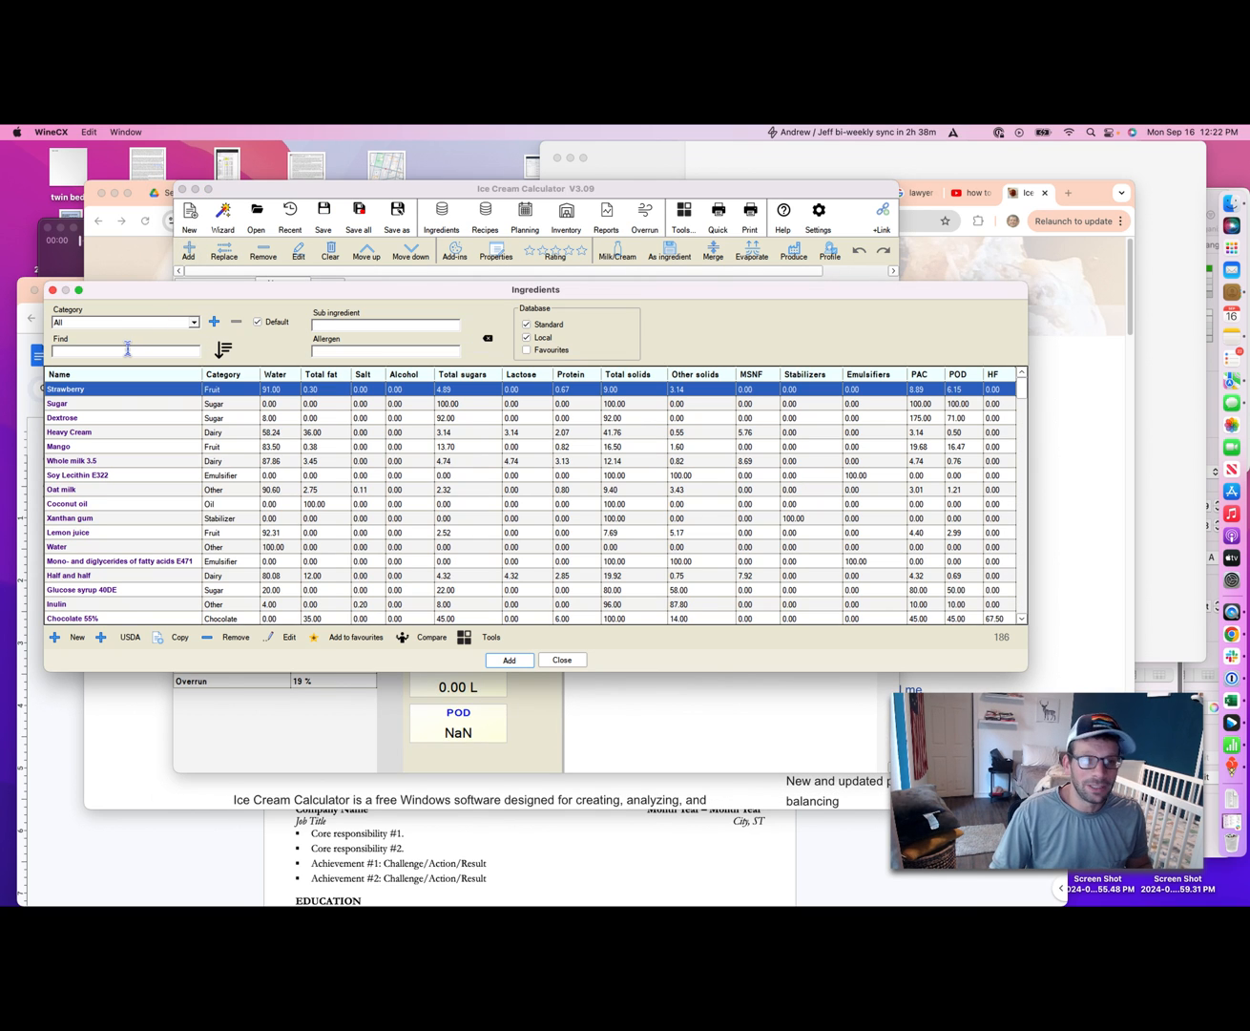
type("10%")
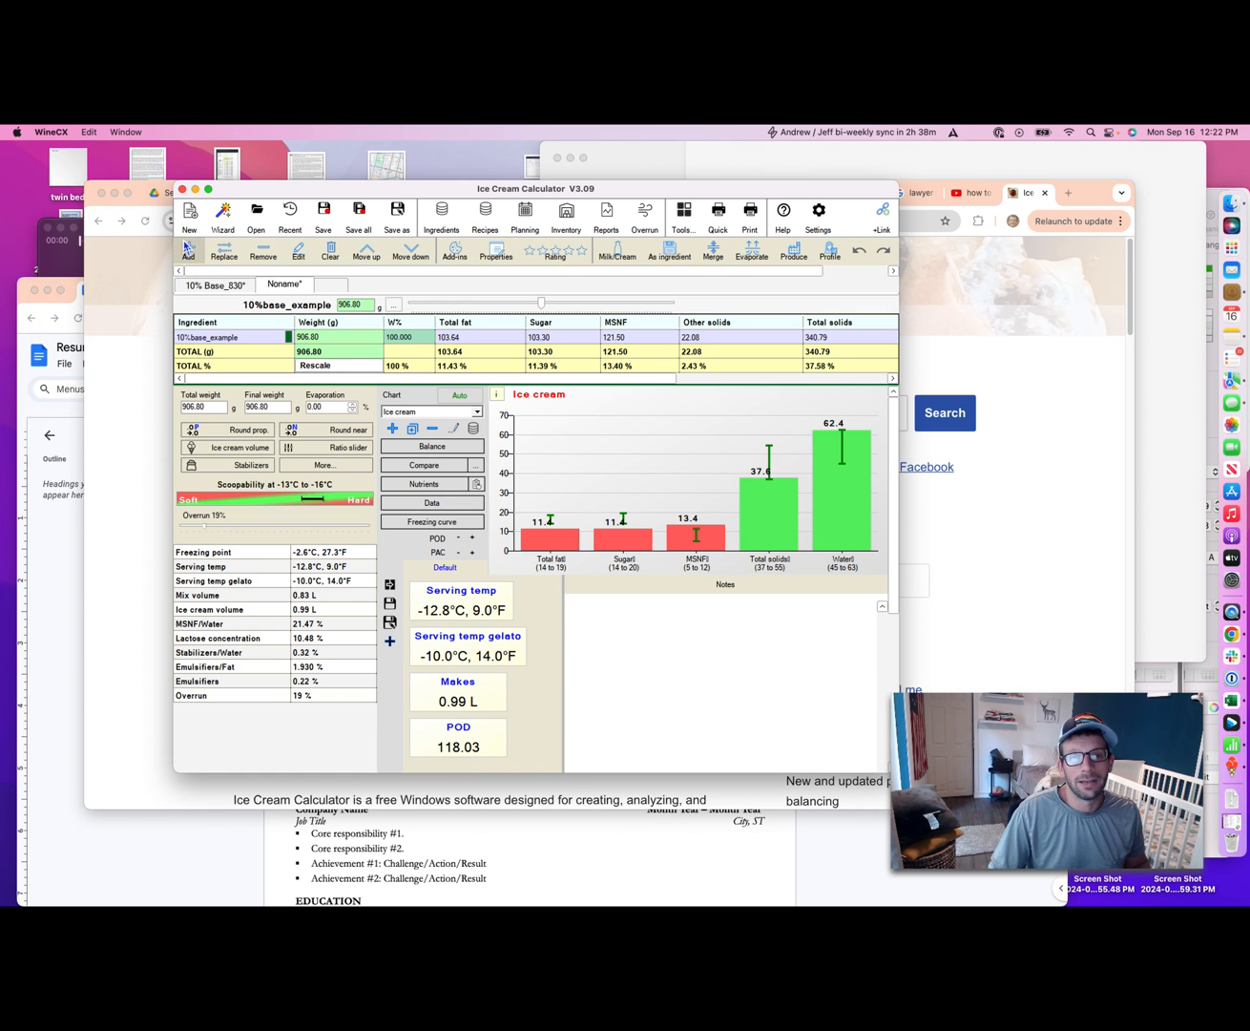
left_click(441, 214)
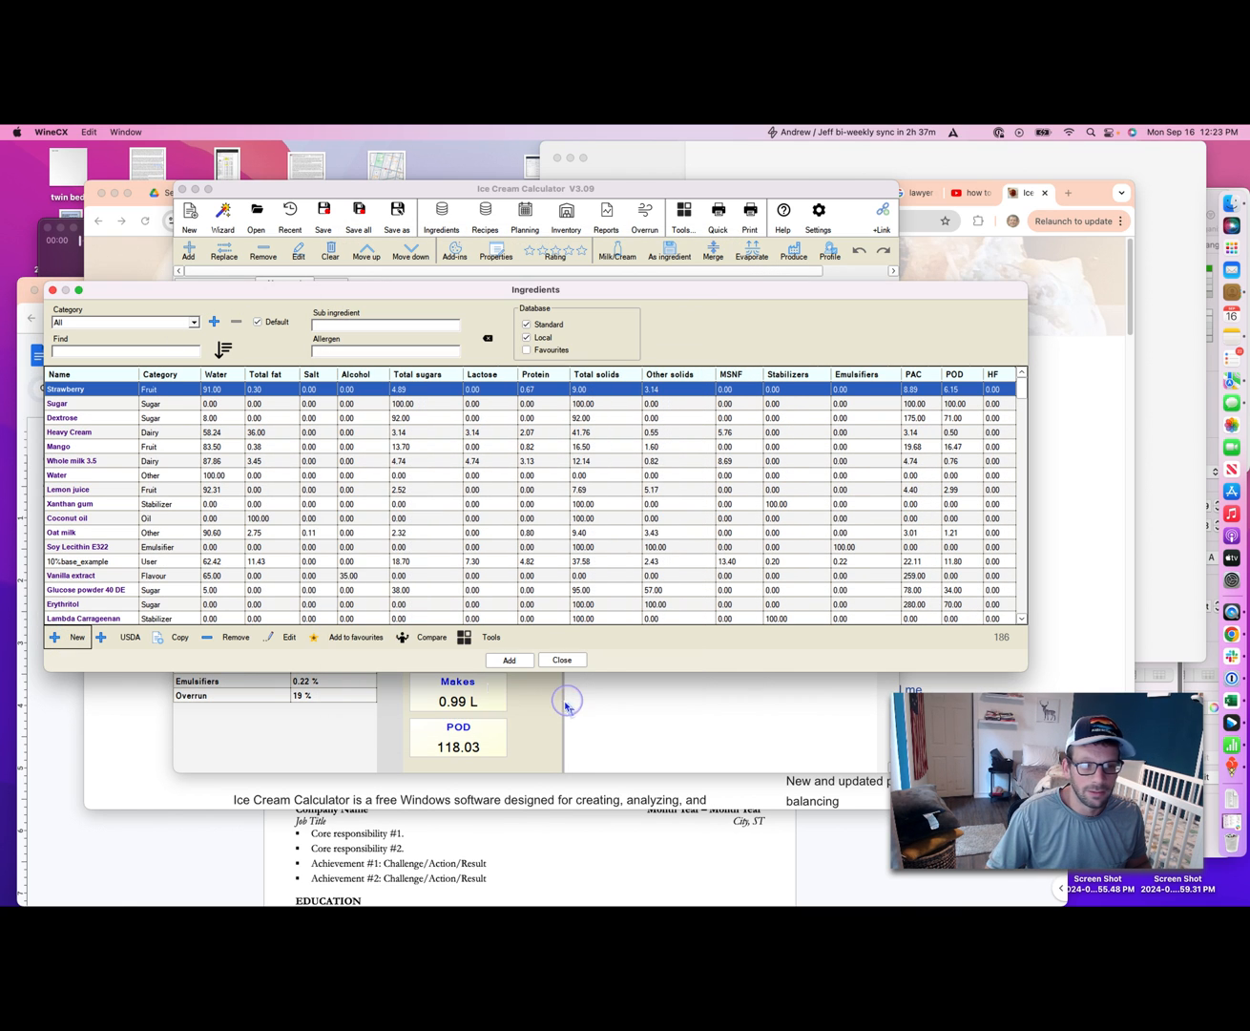
type("str")
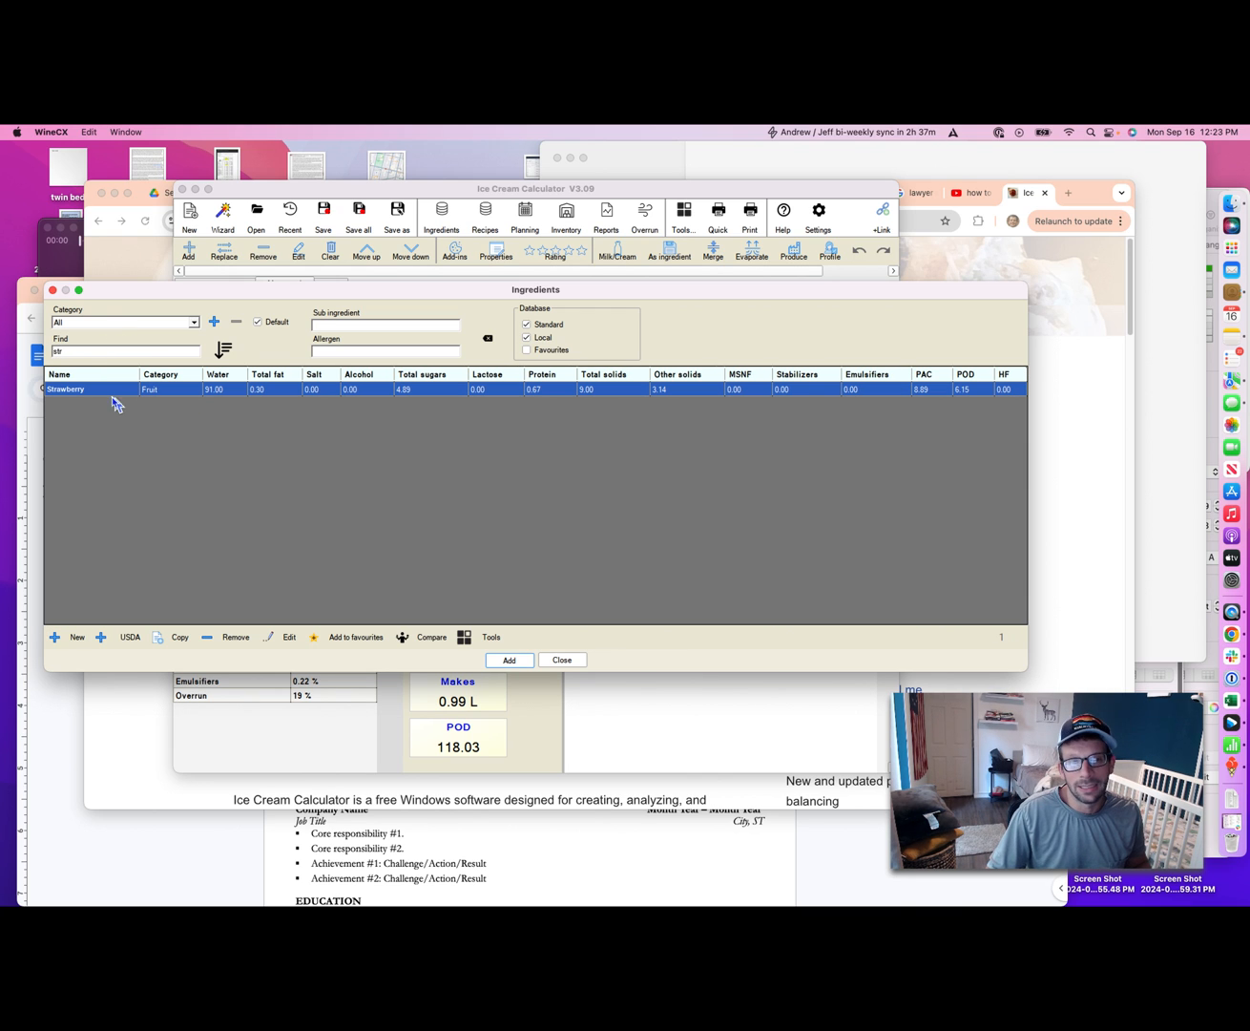
mouse_move(214, 399)
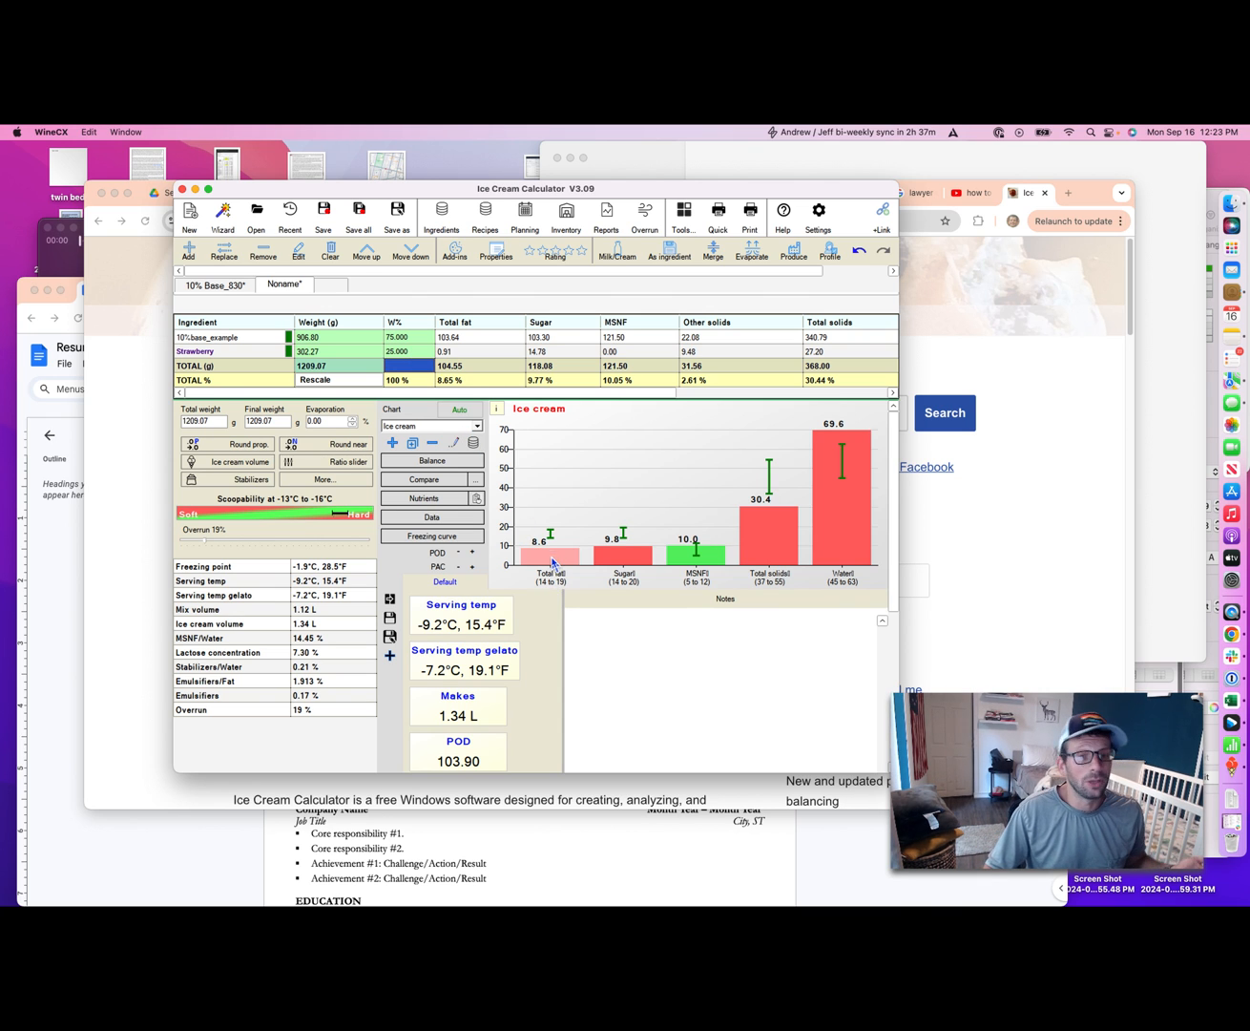
mouse_move(552, 556)
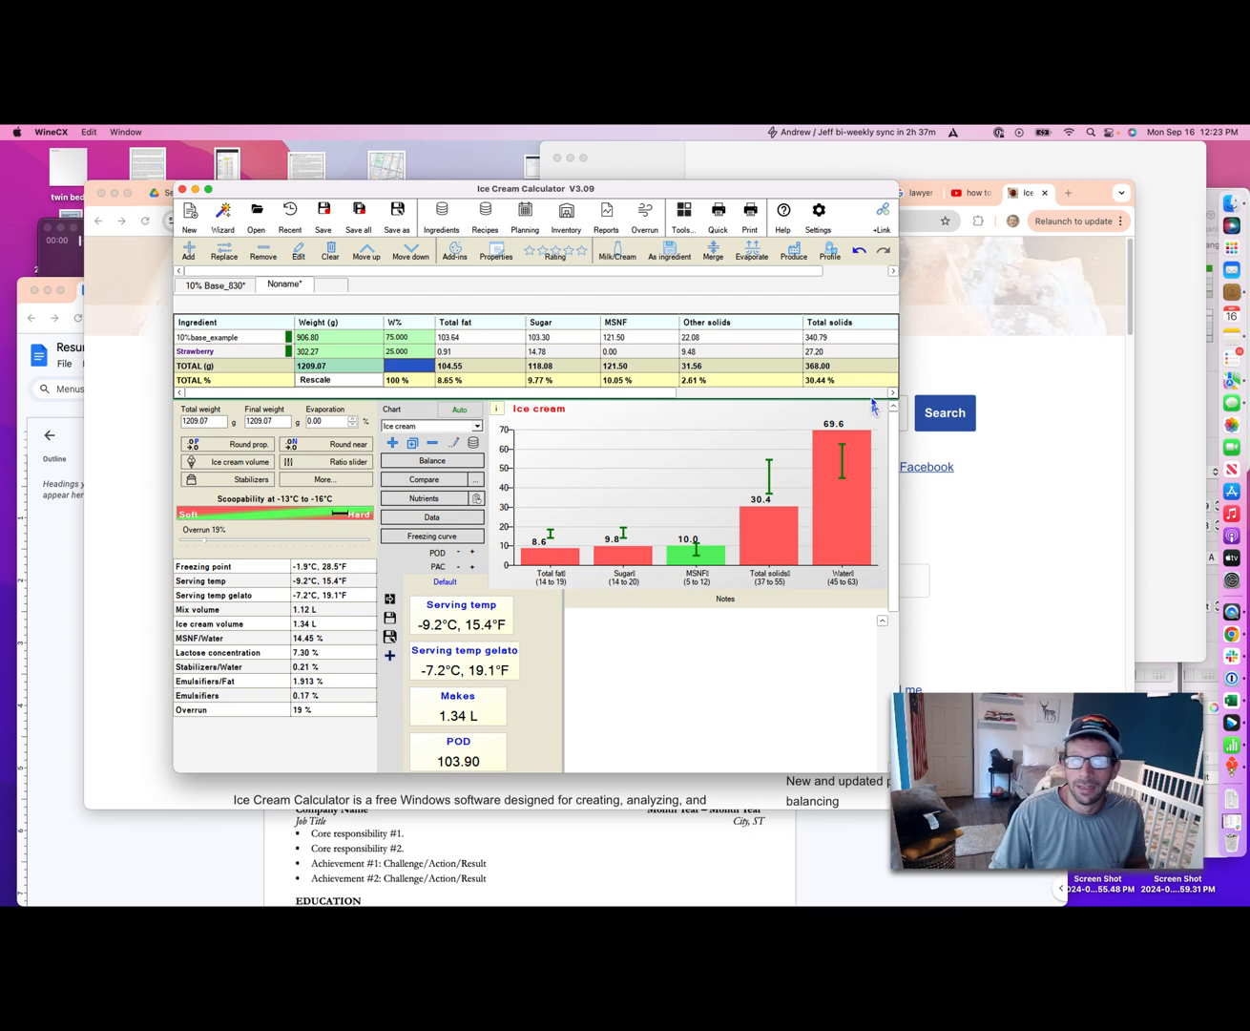
mouse_move(826, 531)
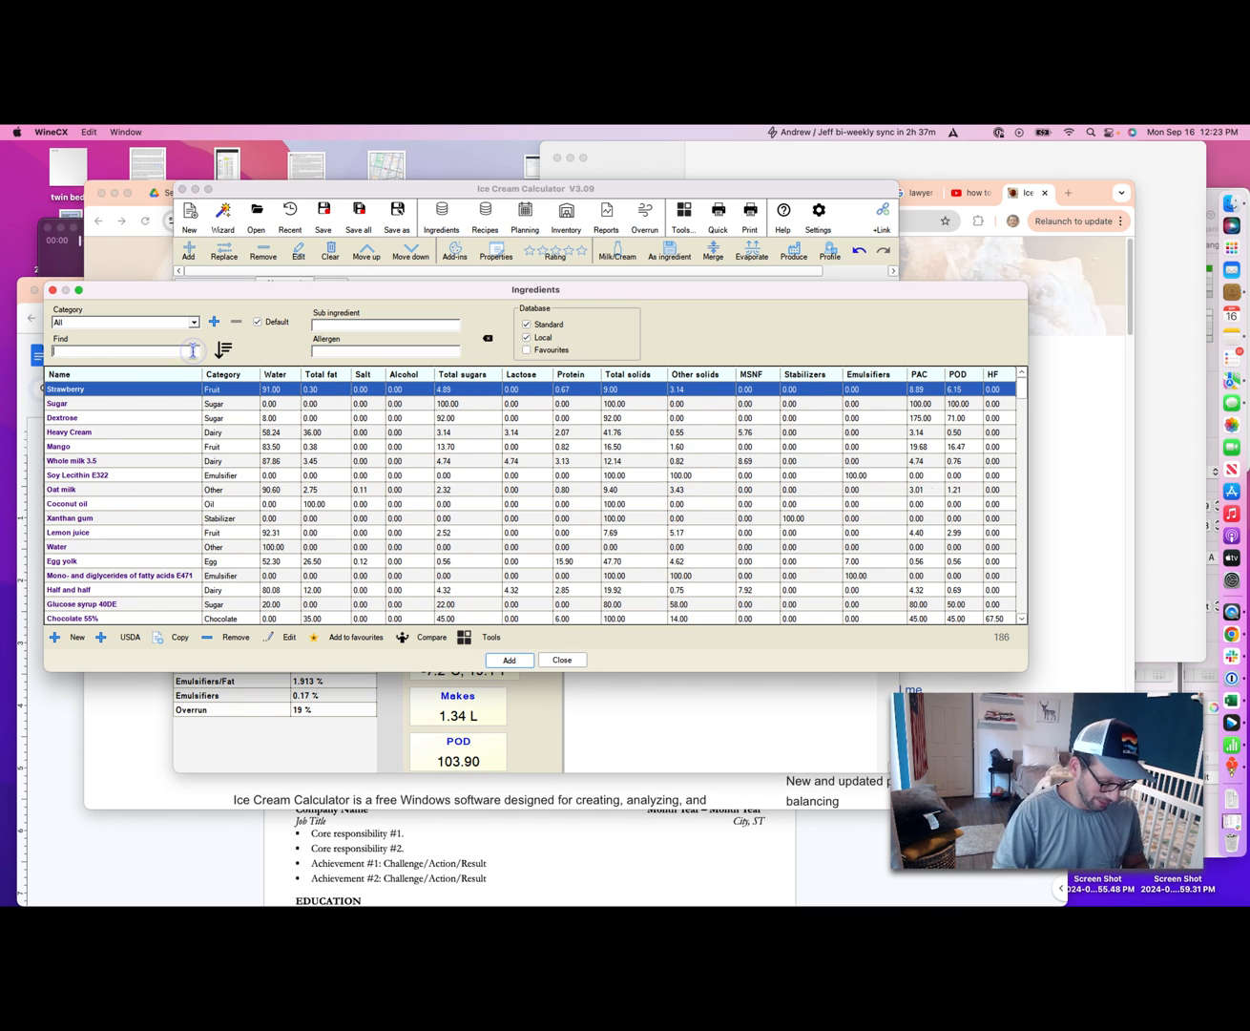
Add Sugar to the recipe and adjust its weight toward 50 g.
type("sugar")
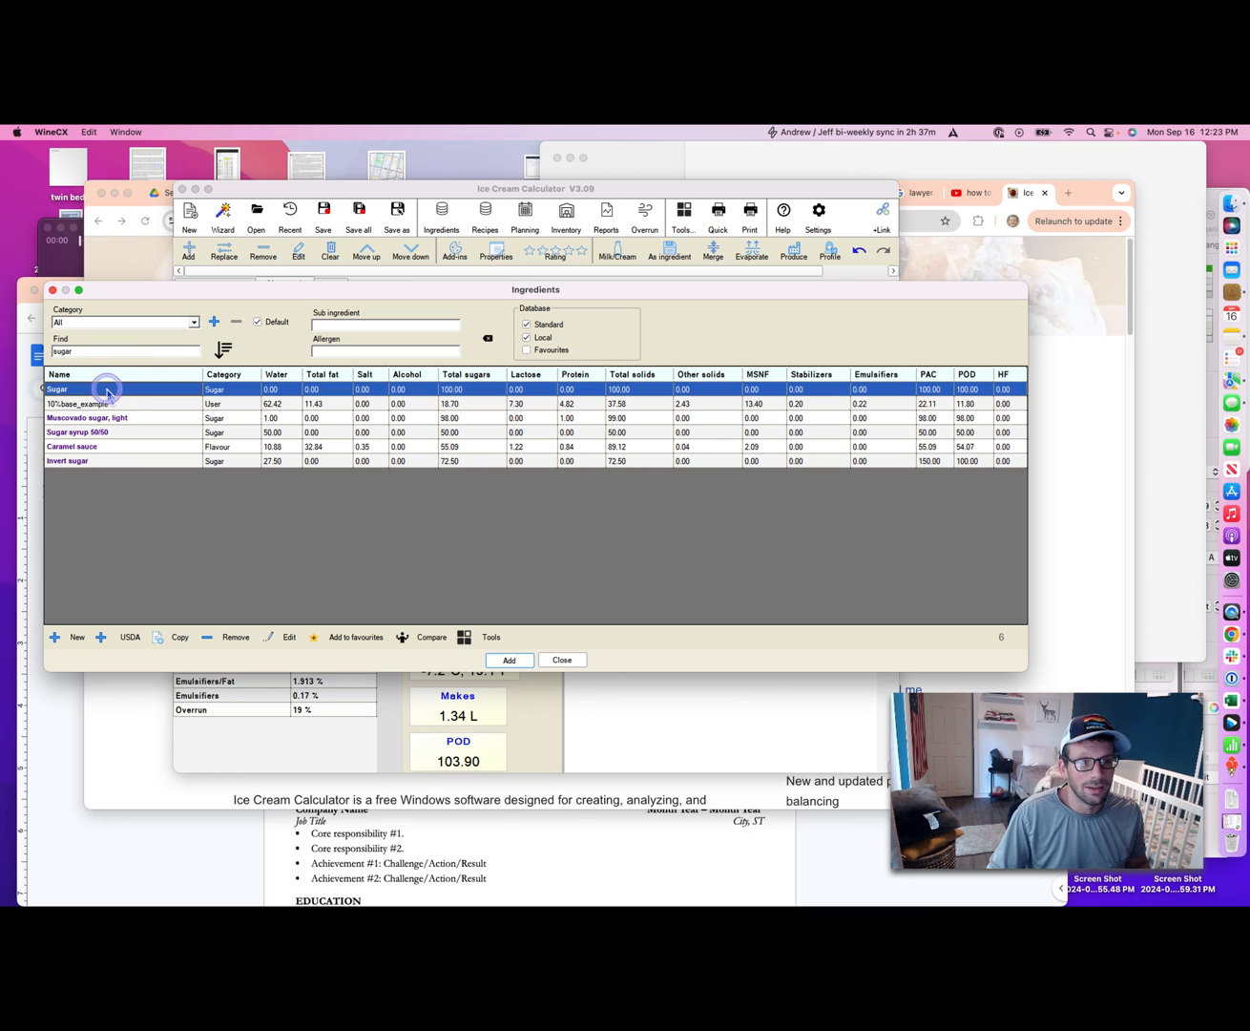
left_click(507, 660)
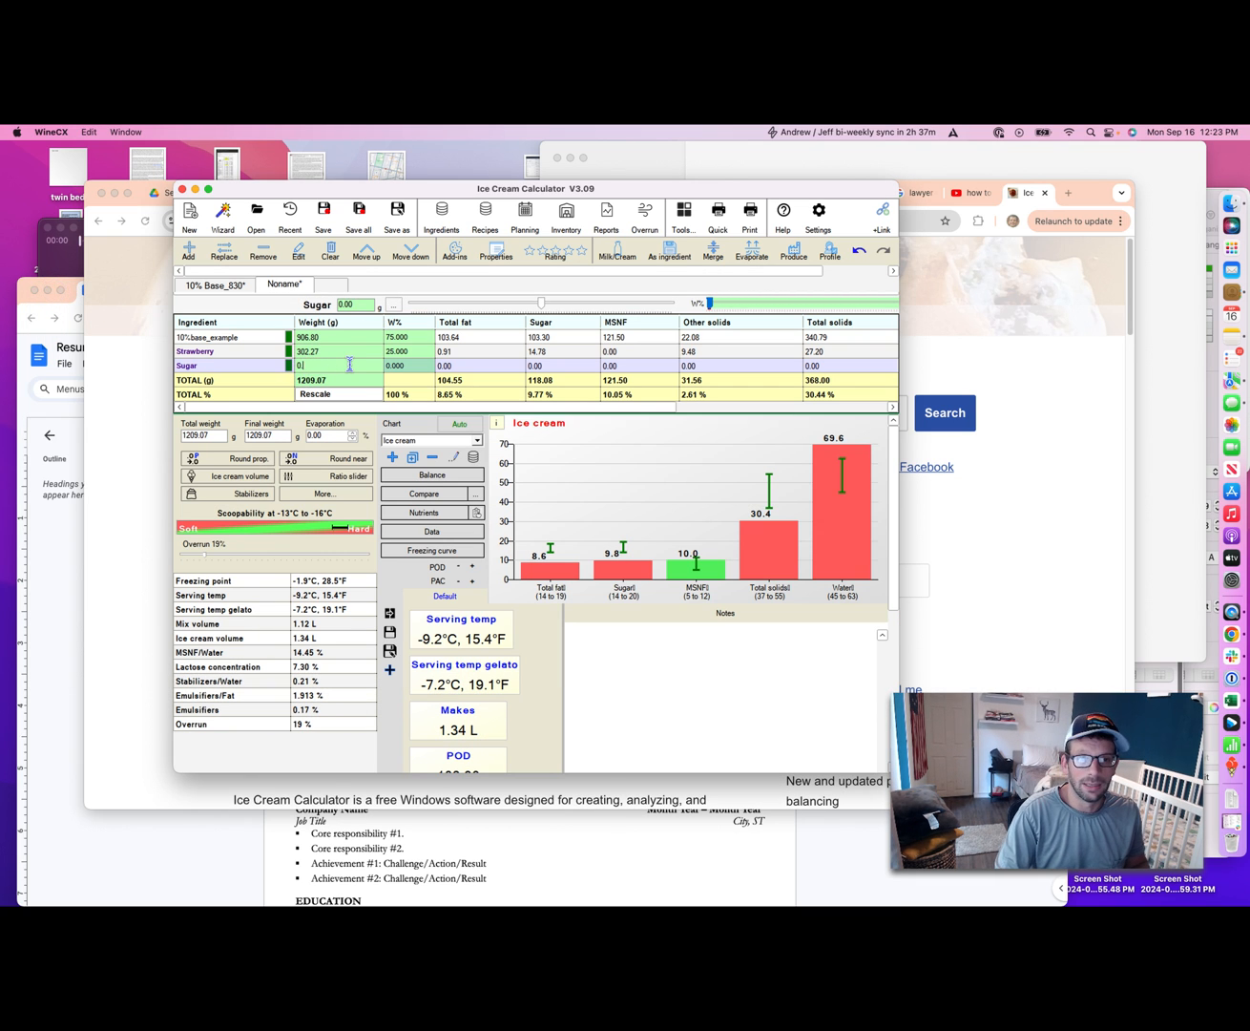
type("100.00")
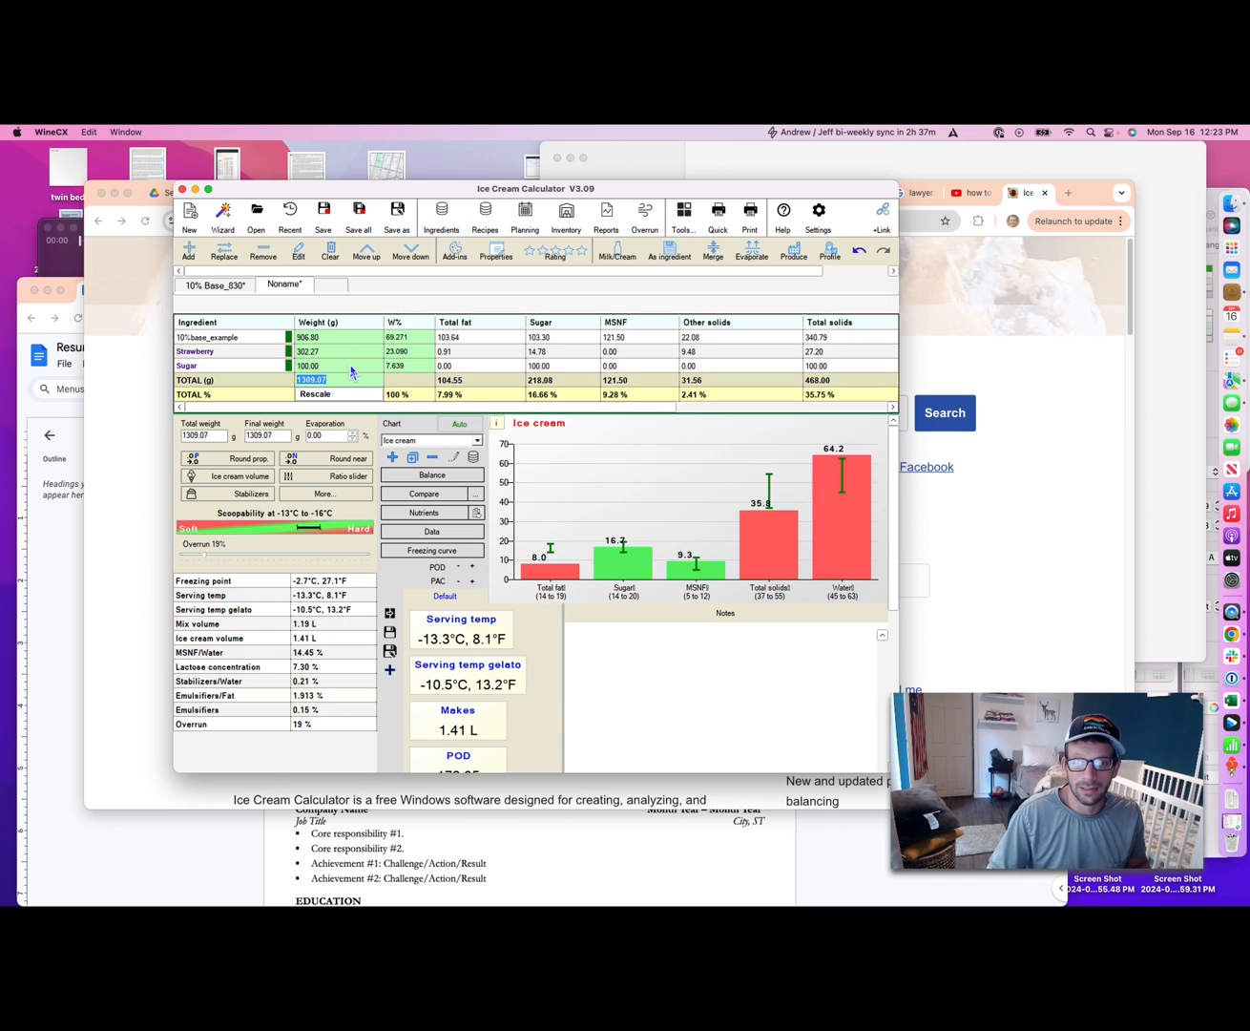
mouse_move(742, 557)
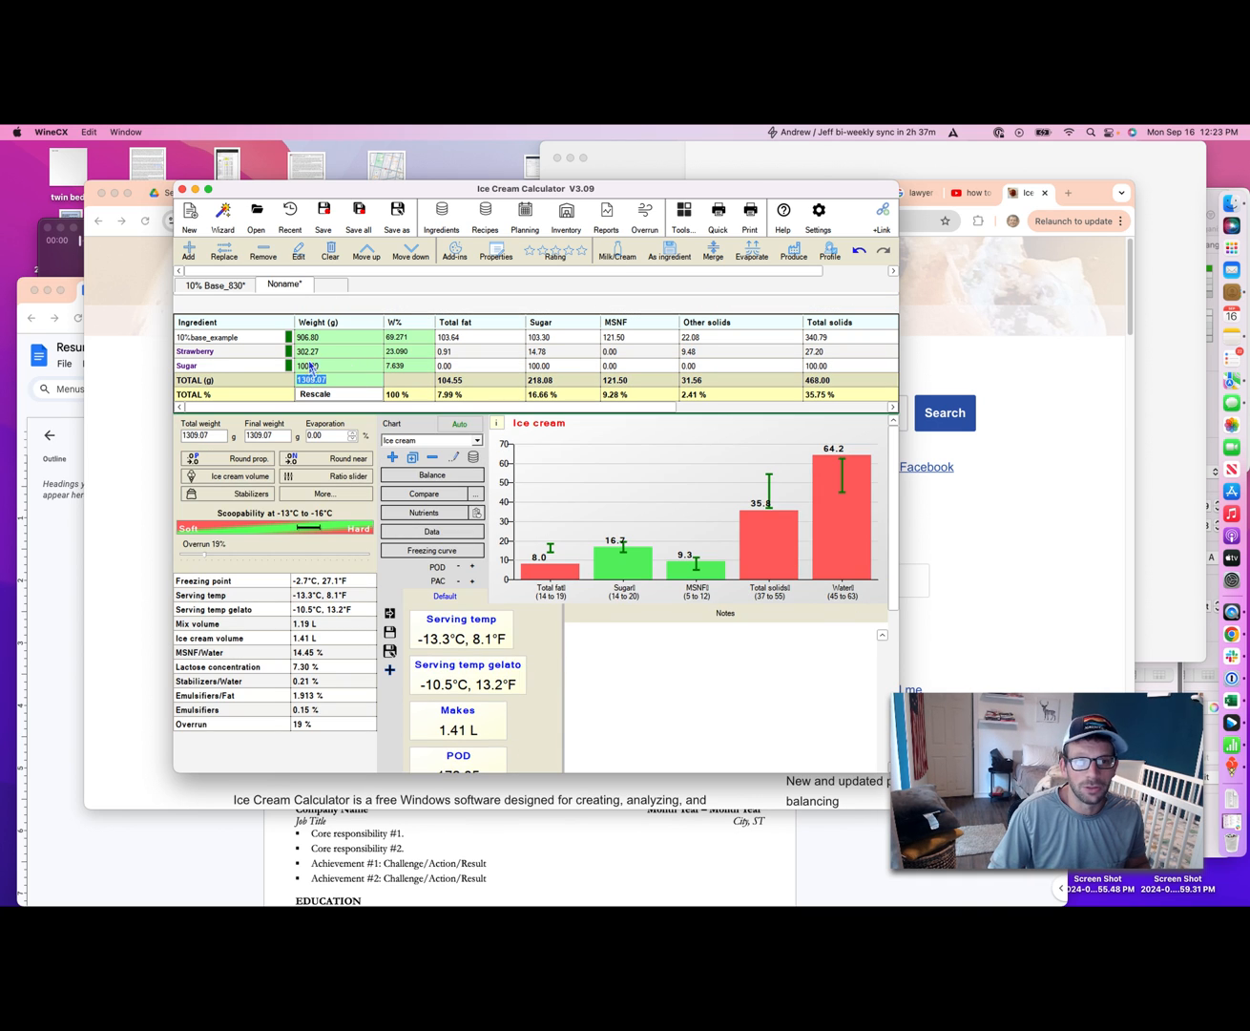
left_click(307, 367)
type("50")
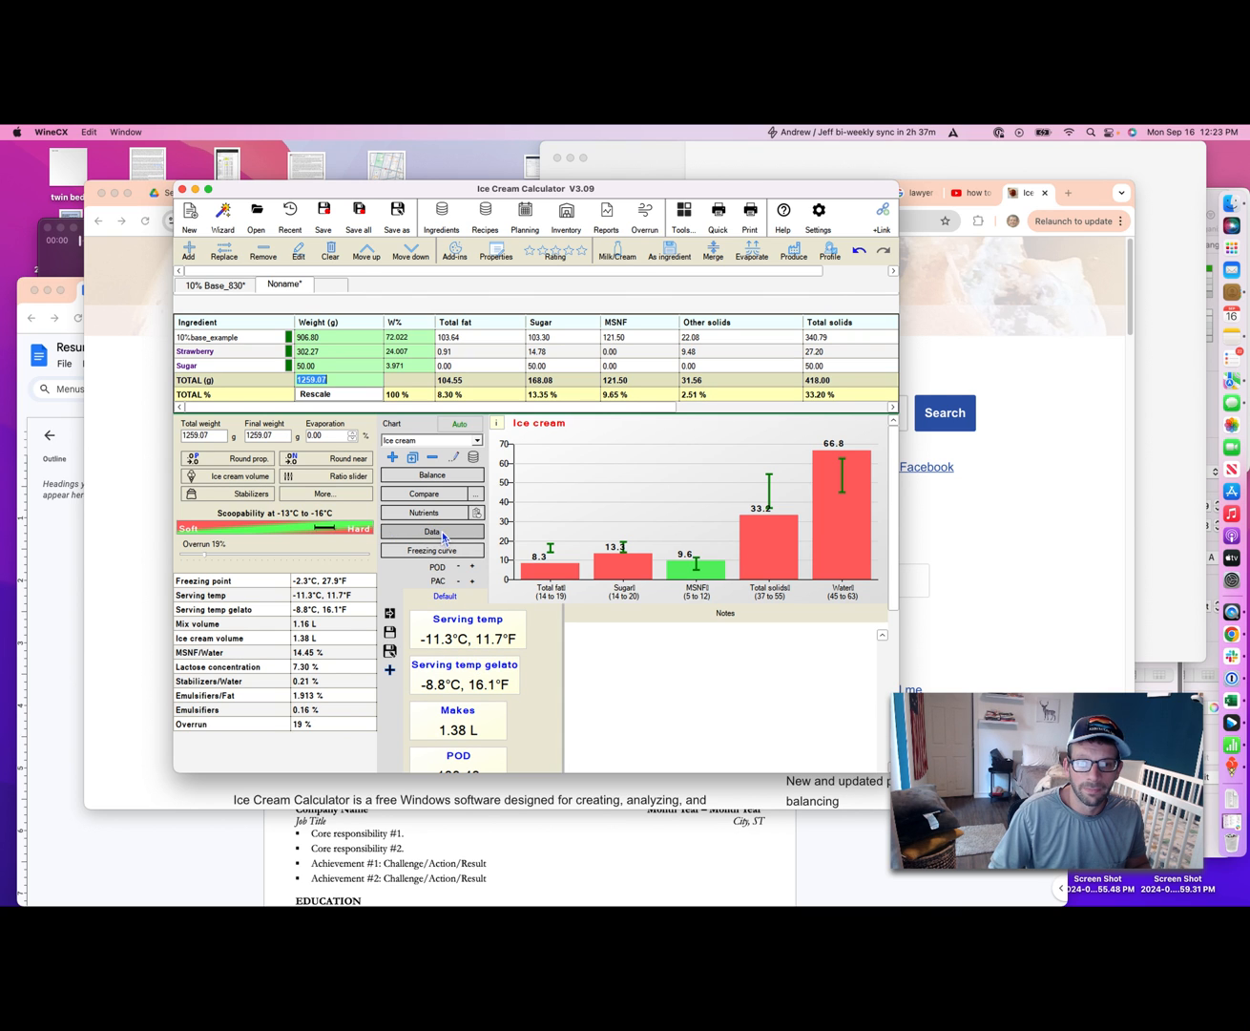
left_click(431, 531)
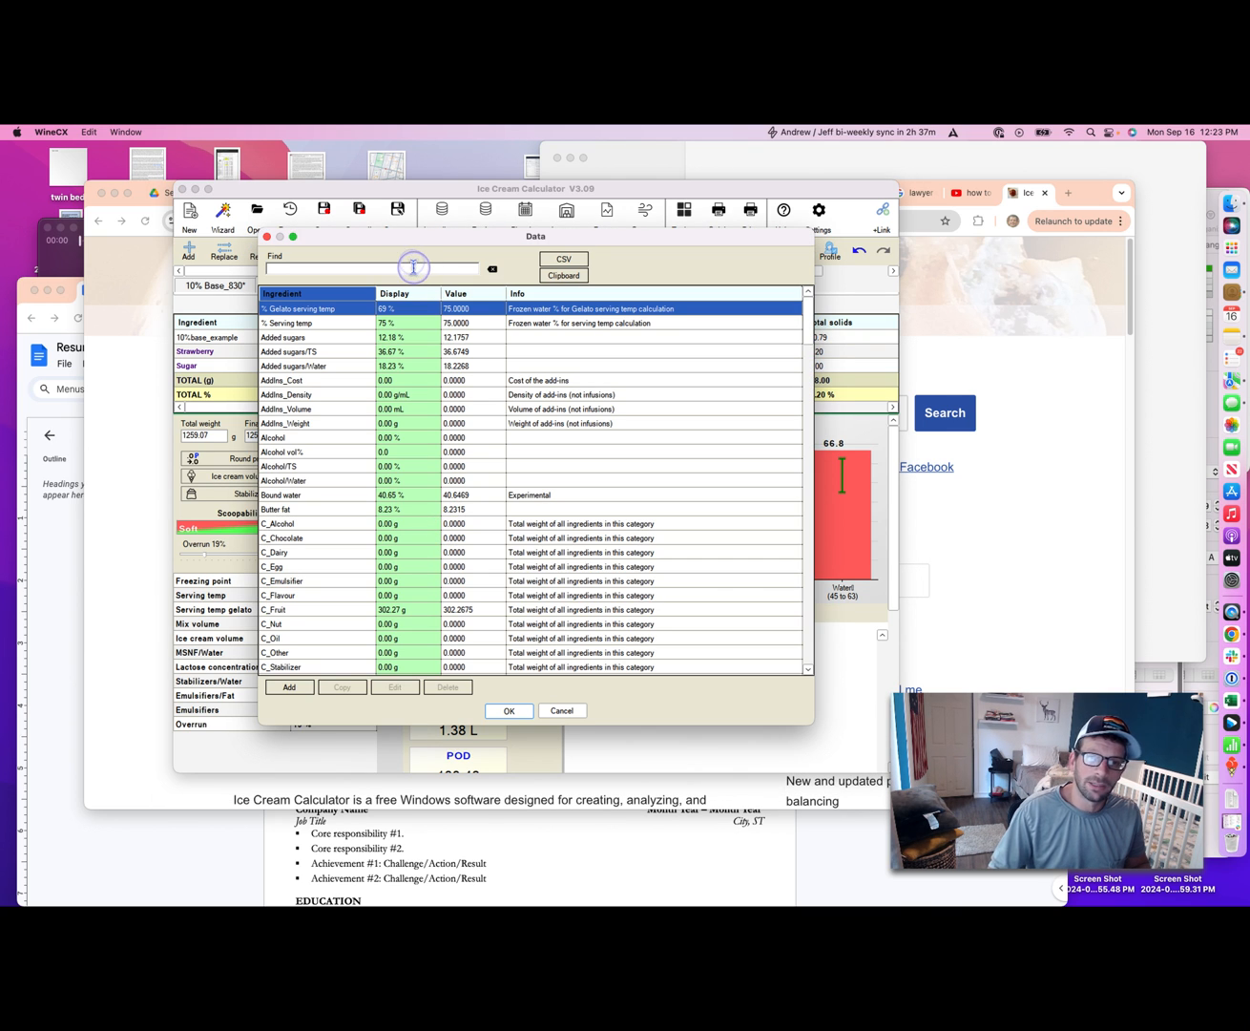
type("pac")
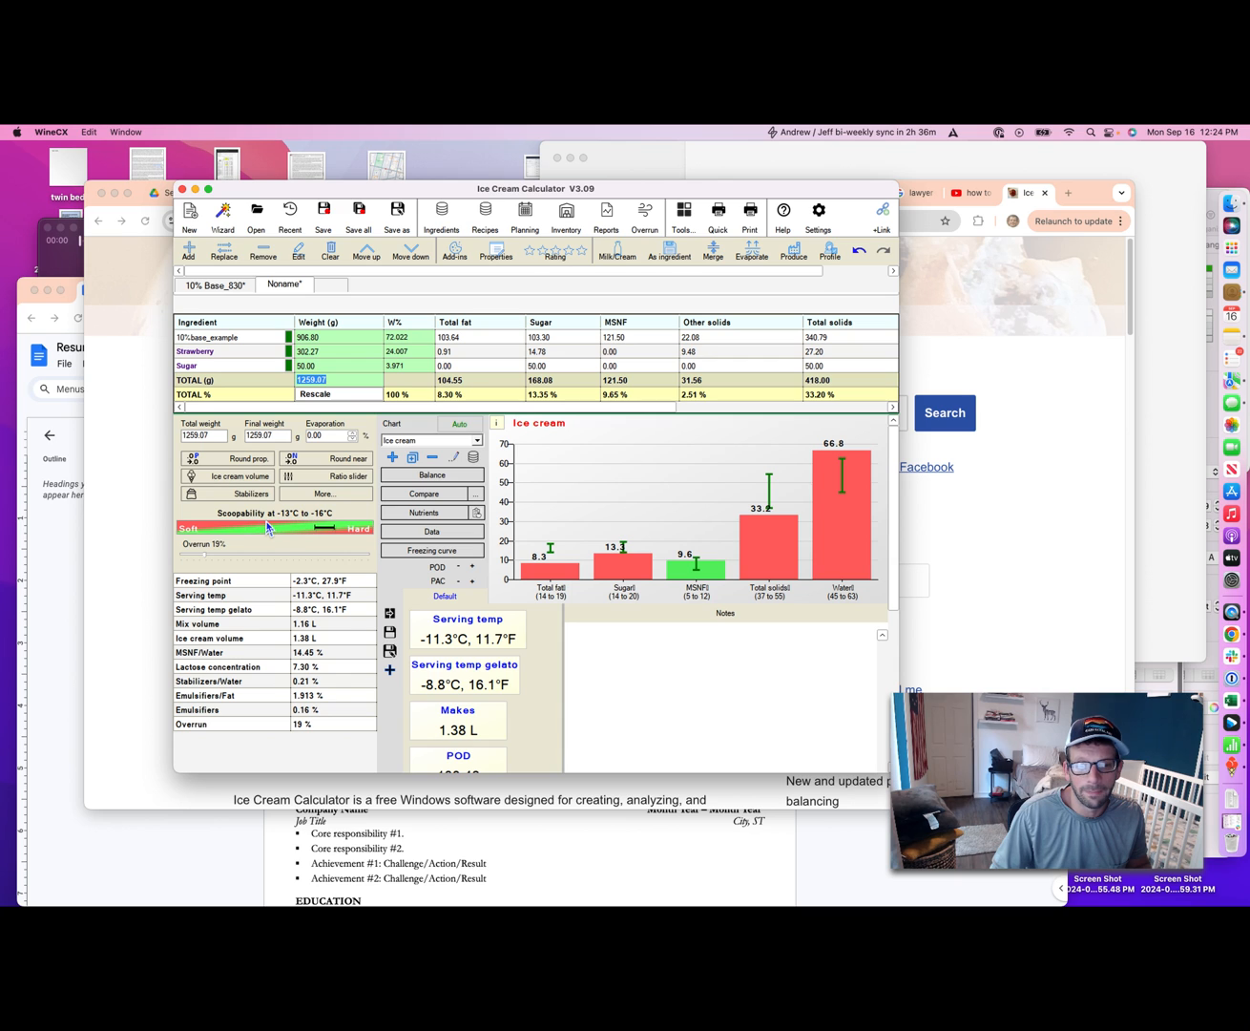
mouse_move(321, 523)
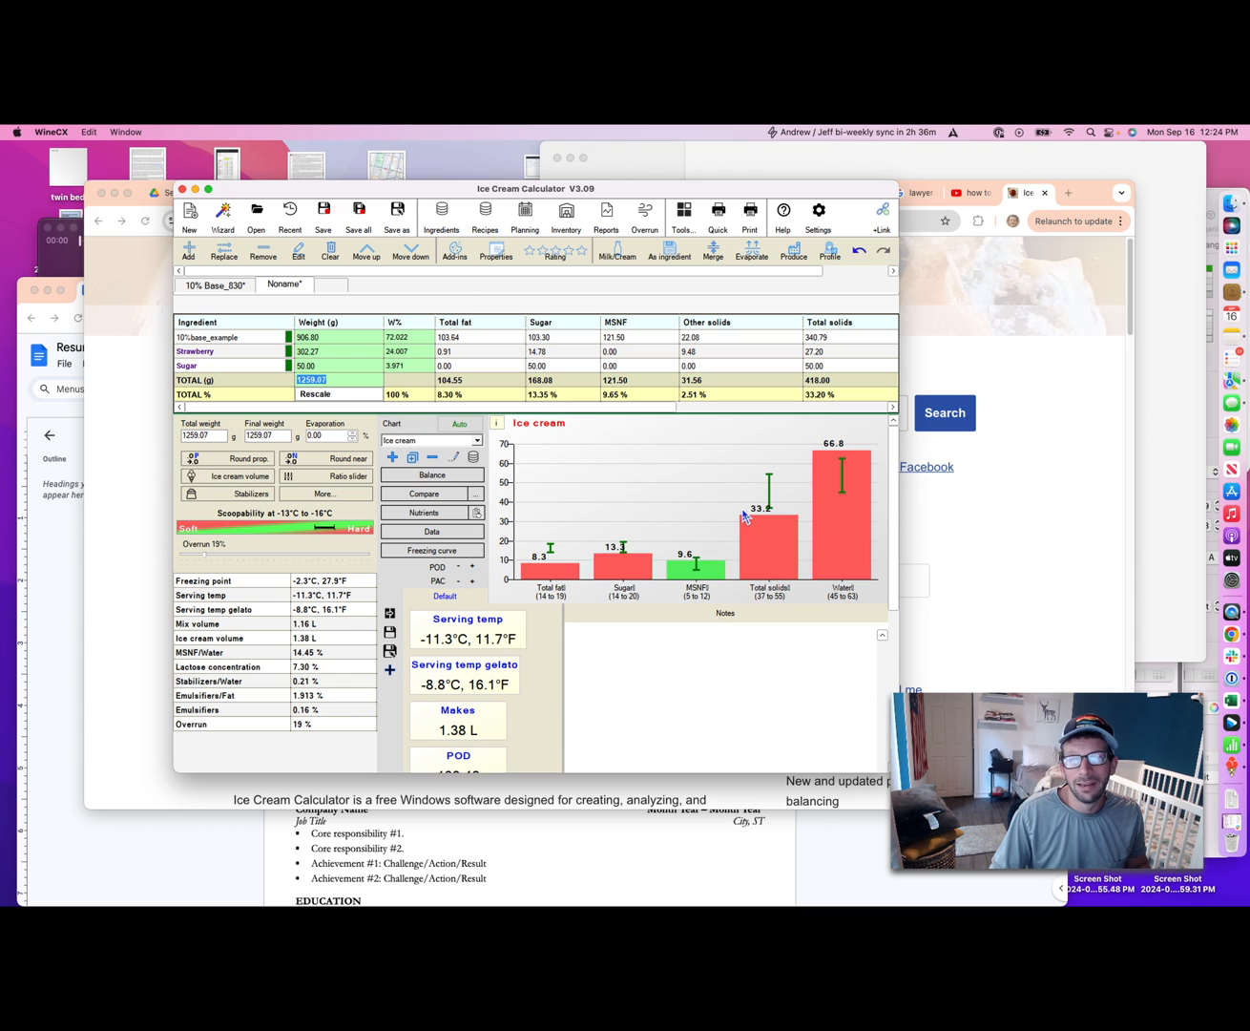
mouse_move(748, 508)
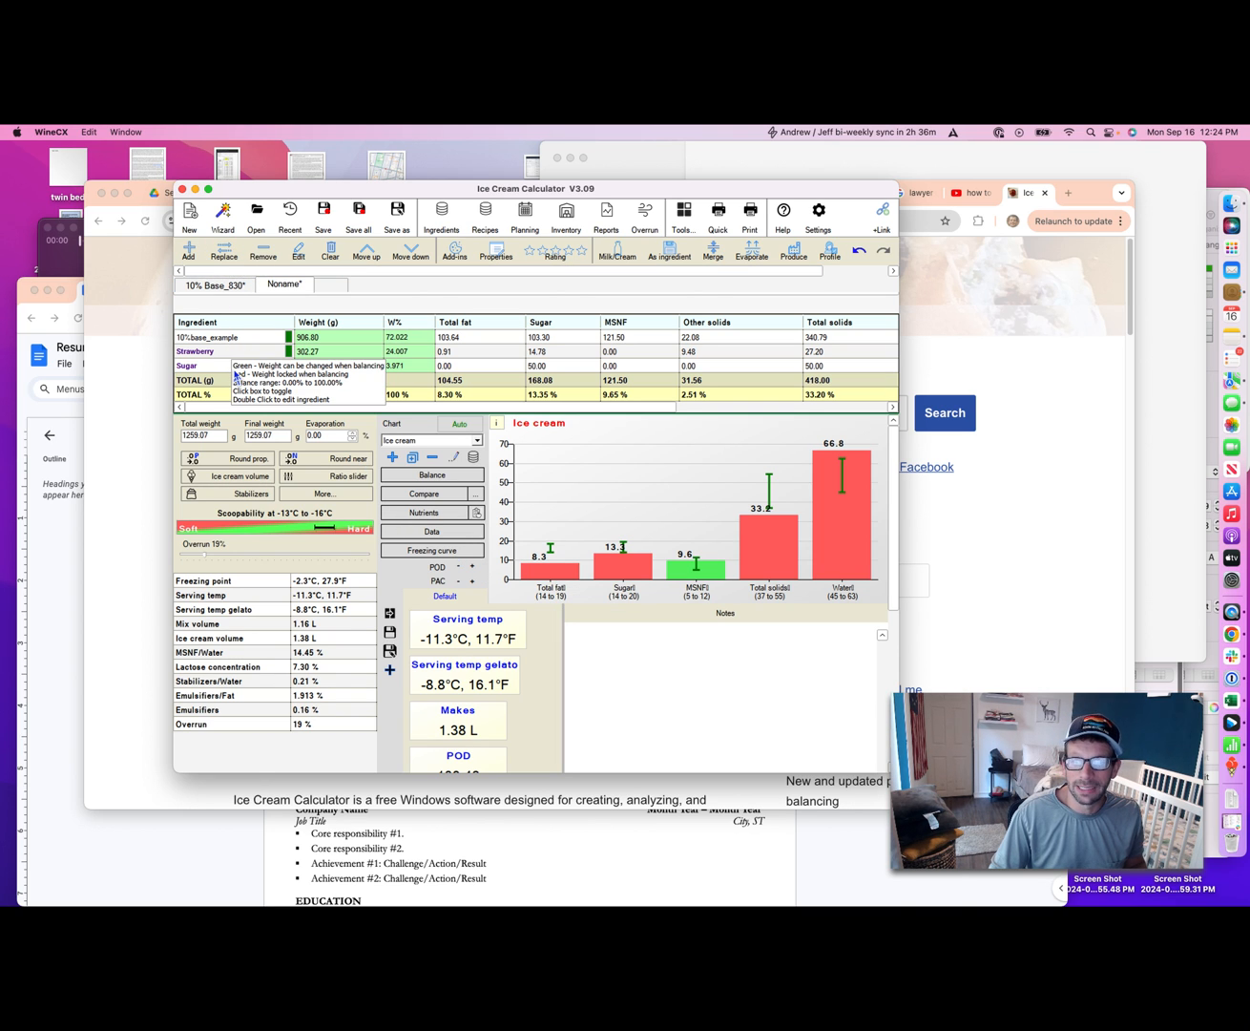
left_click(306, 379)
type("20")
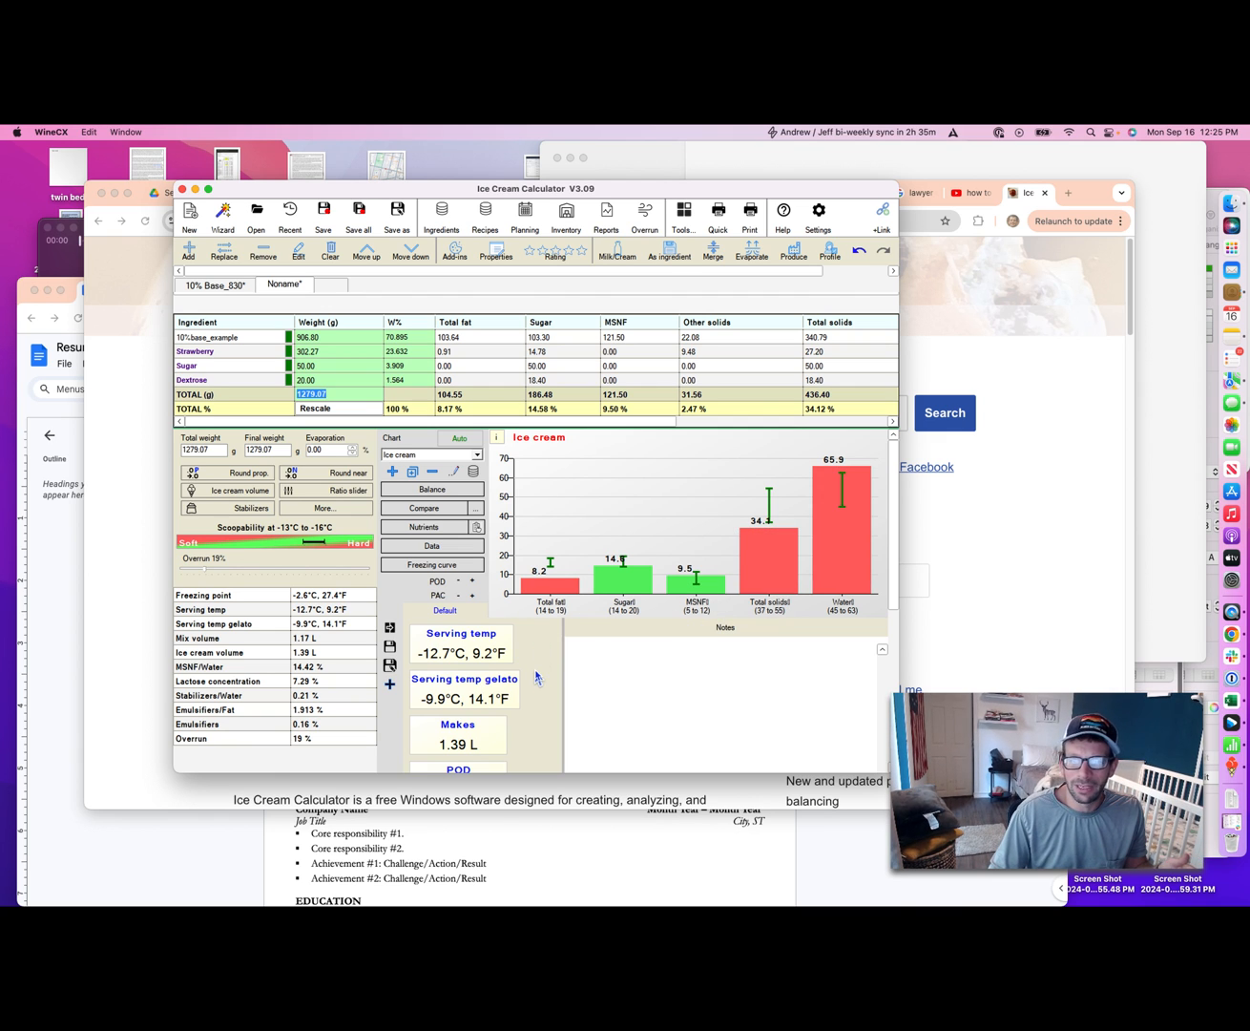
mouse_move(540, 653)
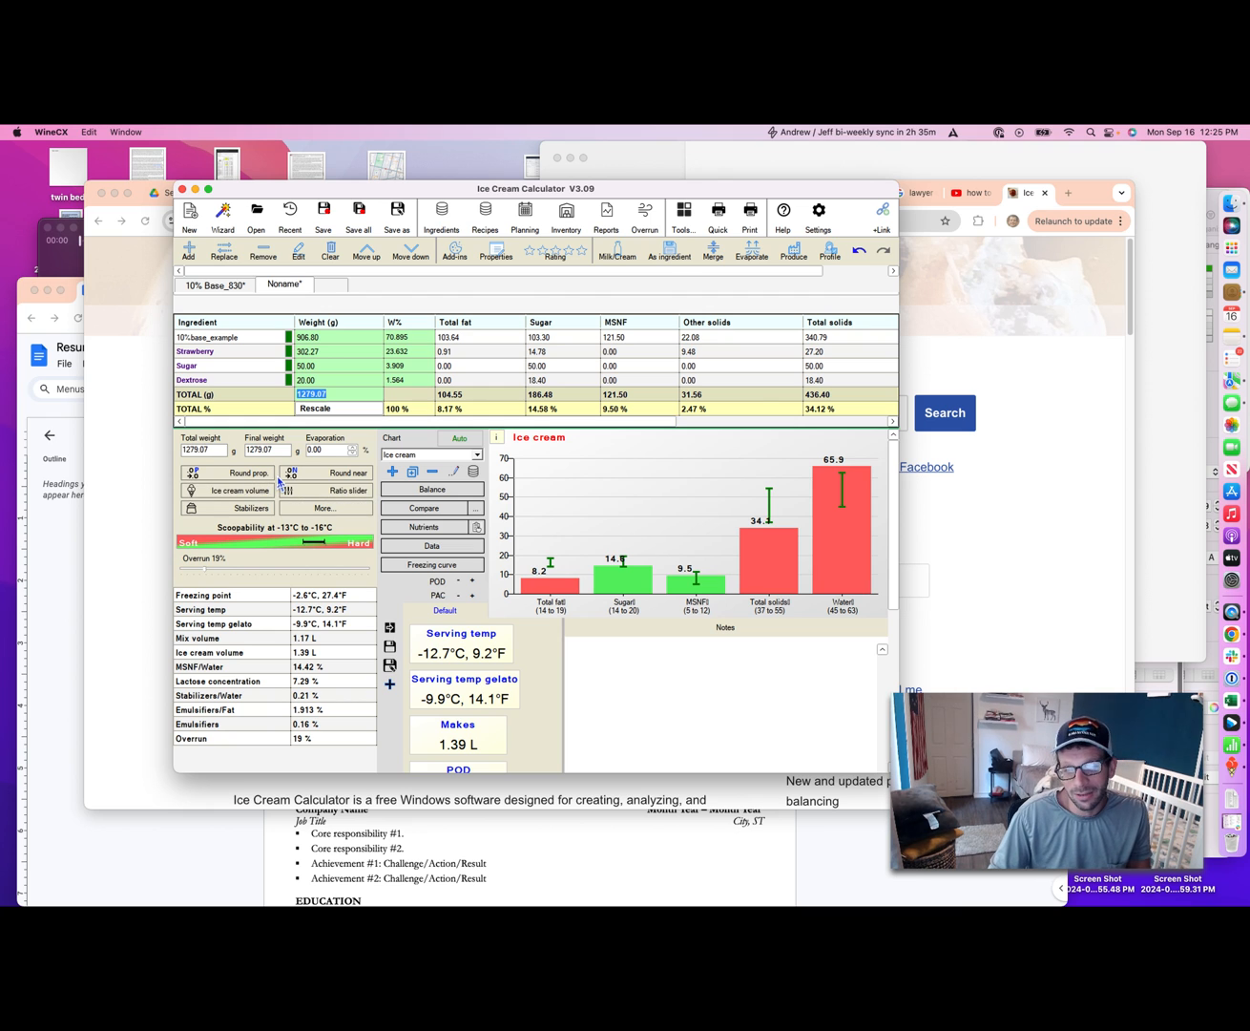
mouse_move(290, 351)
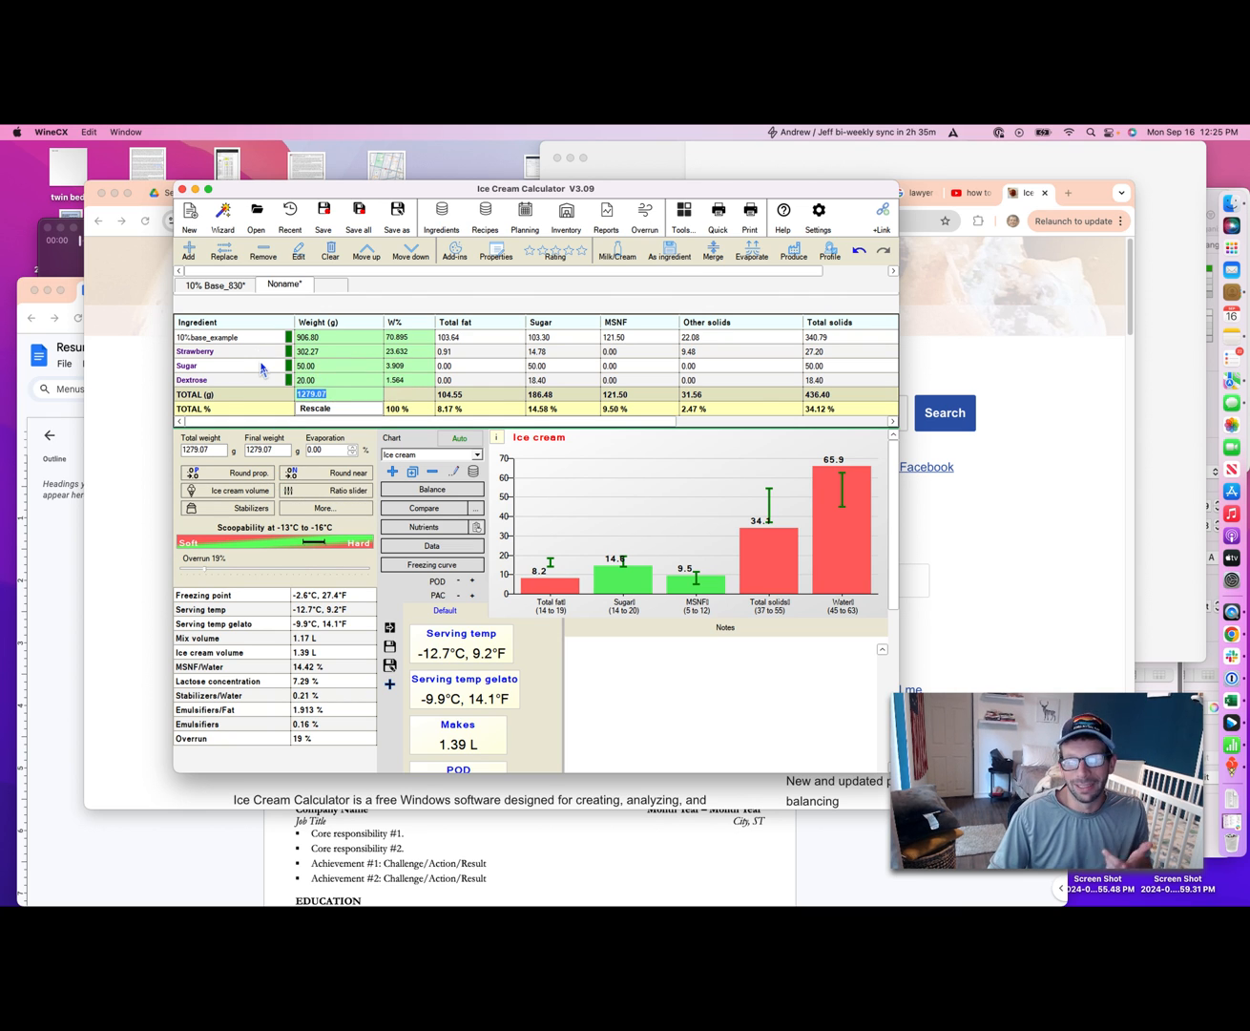
mouse_move(305, 366)
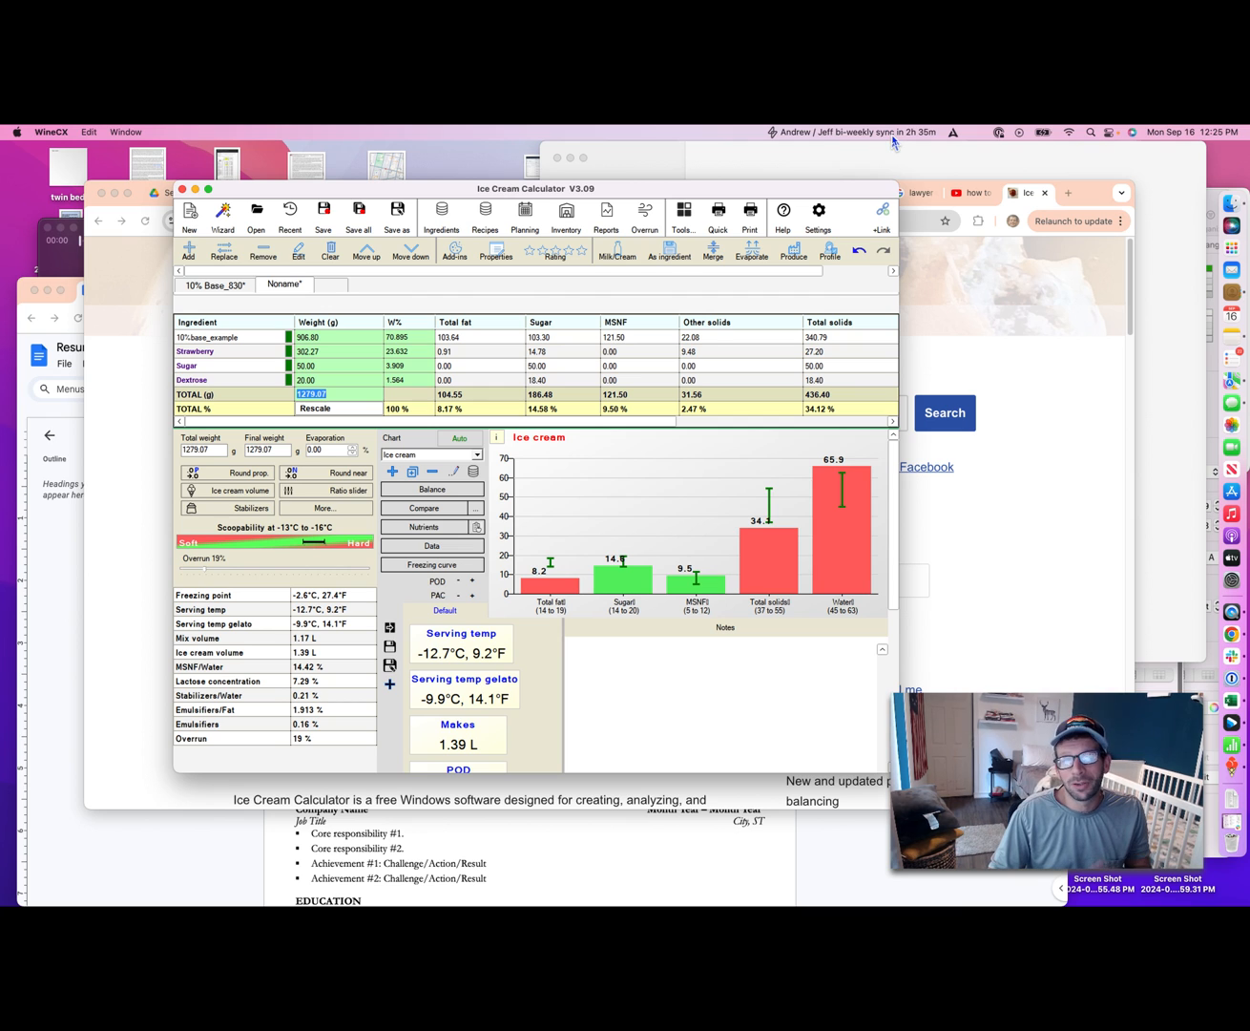
mouse_move(855, 213)
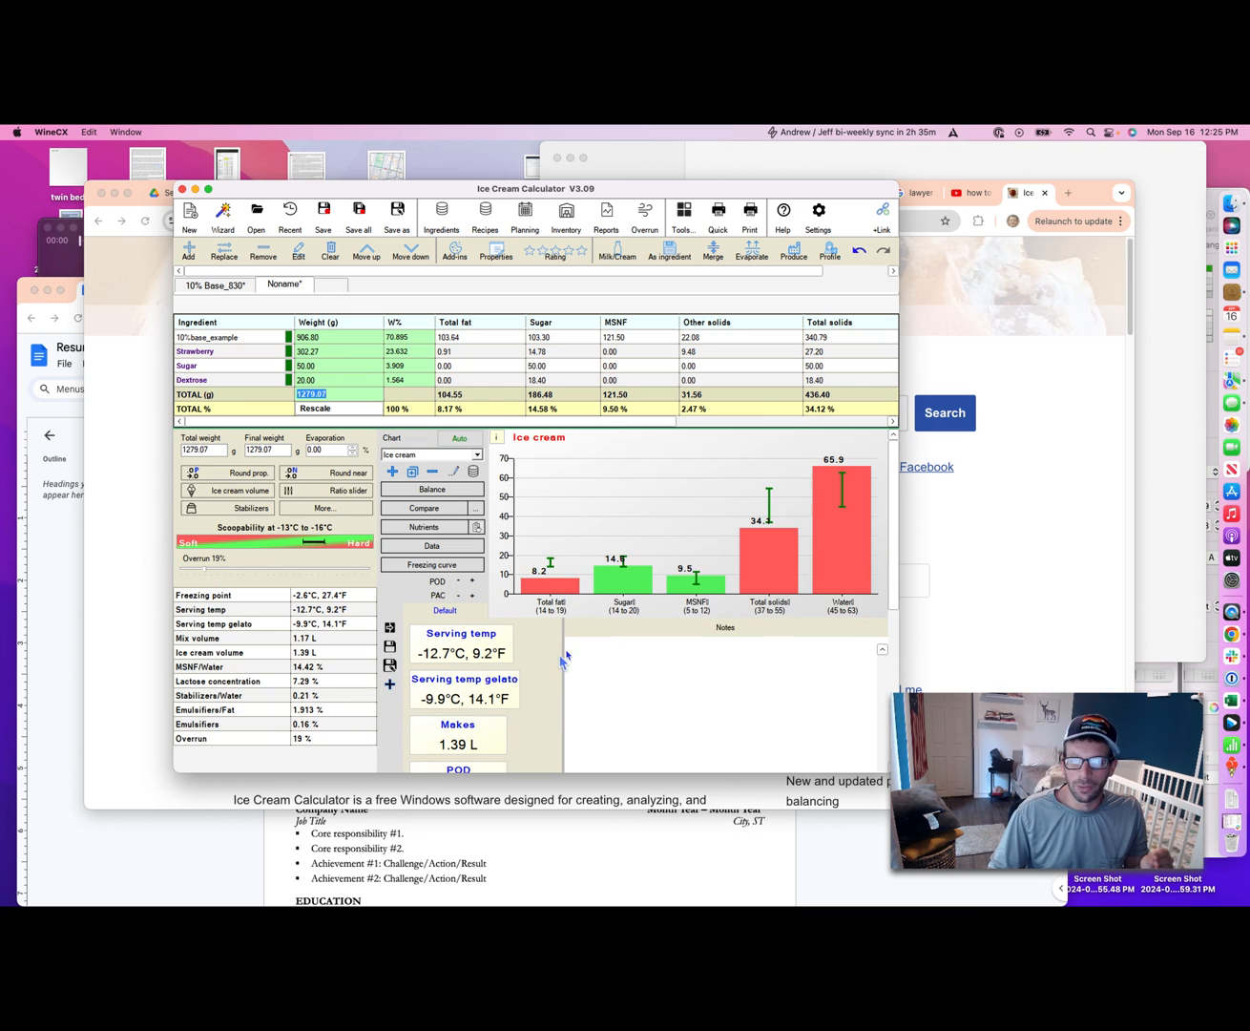
mouse_move(622, 584)
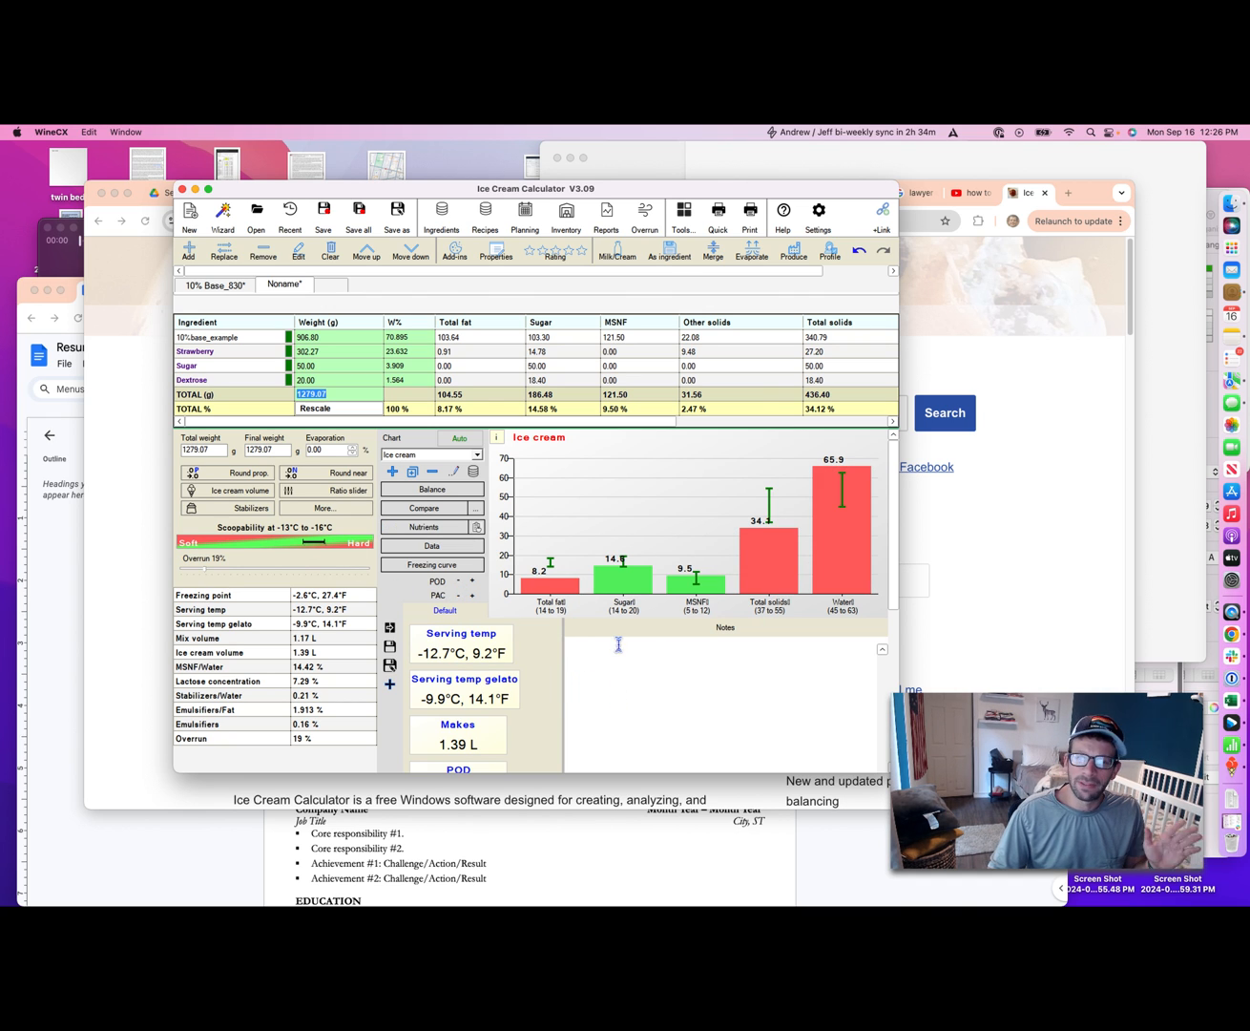
mouse_move(549, 583)
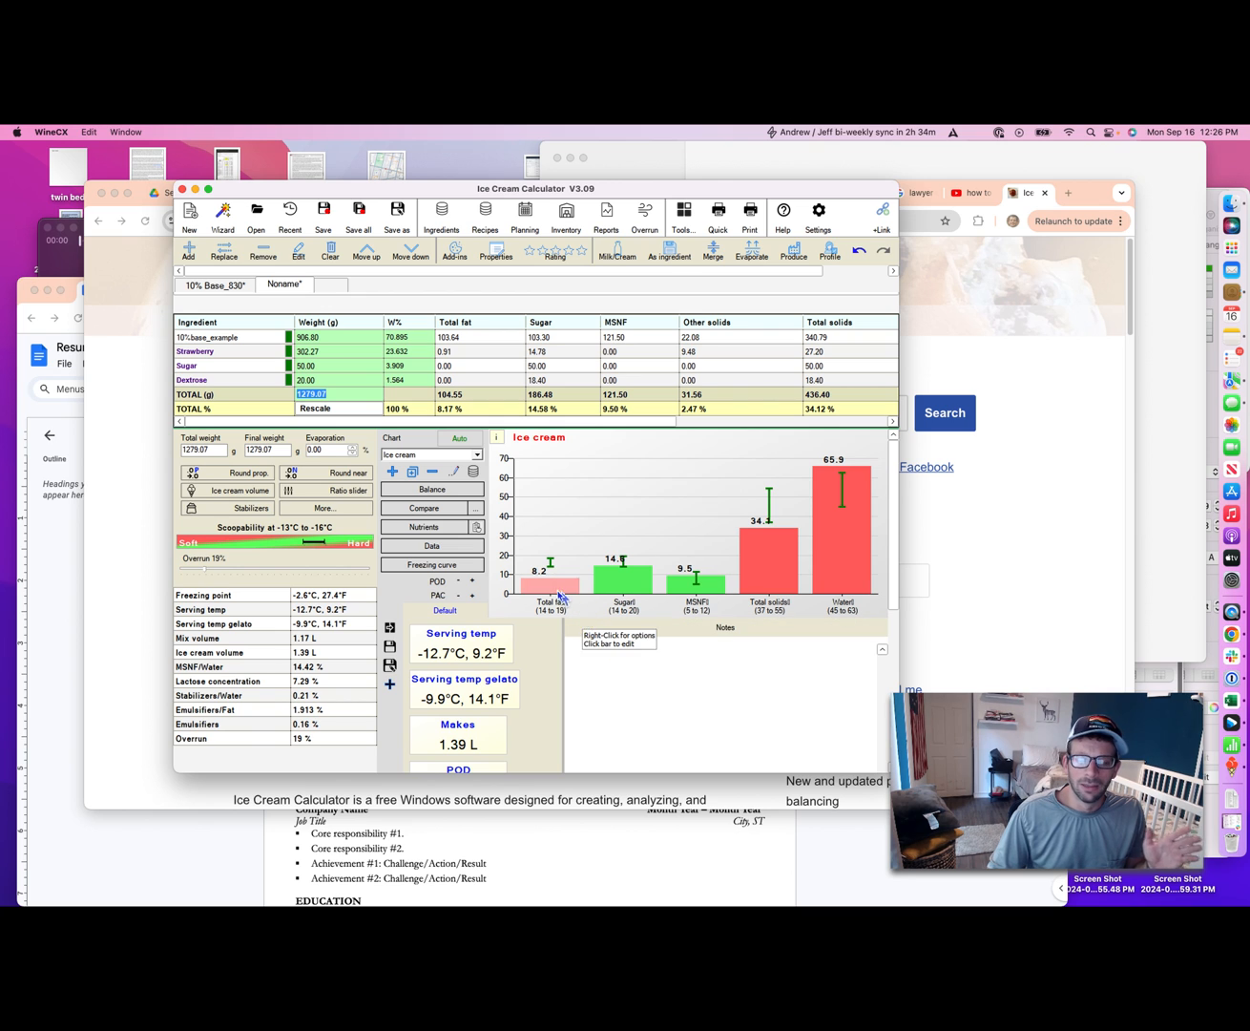